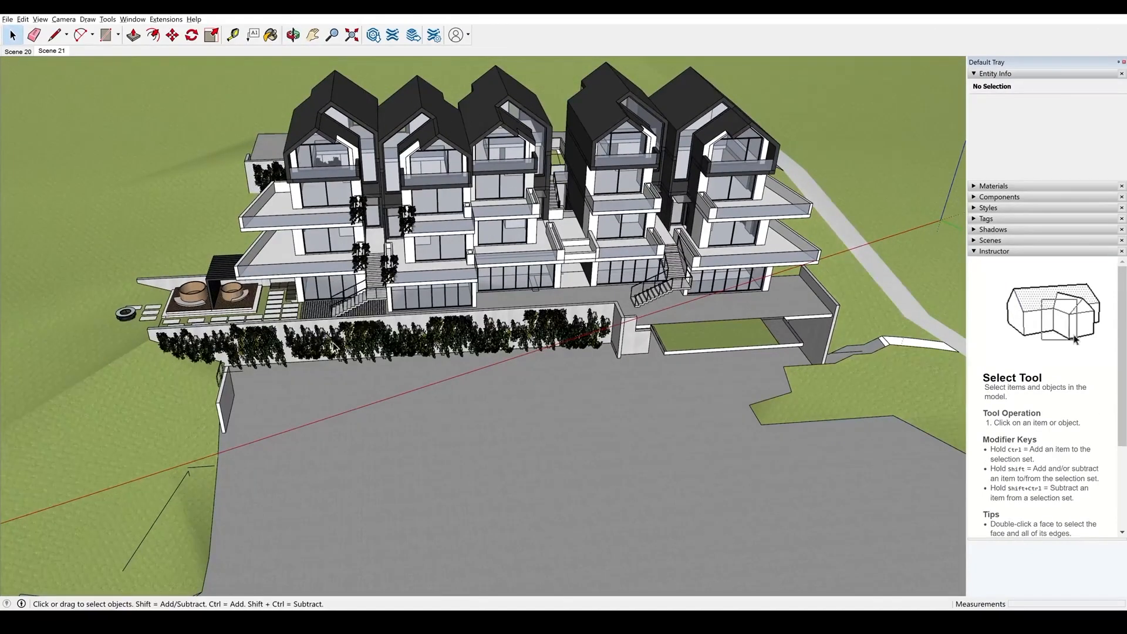
Switch to the 3ds Max window showing the imported villa on its terrain
click(292, 34)
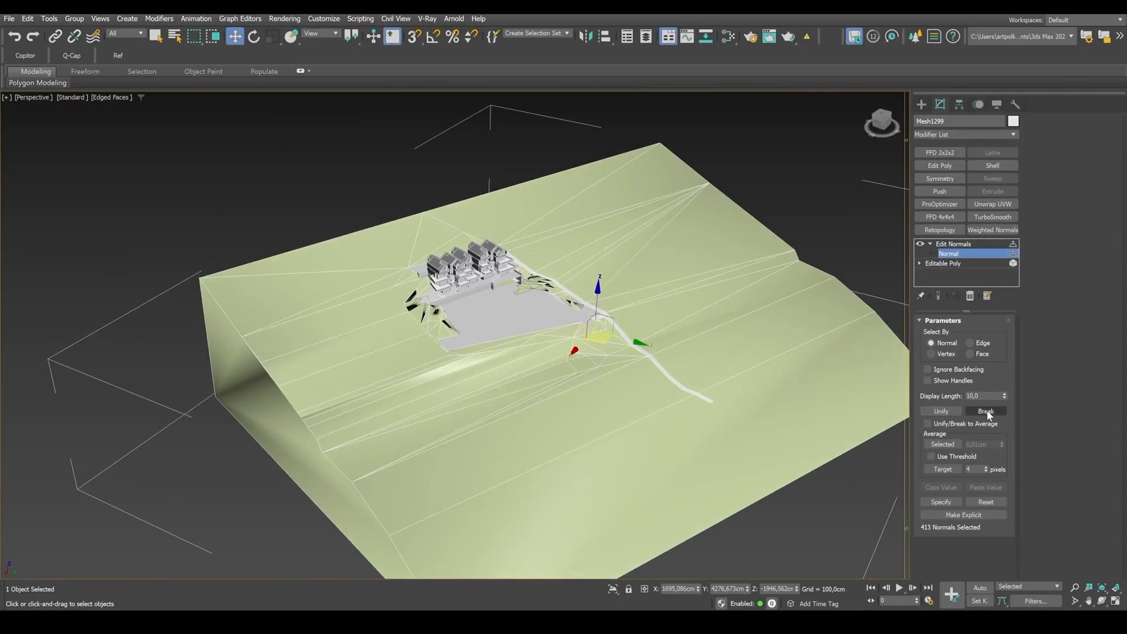
click(985, 411)
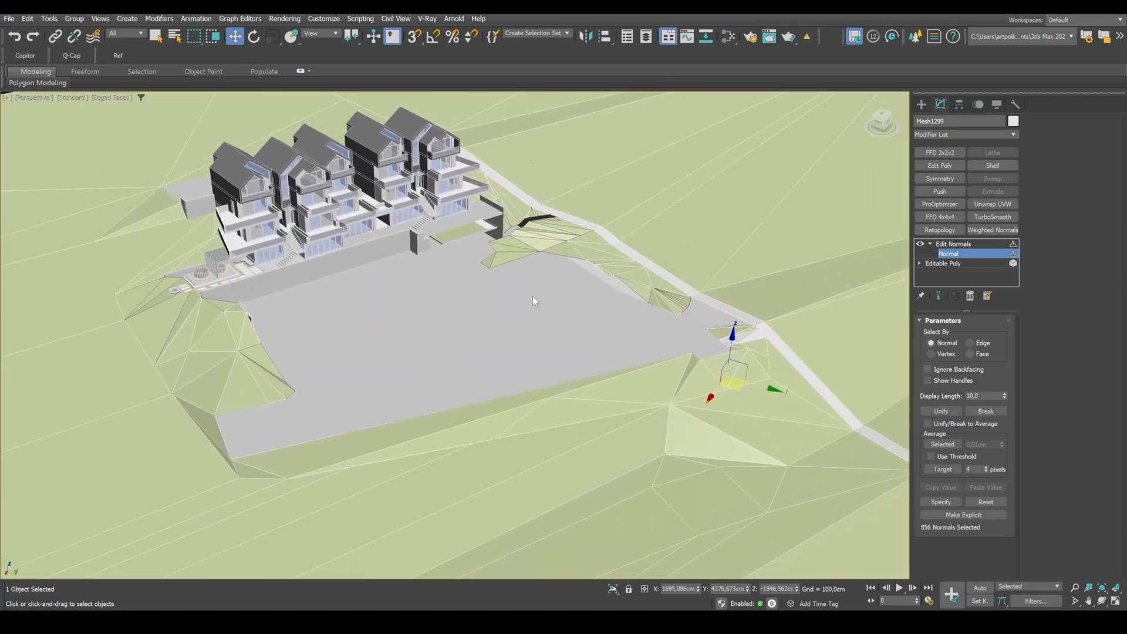
mouse_move(670, 319)
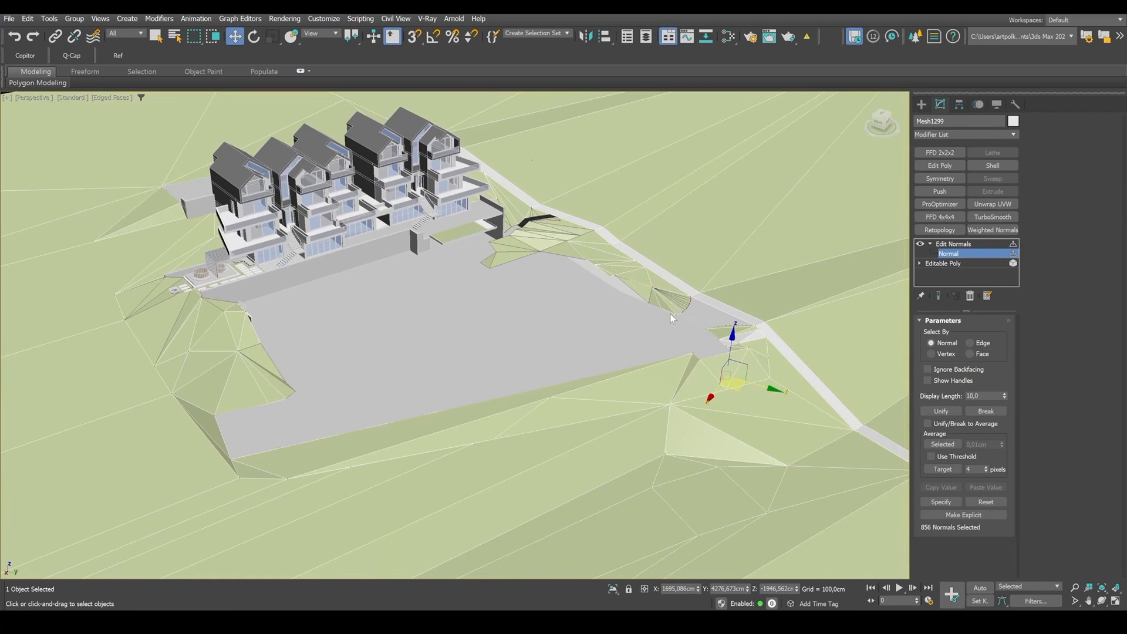
mouse_move(668, 315)
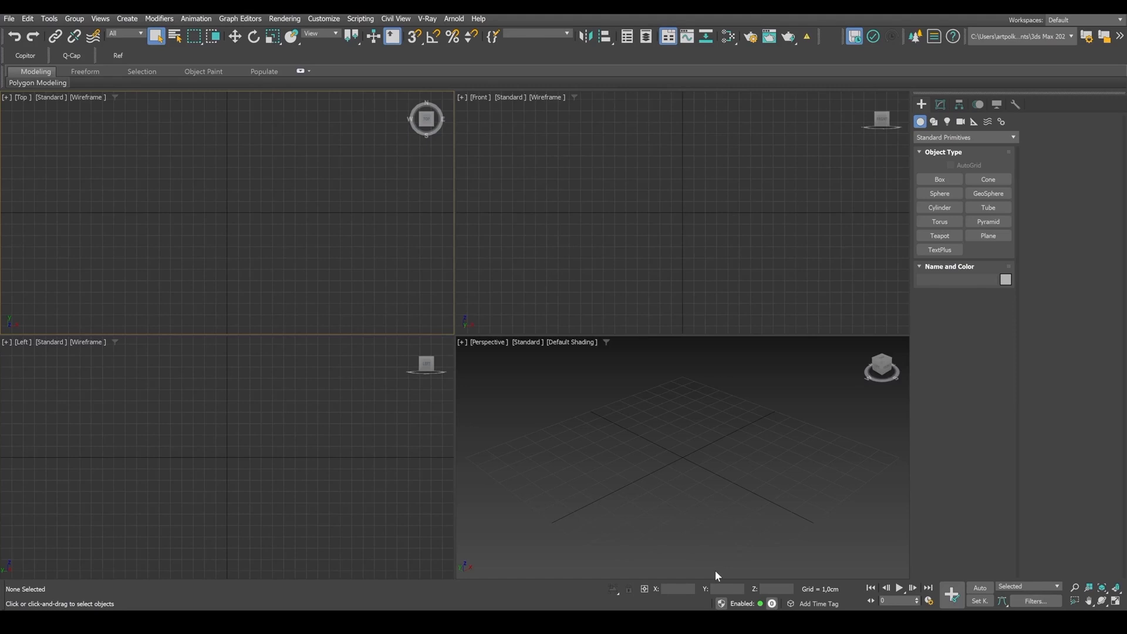
mouse_move(319, 581)
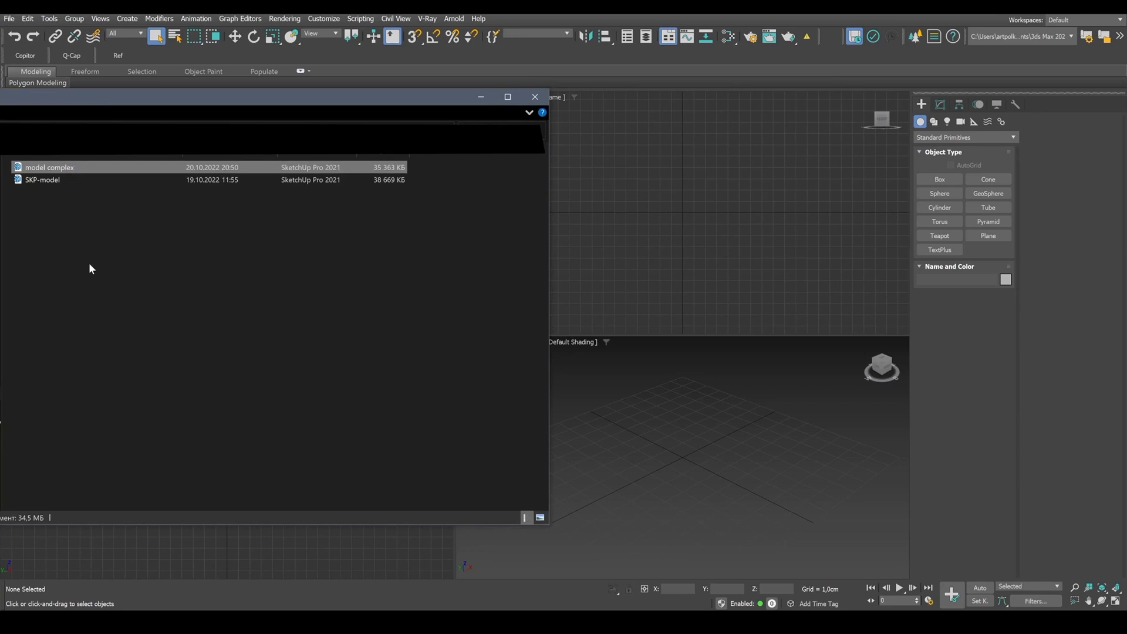
mouse_move(161, 261)
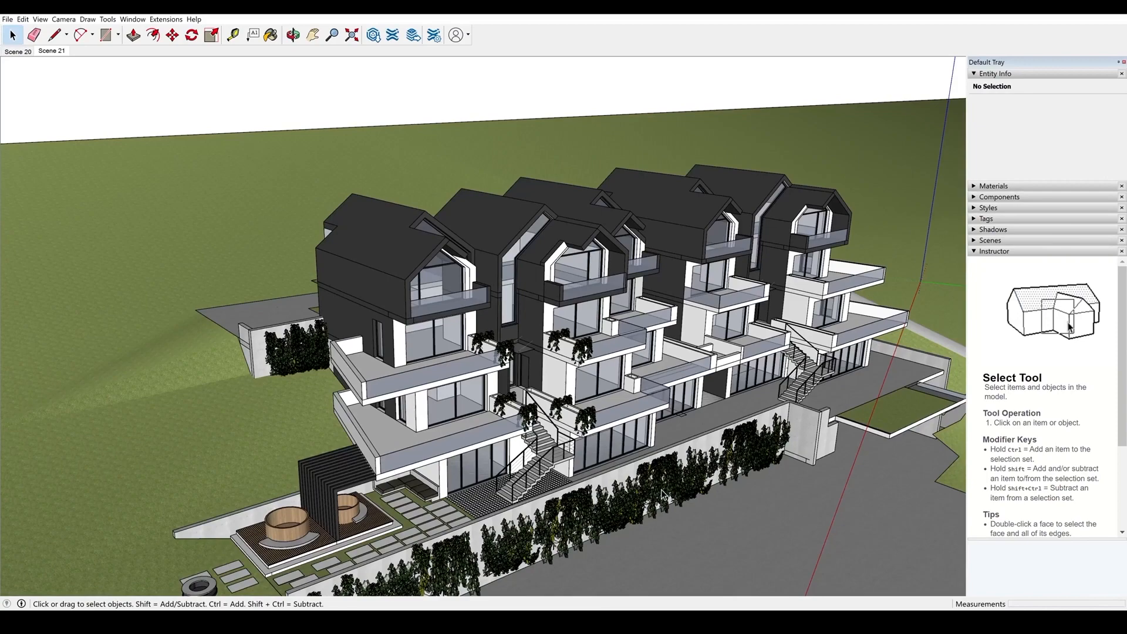
click(292, 34)
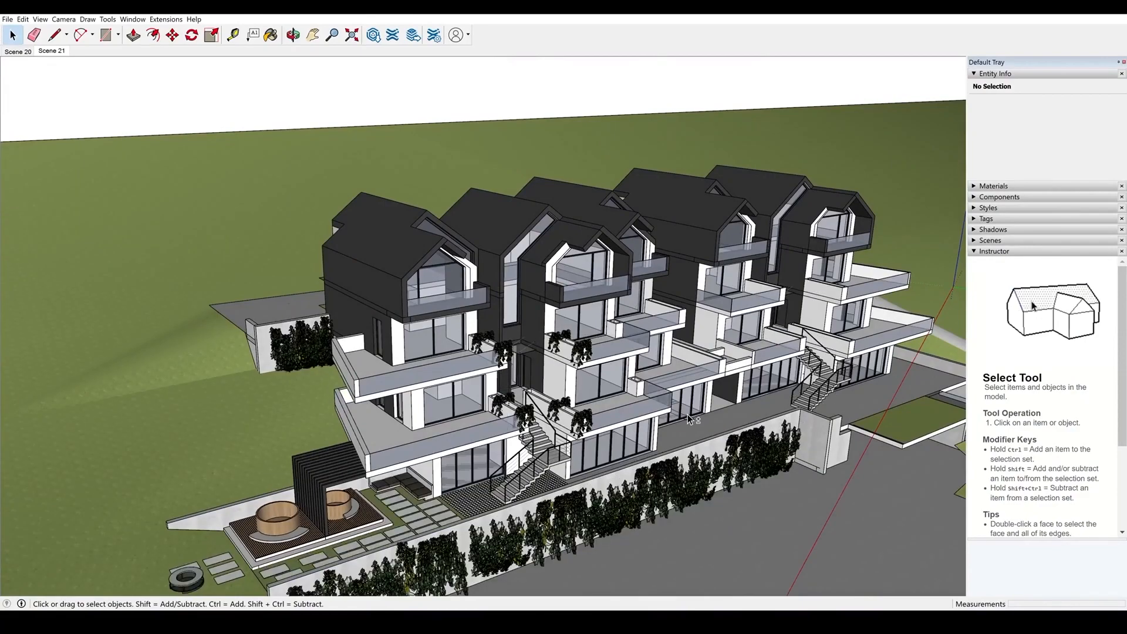
click(293, 34)
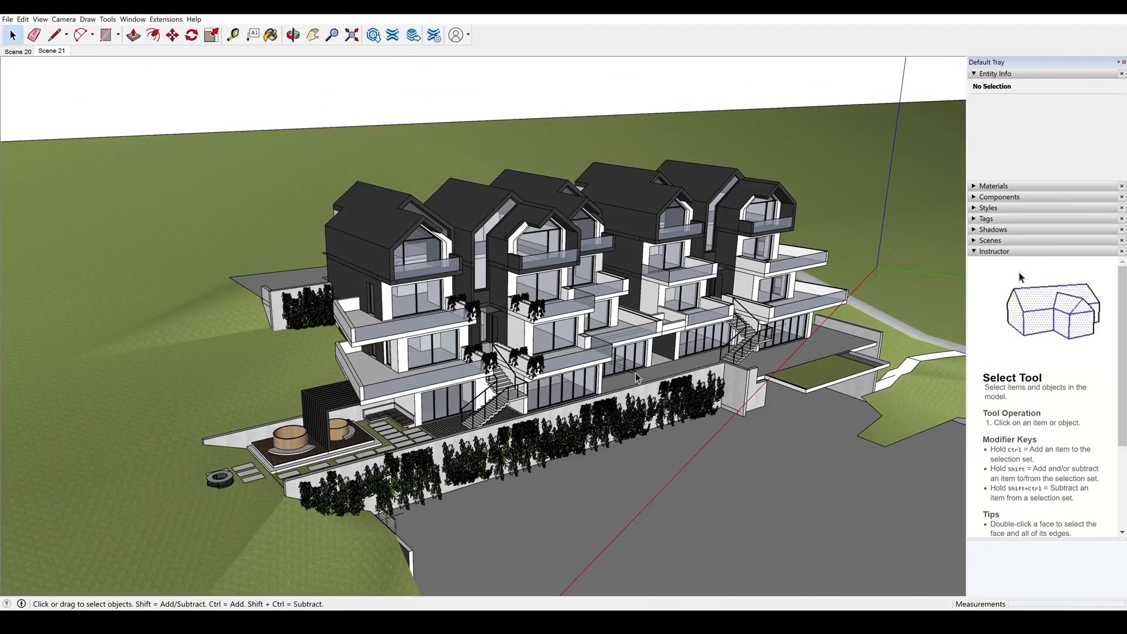
mouse_move(468, 249)
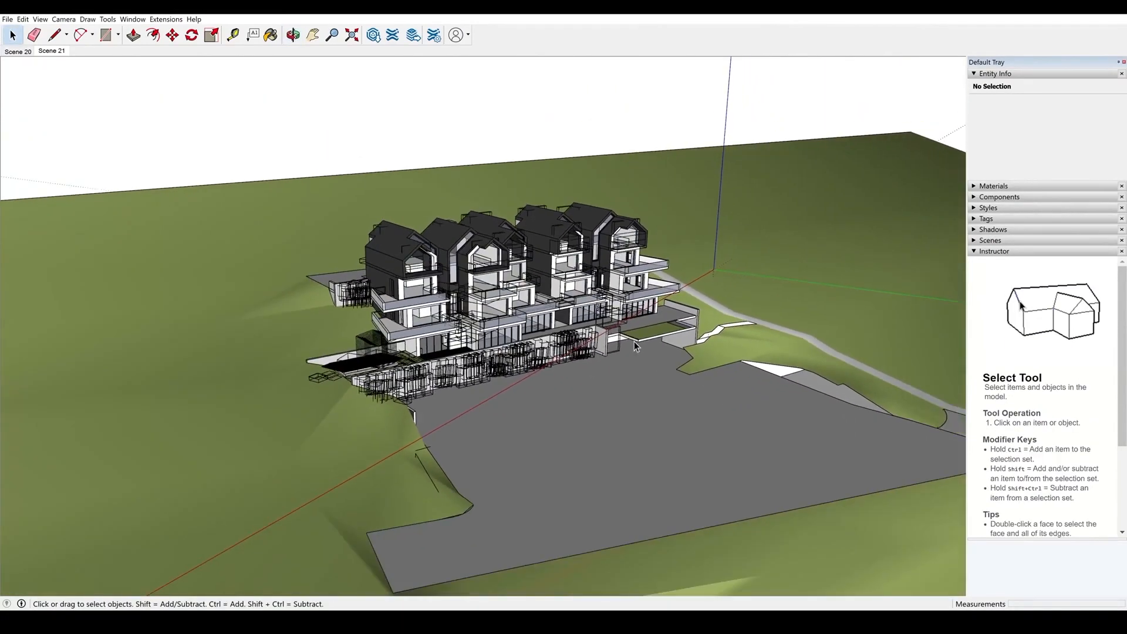
click(292, 34)
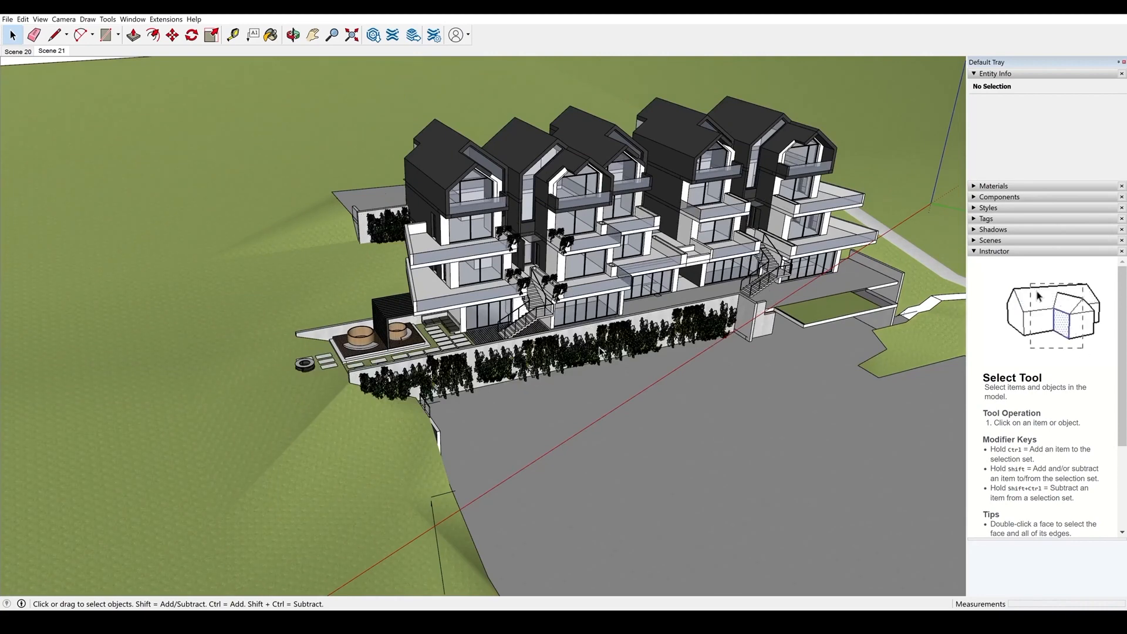
Select the plant-covered retaining wall, then explode the chosen house component into loose geometry
click(604, 338)
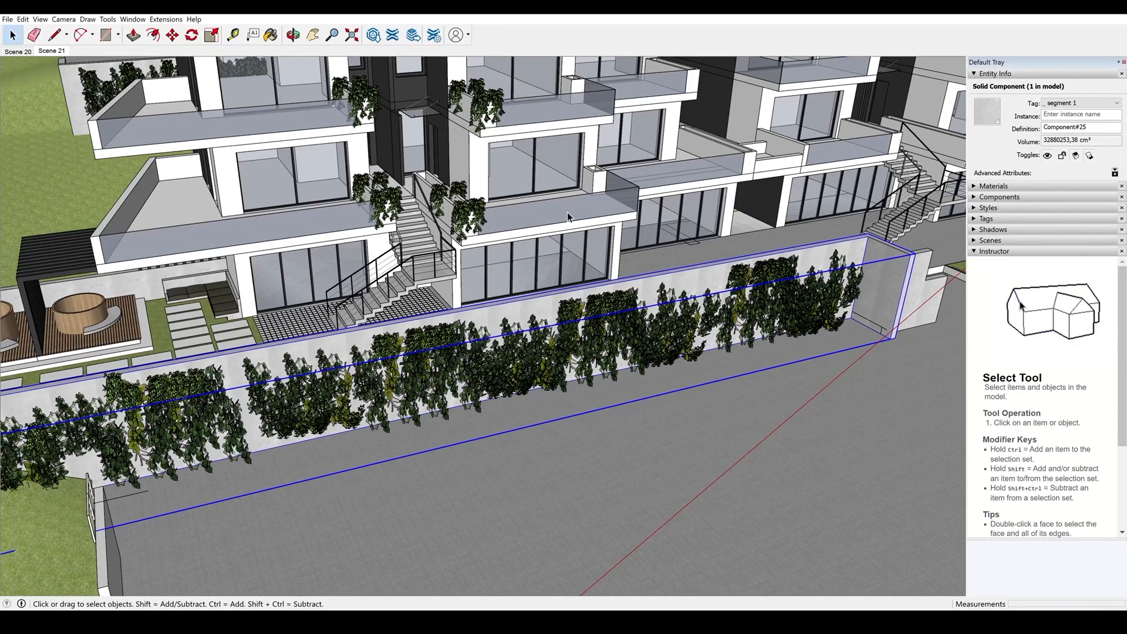
click(292, 34)
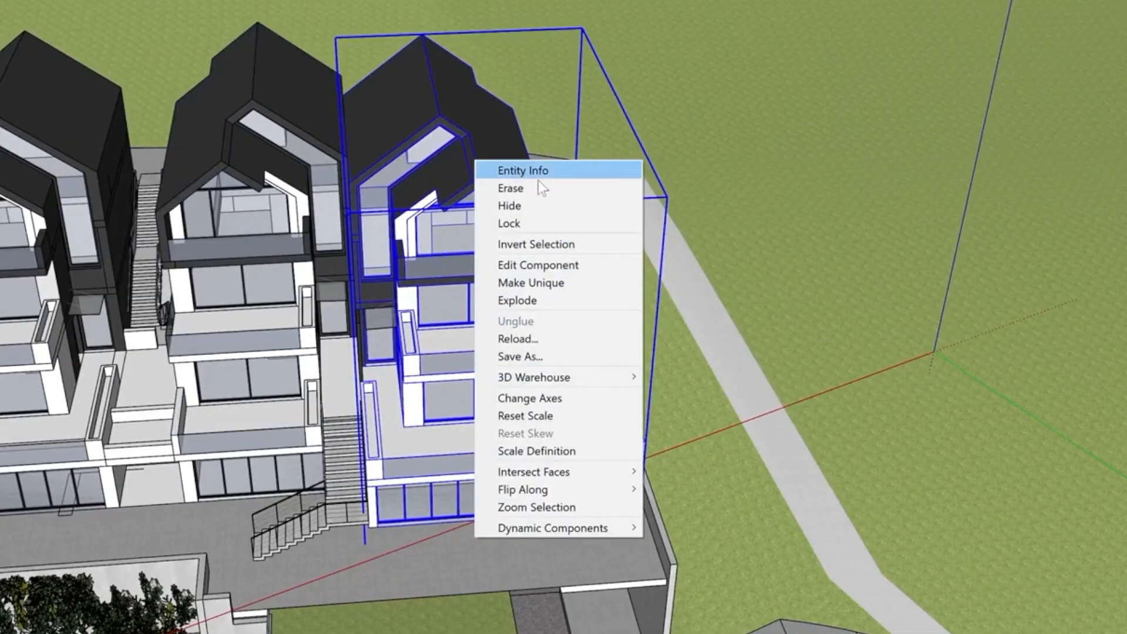
mouse_move(521, 301)
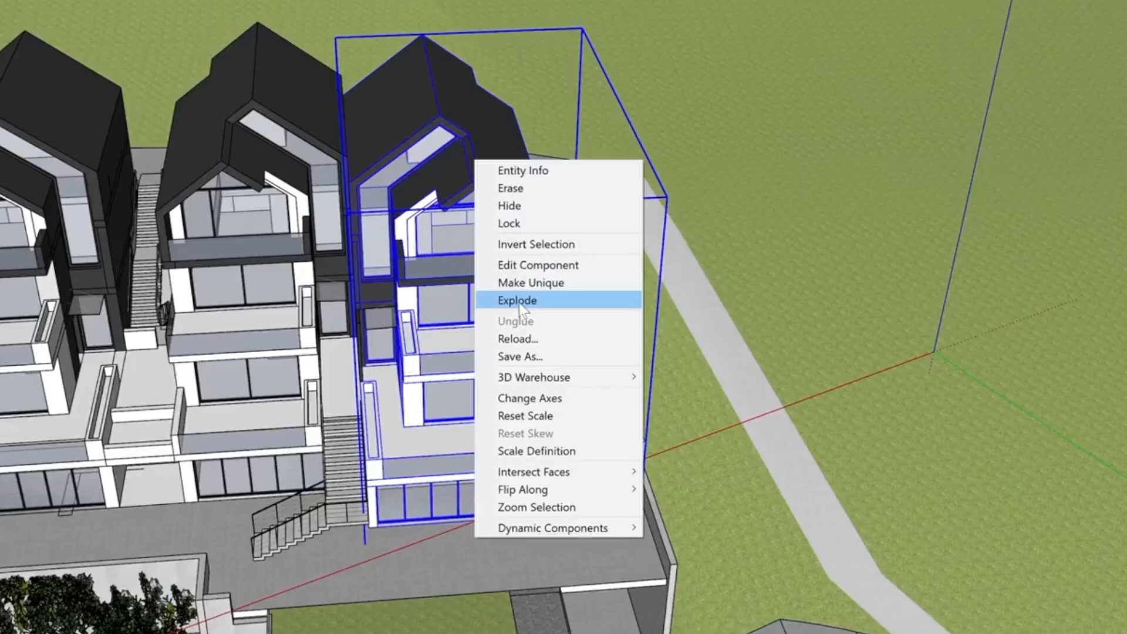
click(517, 301)
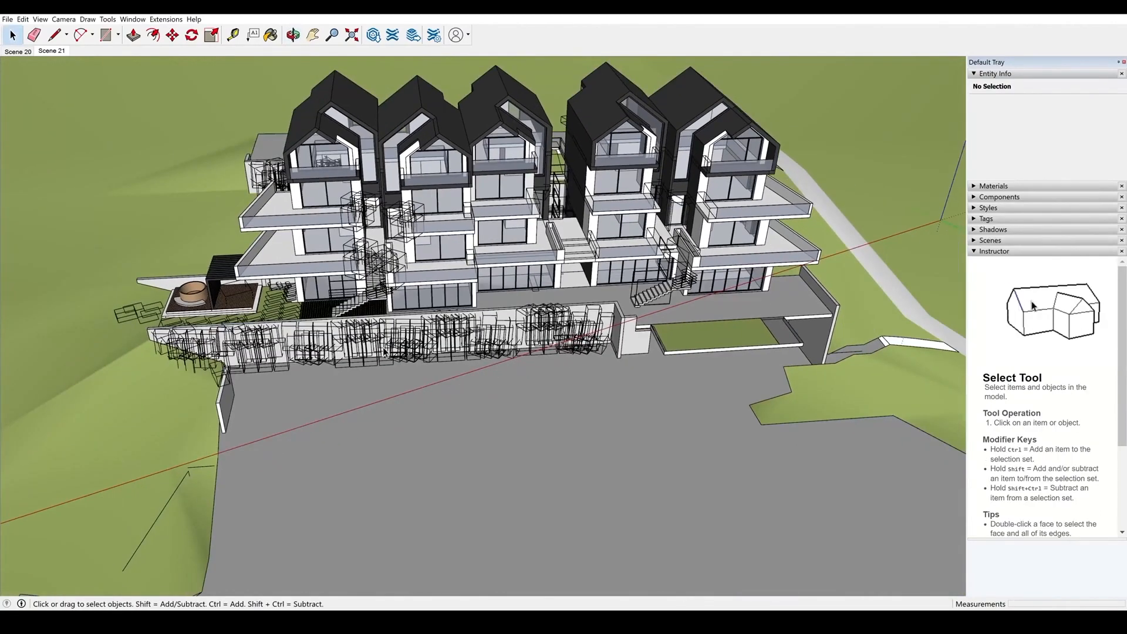
click(292, 34)
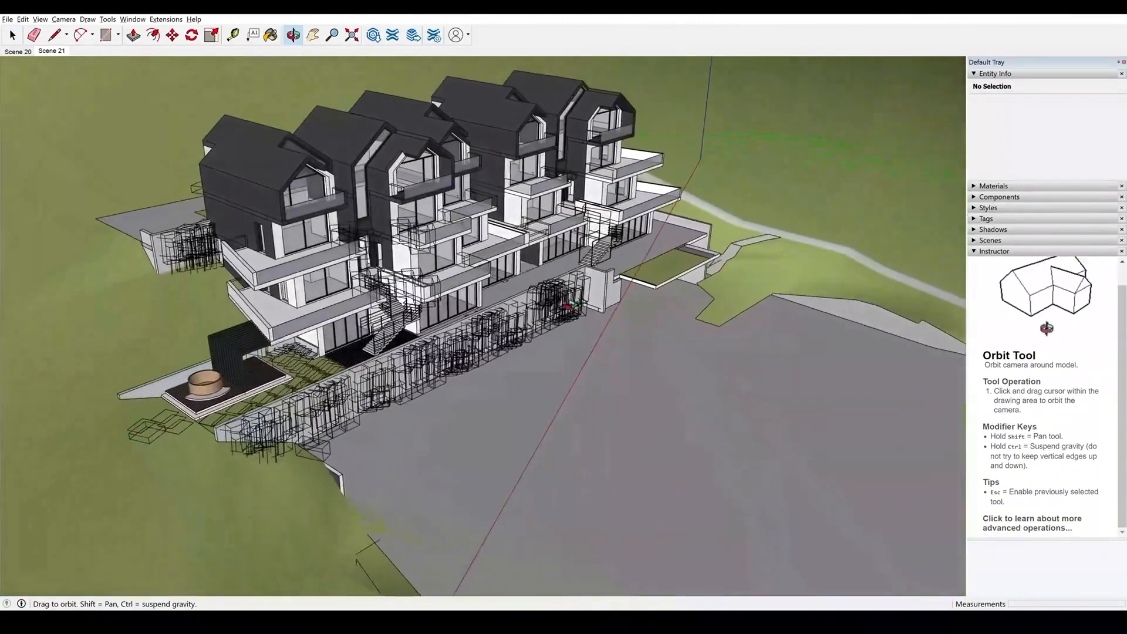
click(12, 34)
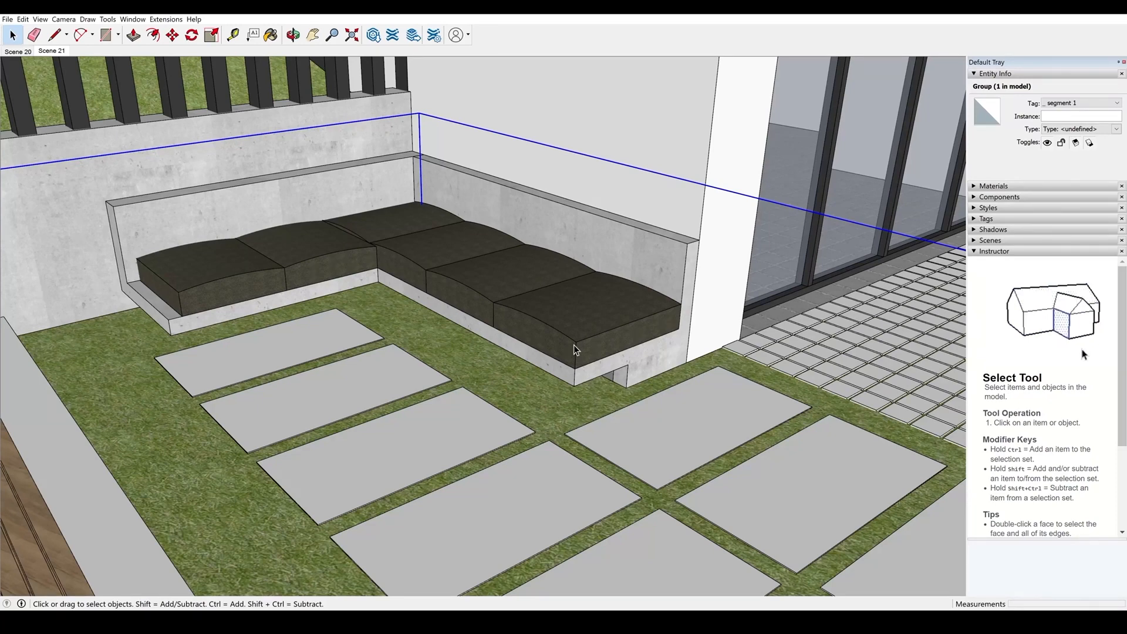
mouse_move(623, 331)
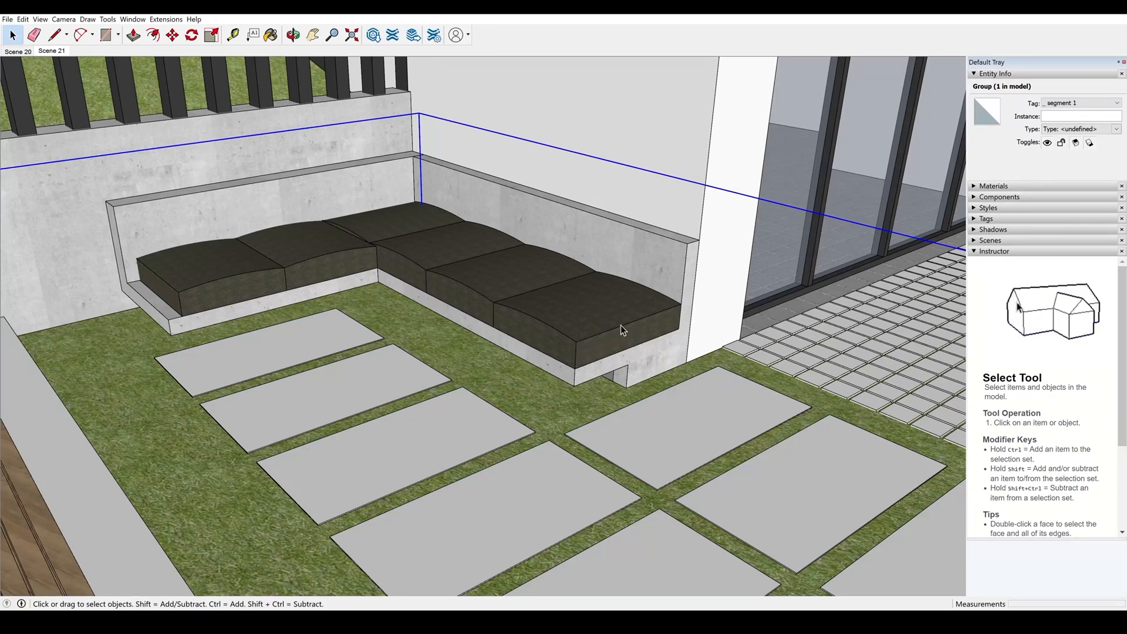
mouse_move(485, 269)
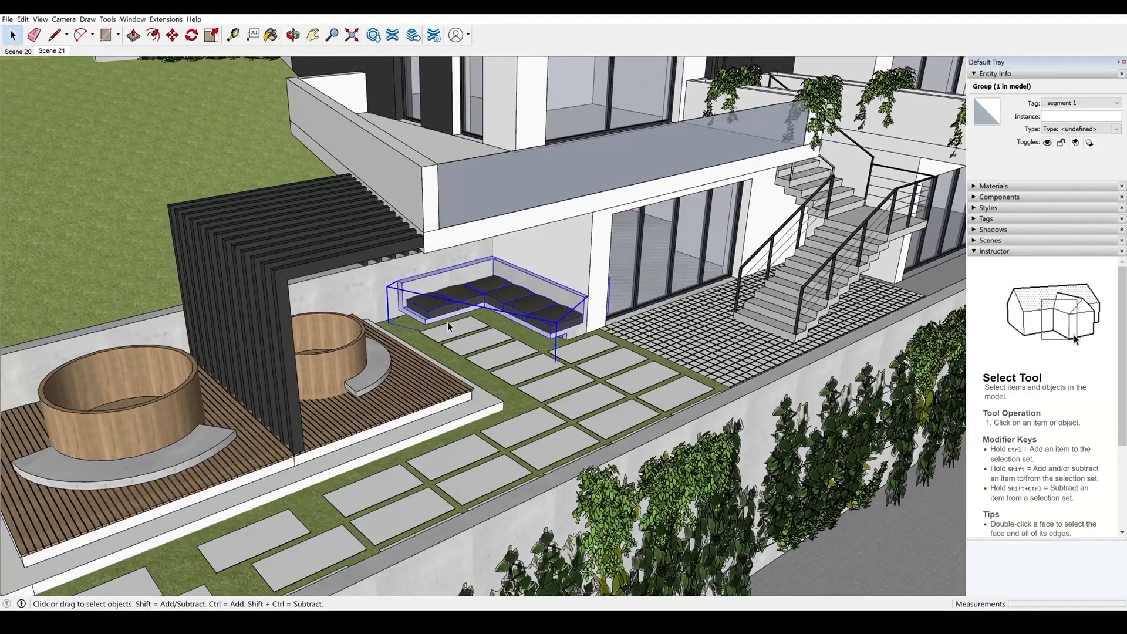
mouse_move(1020, 277)
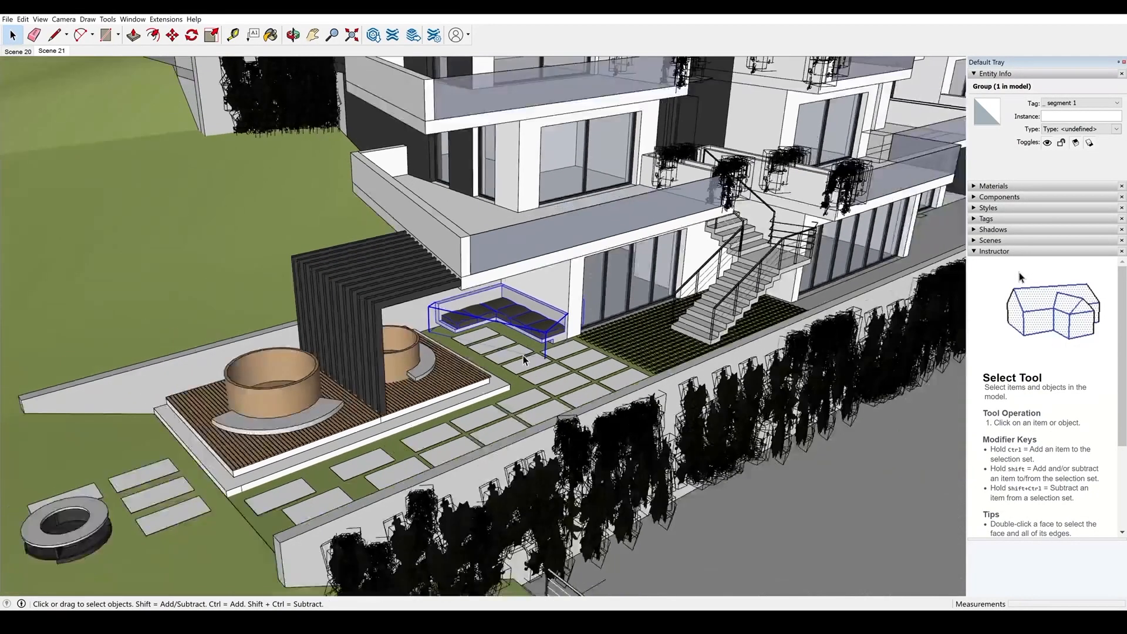
click(293, 34)
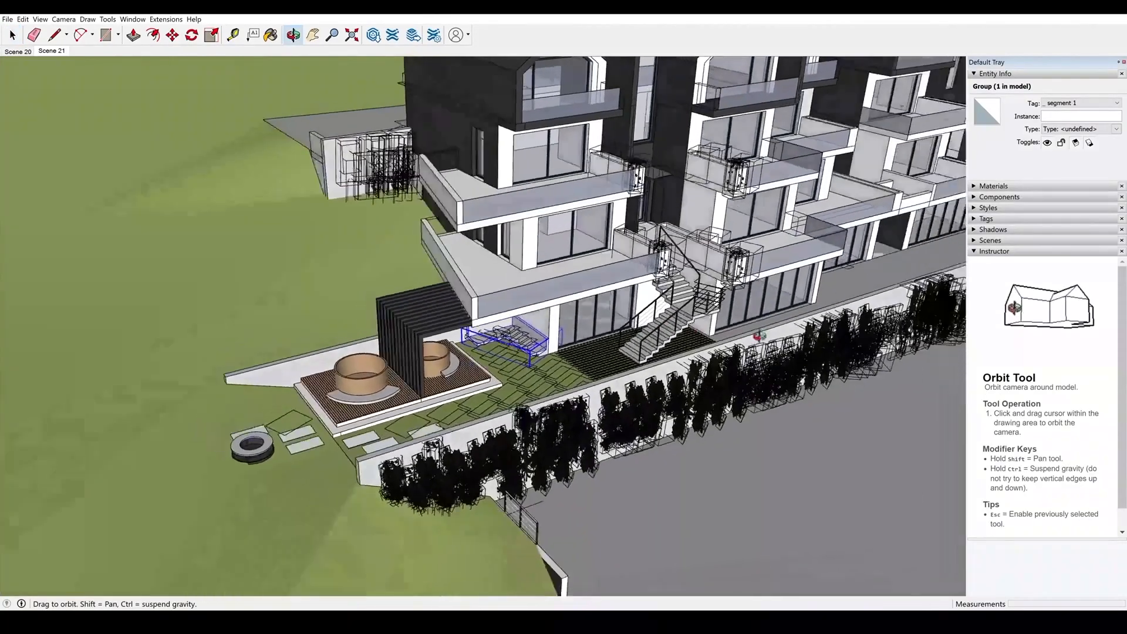
click(11, 34)
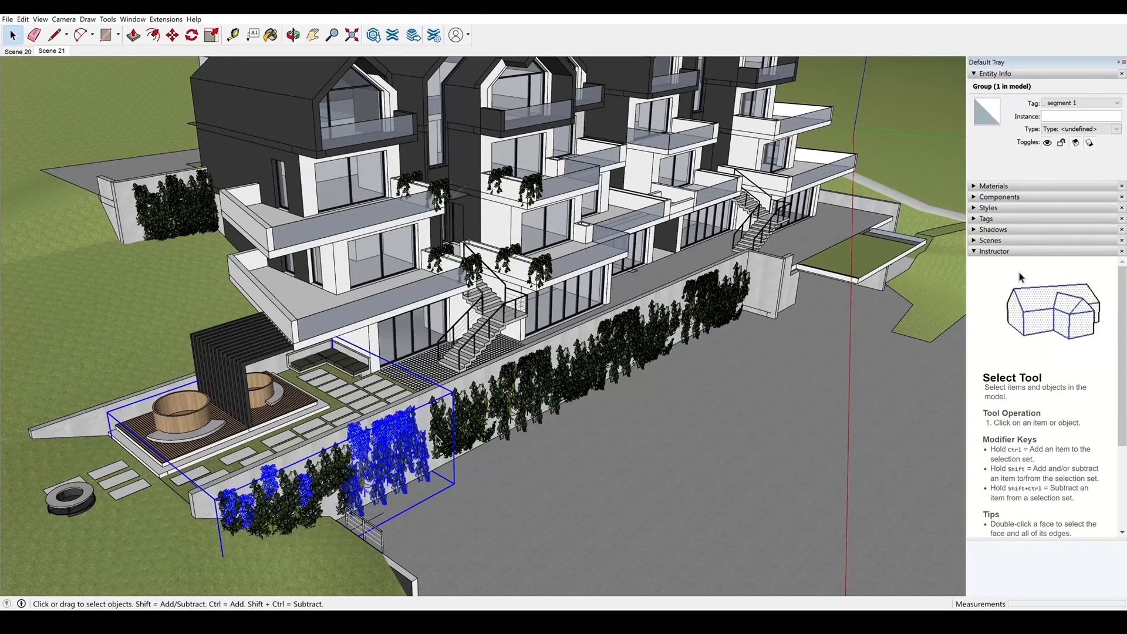
Delete the selected climbing plant groups from the retaining walls
key(Delete)
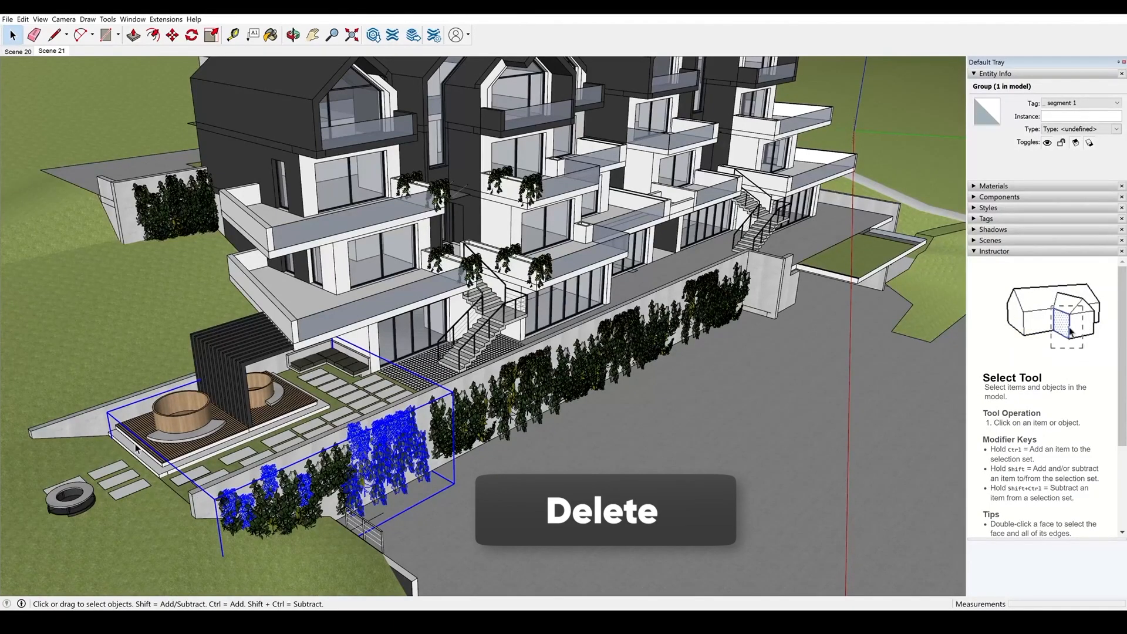
key(Delete)
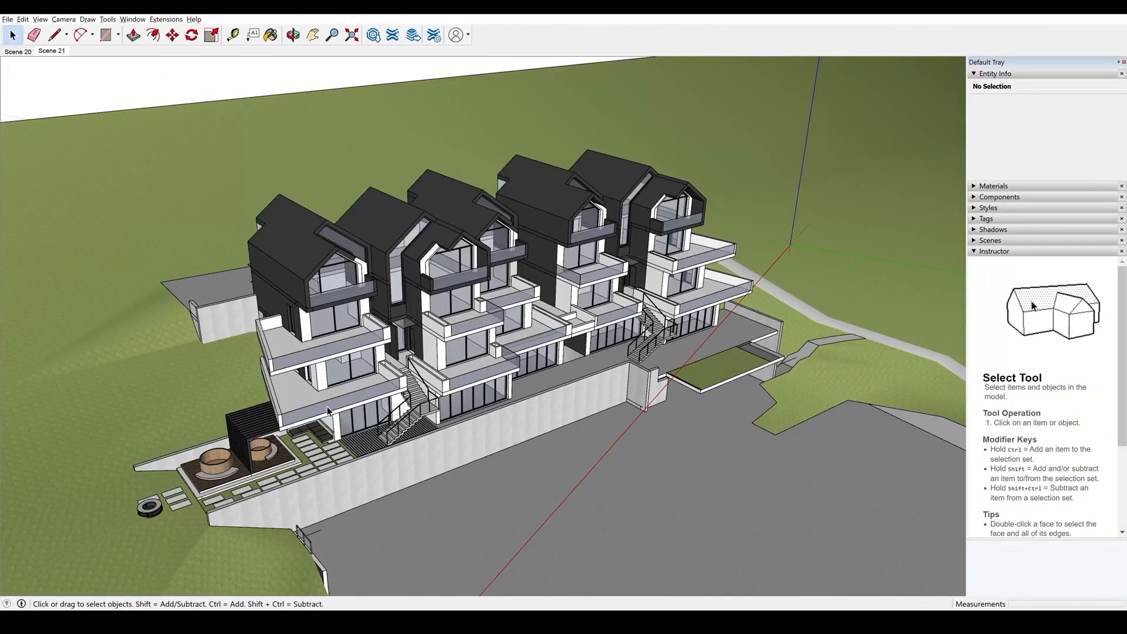
mouse_move(357, 277)
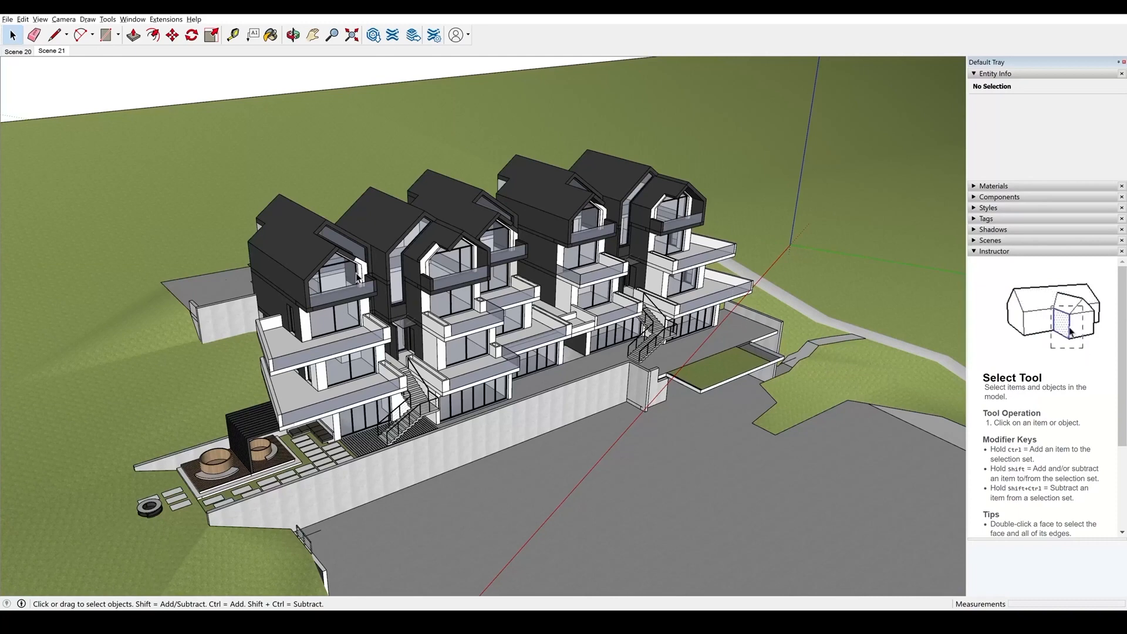
Start a 3D model export named 'model complex' with FBX File (*.fbx) as the type
click(7, 19)
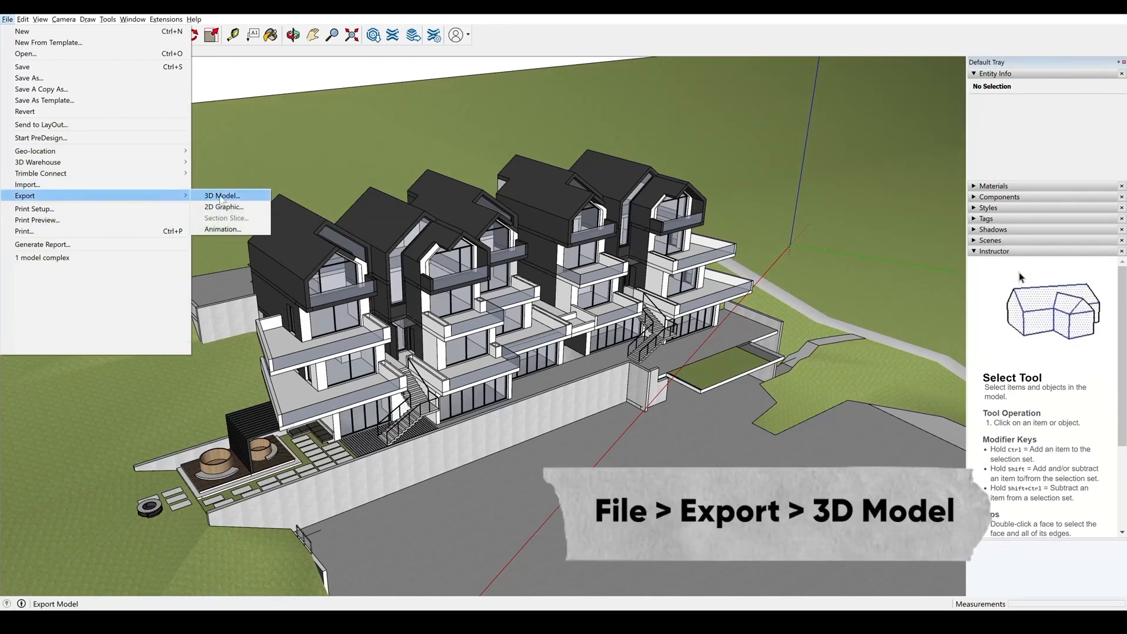
click(221, 196)
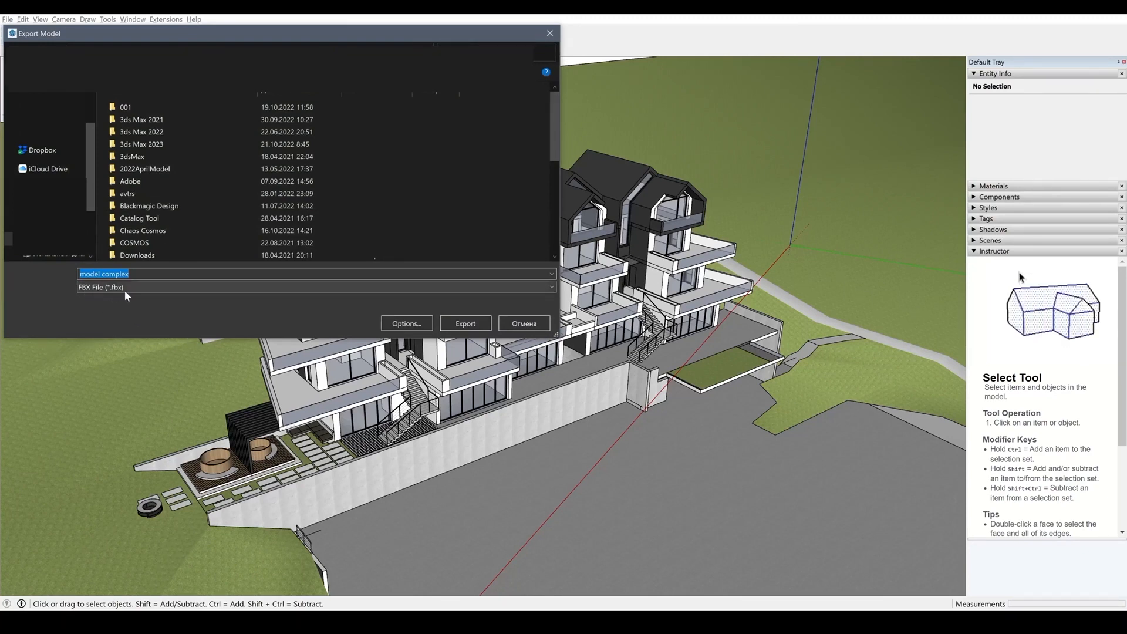
click(315, 286)
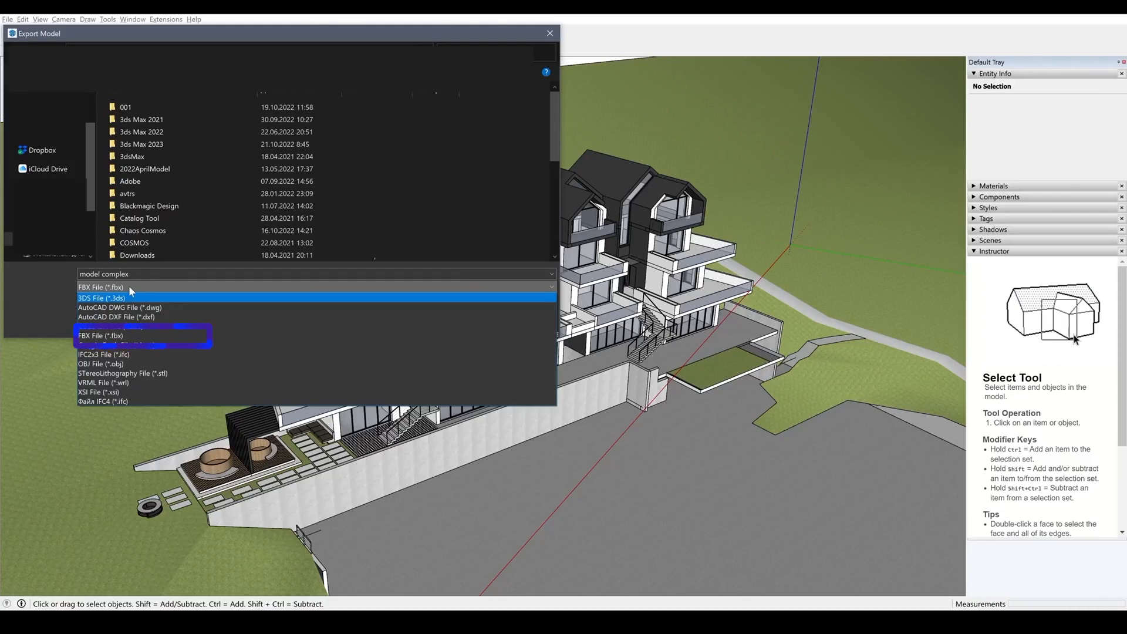
click(101, 334)
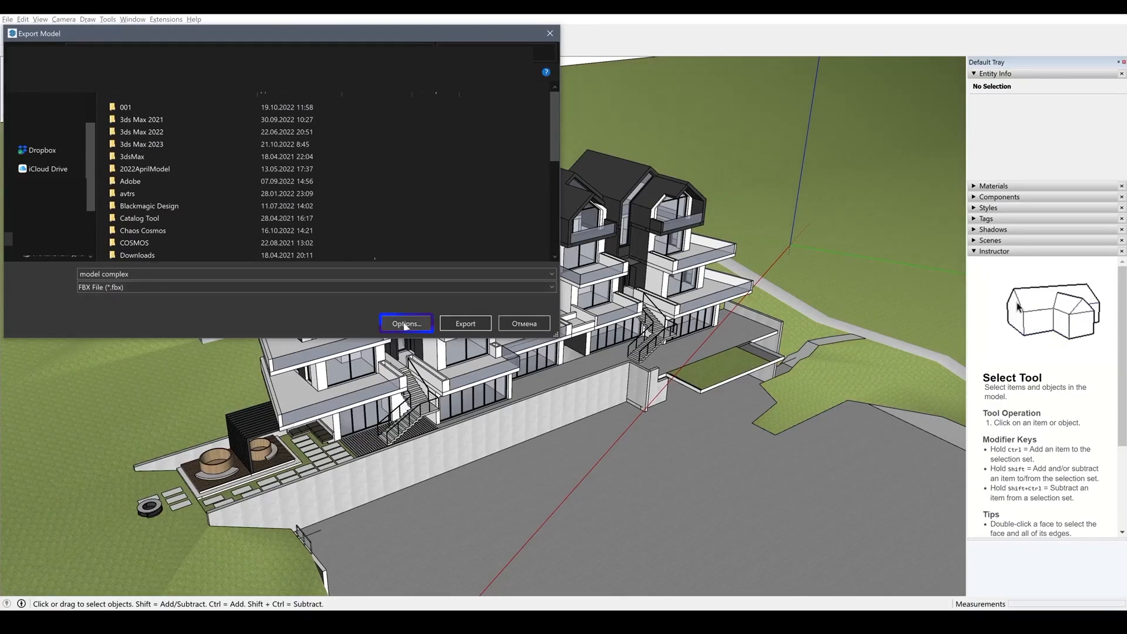
Keep the FBX options at Swap YZ, model units and no texture maps, then export
click(405, 323)
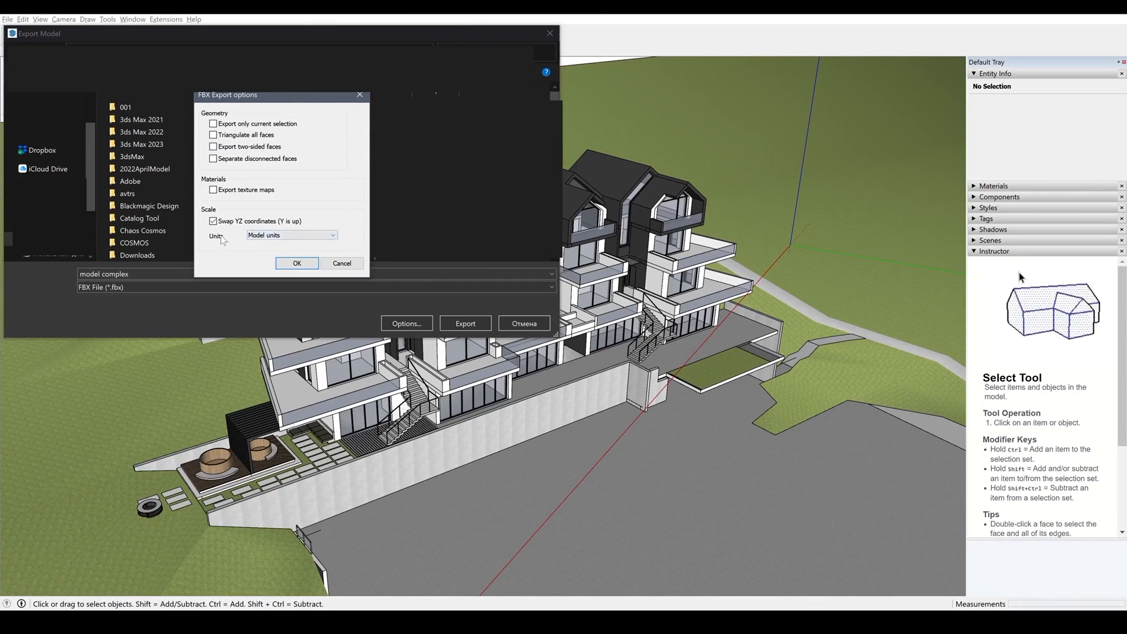
click(302, 291)
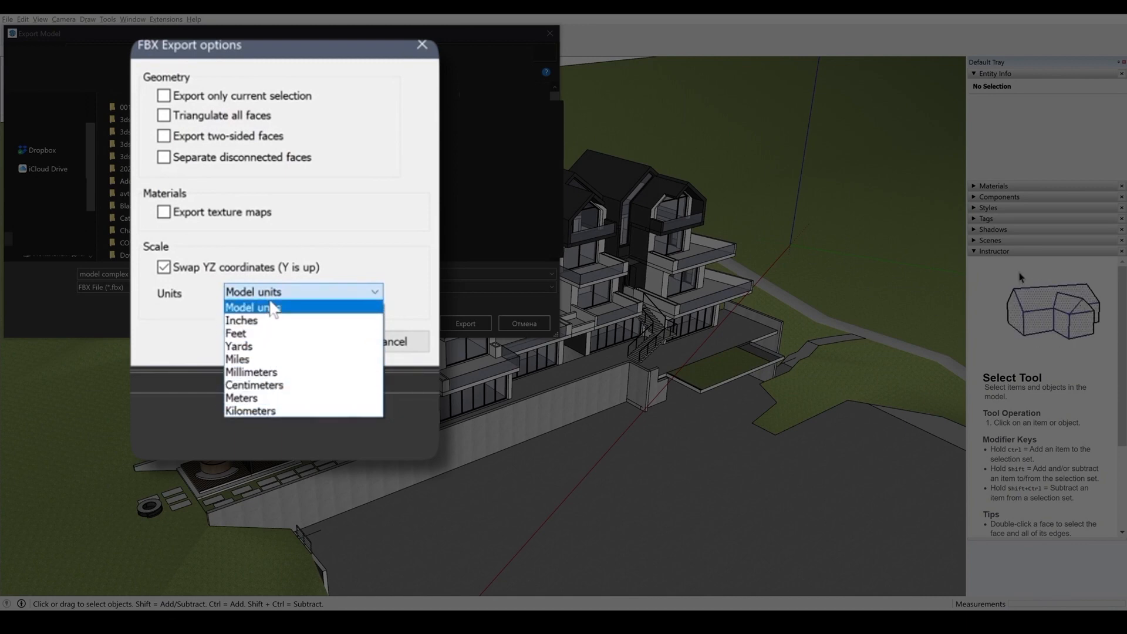
click(251, 307)
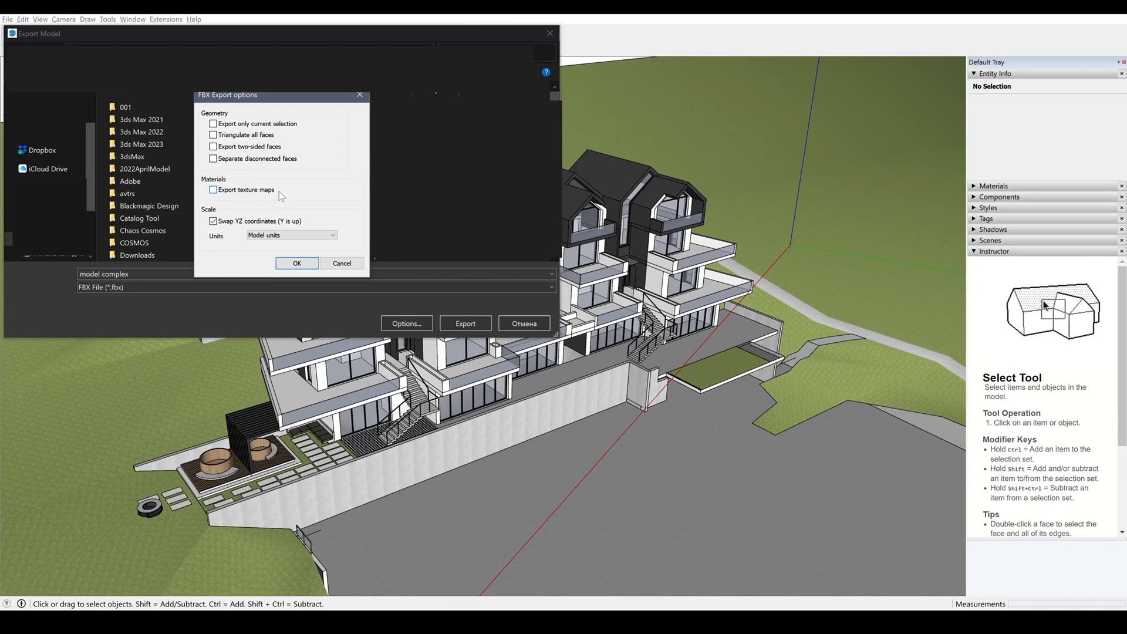
mouse_move(229, 168)
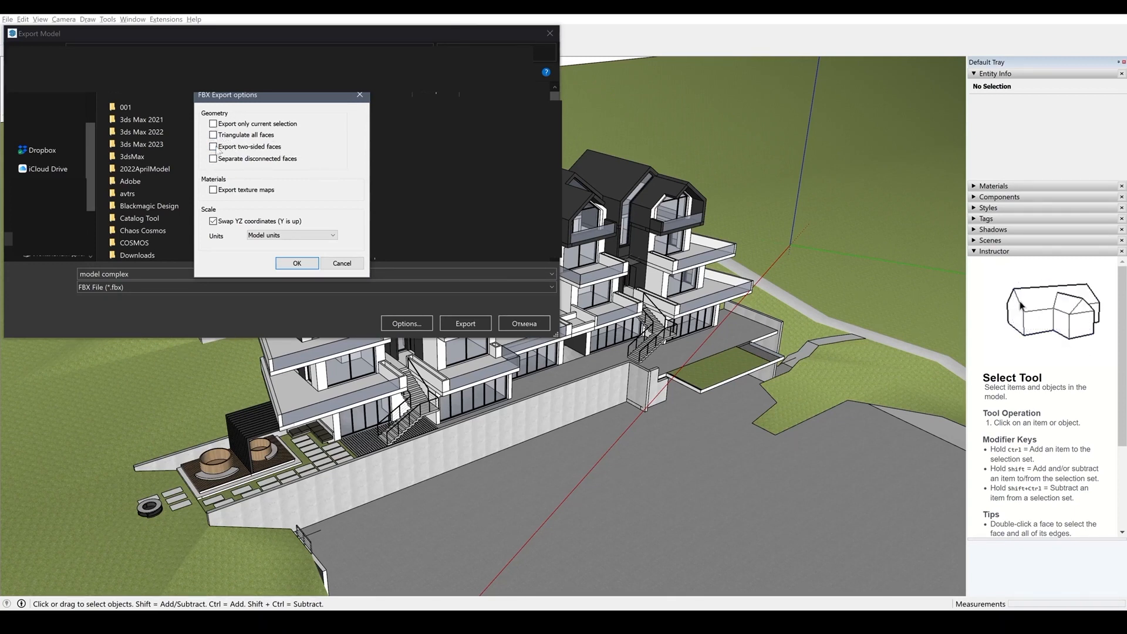
mouse_move(1071, 327)
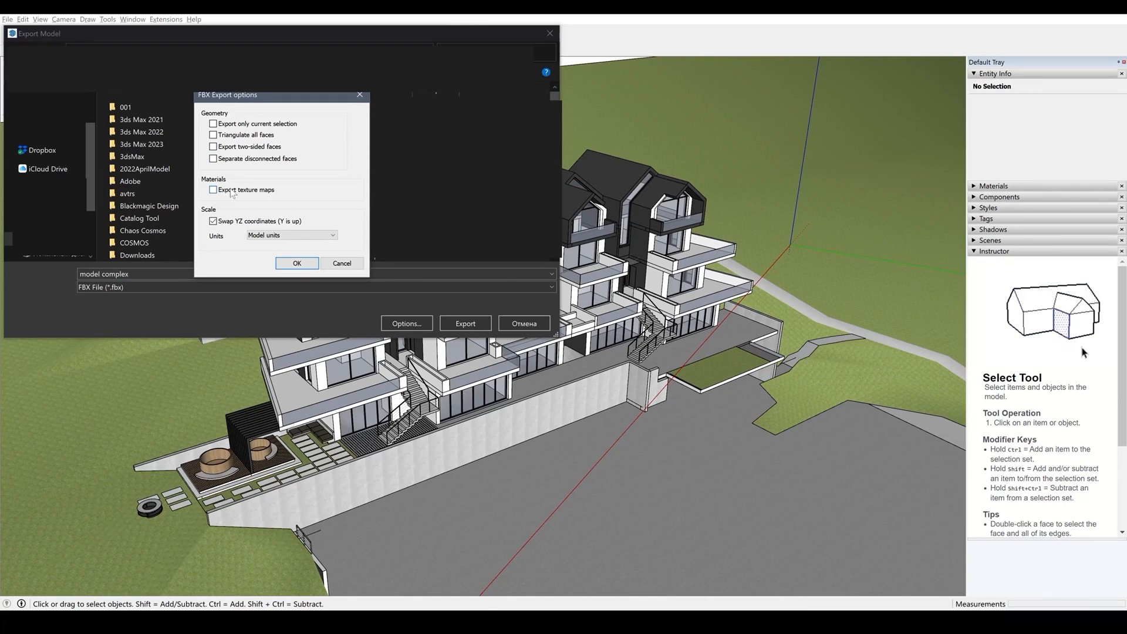
click(296, 262)
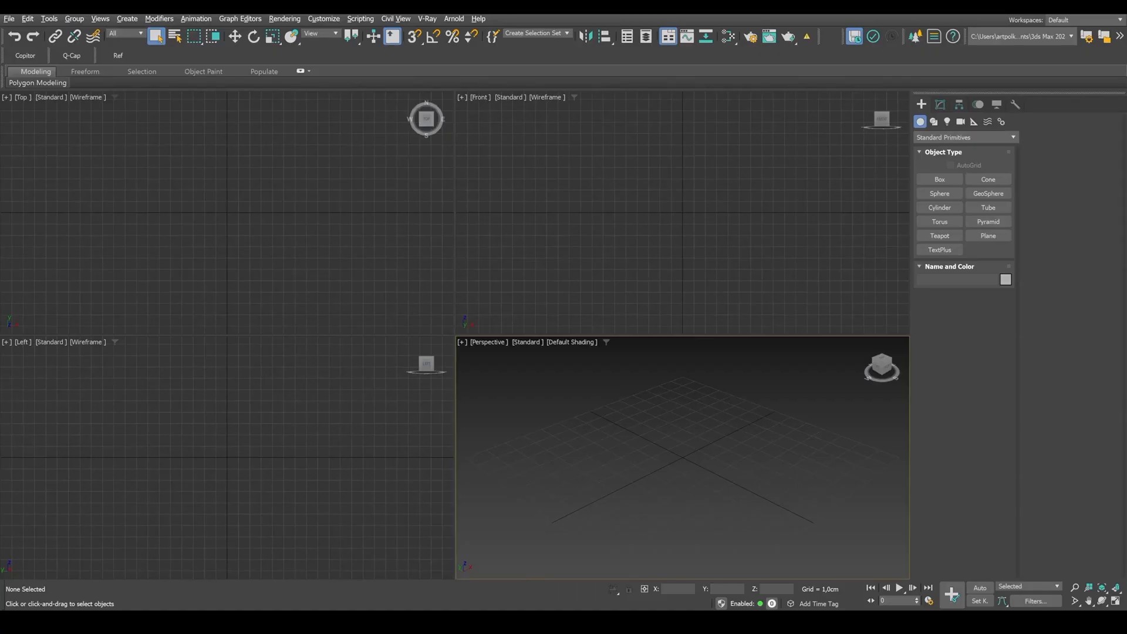
mouse_move(623, 456)
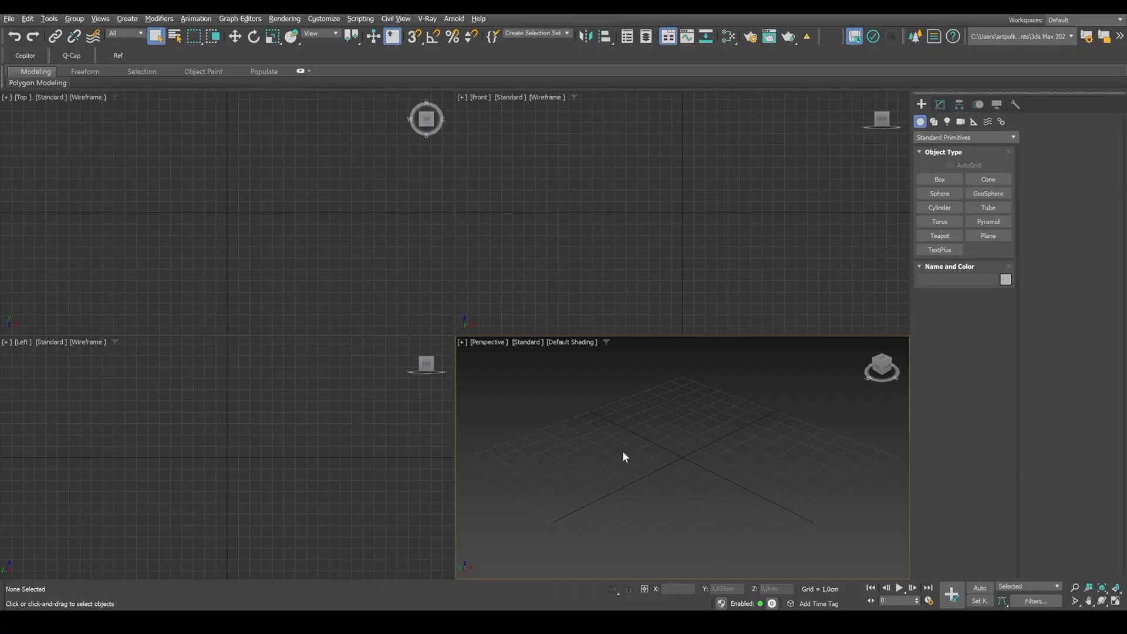
Choose the 'model complex' FBX file for import via File > Import
click(8, 18)
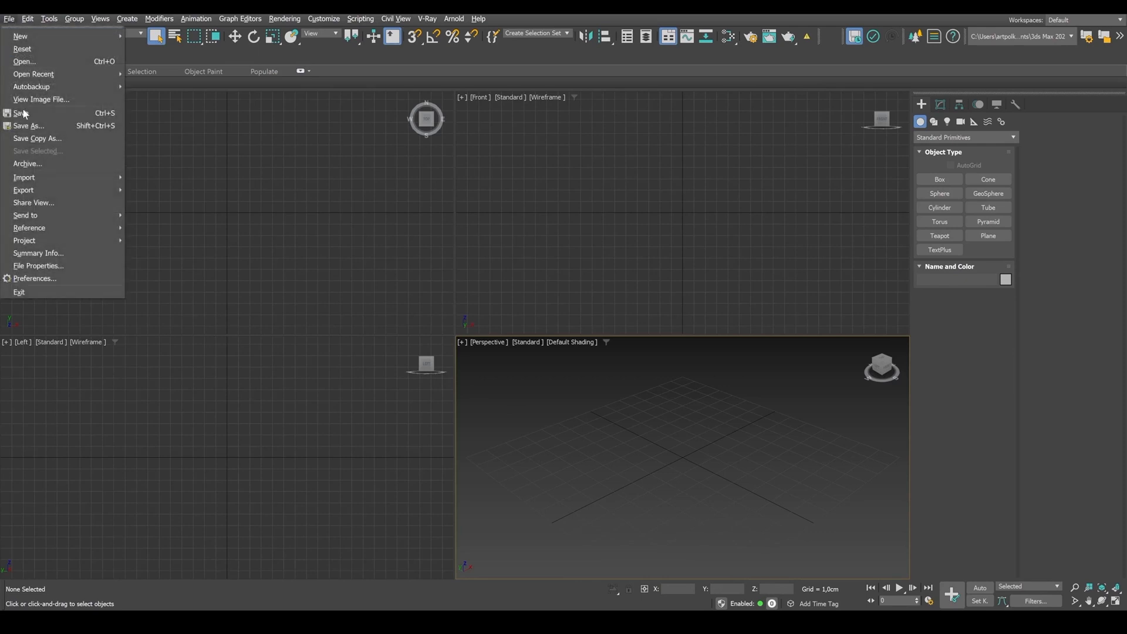
click(23, 177)
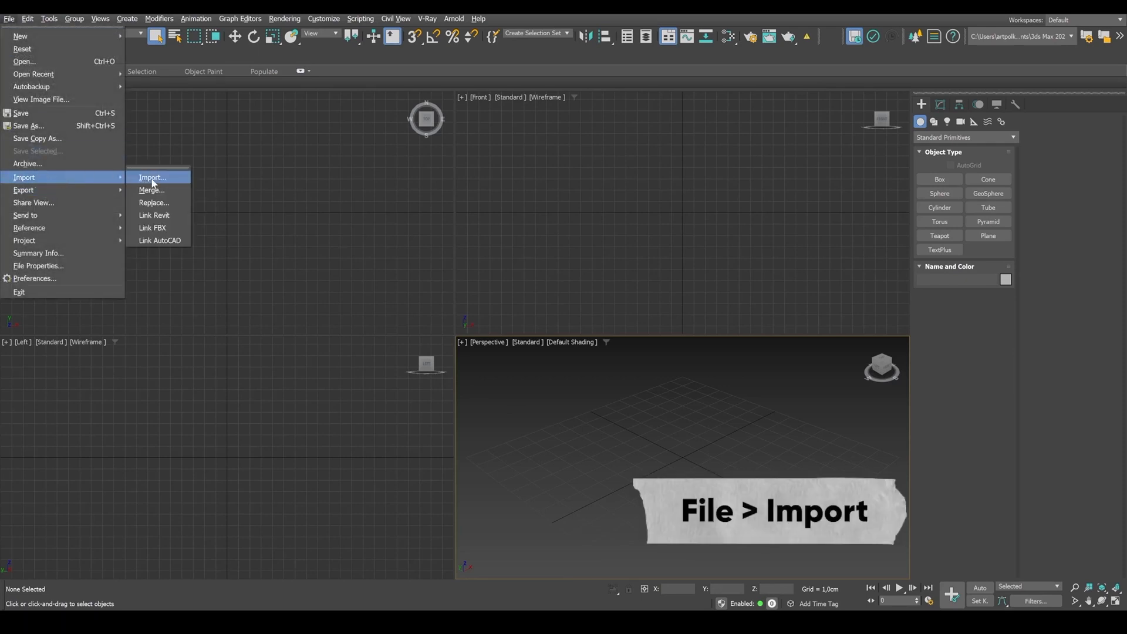
click(151, 177)
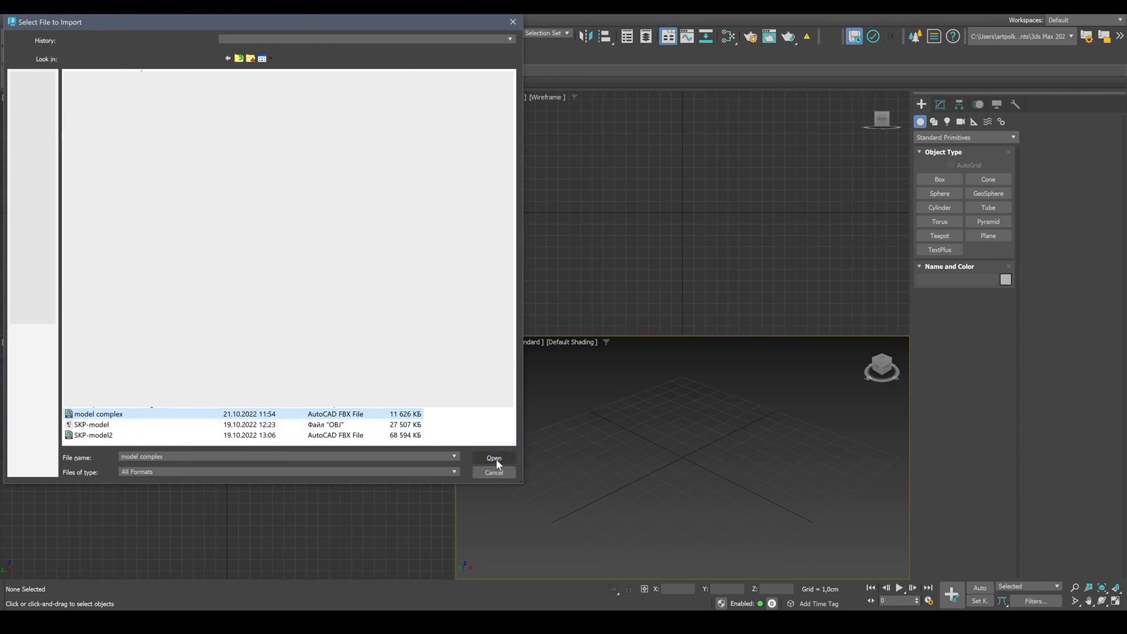
click(493, 457)
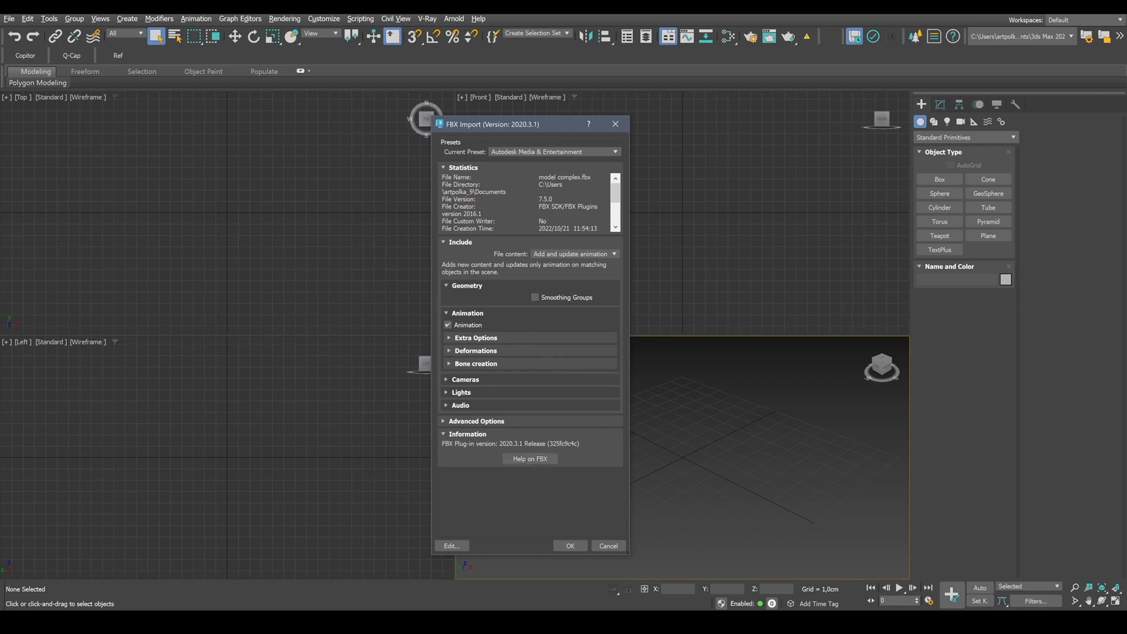
Import the FBX with Smoothing Groups off and Advanced Options expanded
click(535, 297)
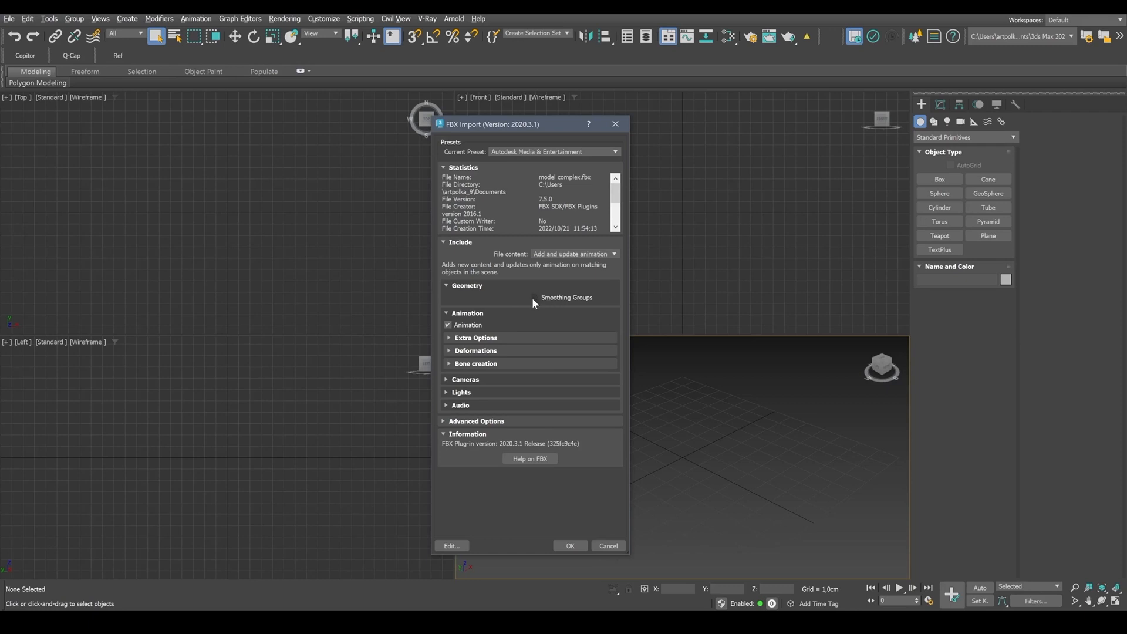
mouse_move(540, 303)
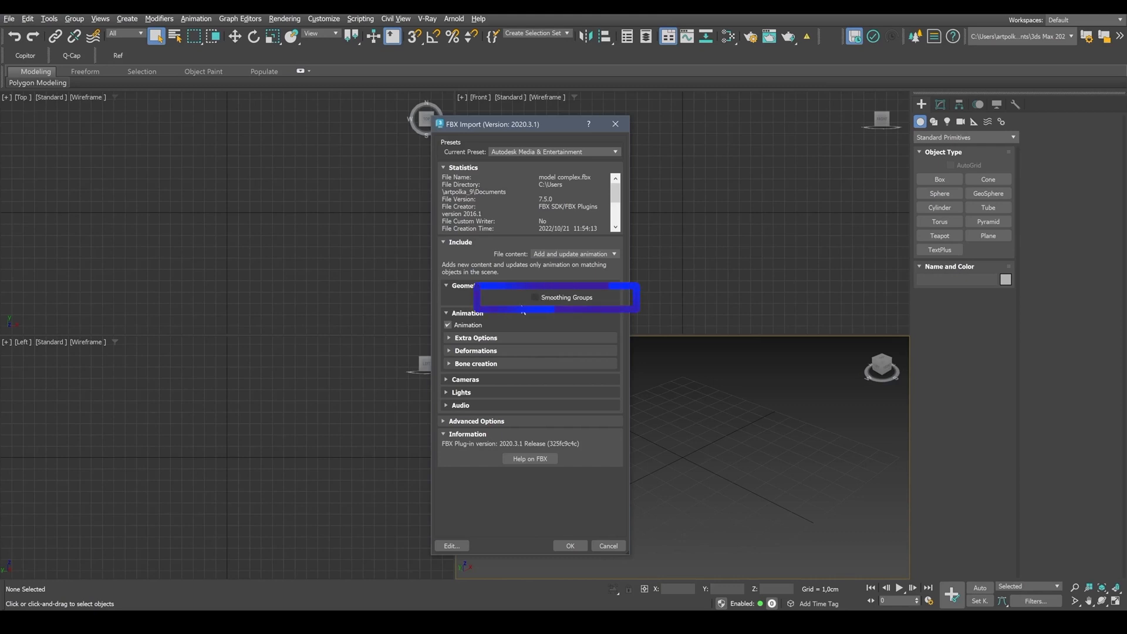
click(475, 421)
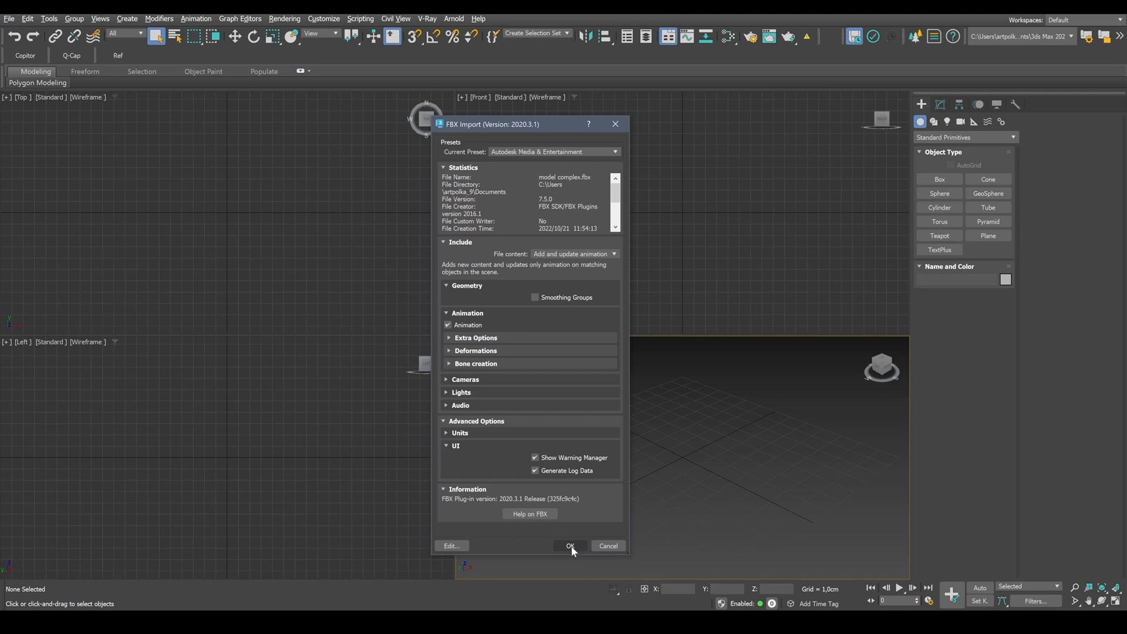
click(569, 545)
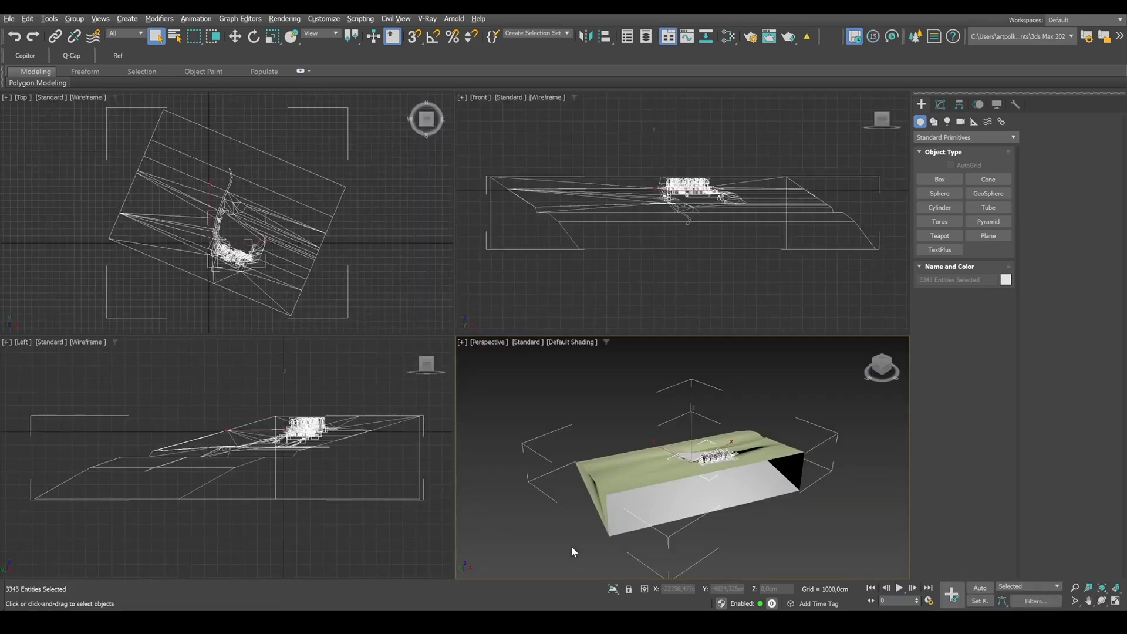
mouse_move(590, 545)
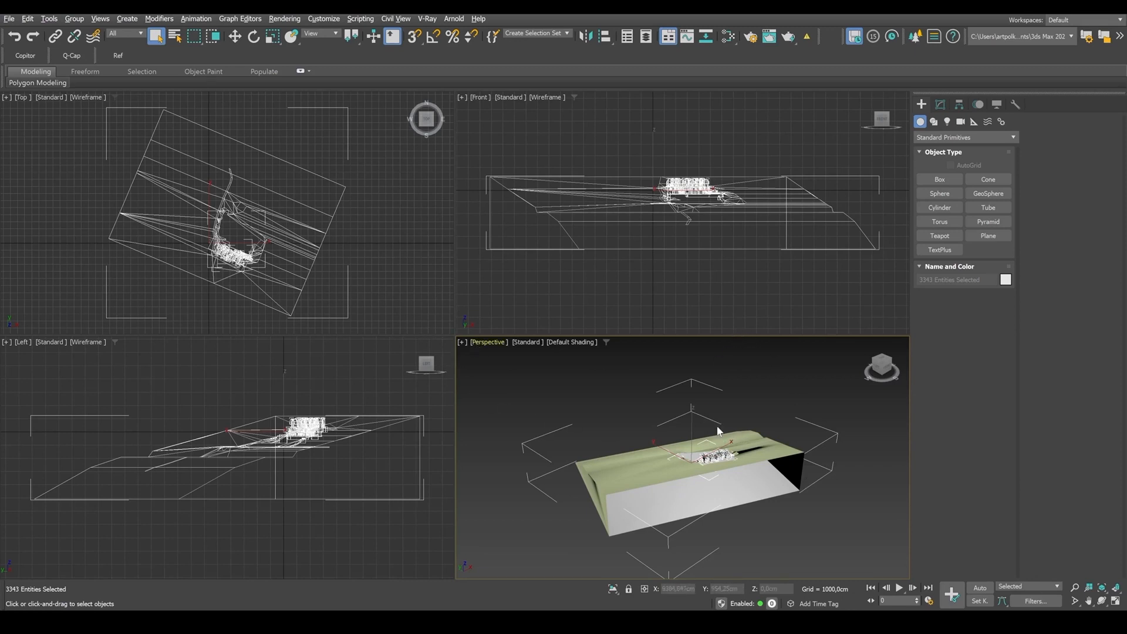
Maximize the Perspective viewport with Alt+W and orbit around the imported villa
key(Alt+w)
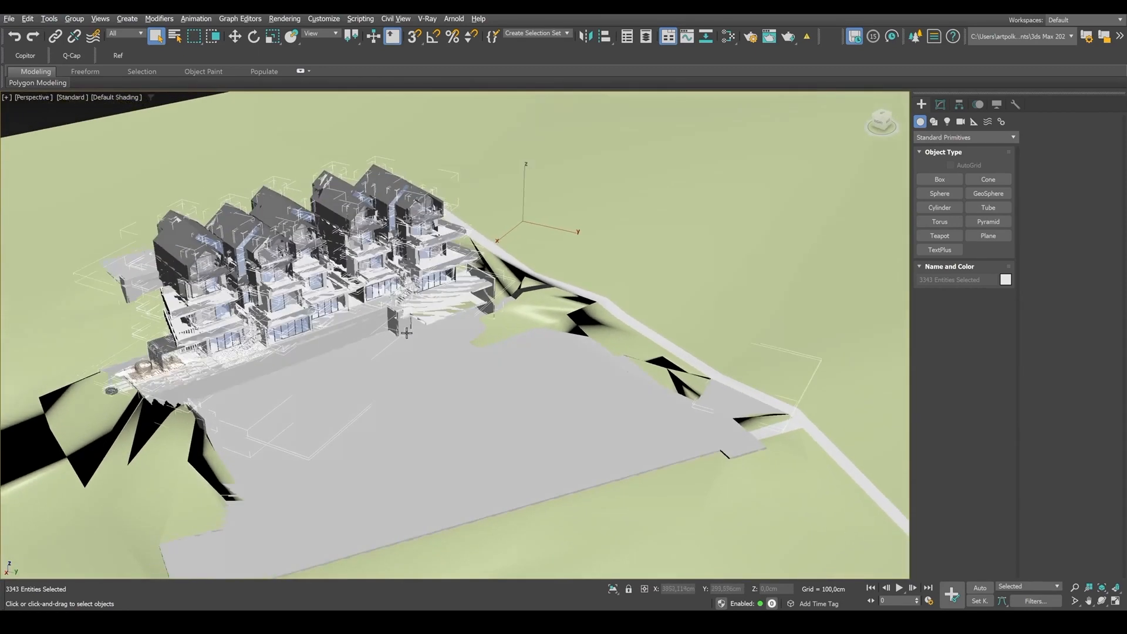
drag(408, 331, 632, 439)
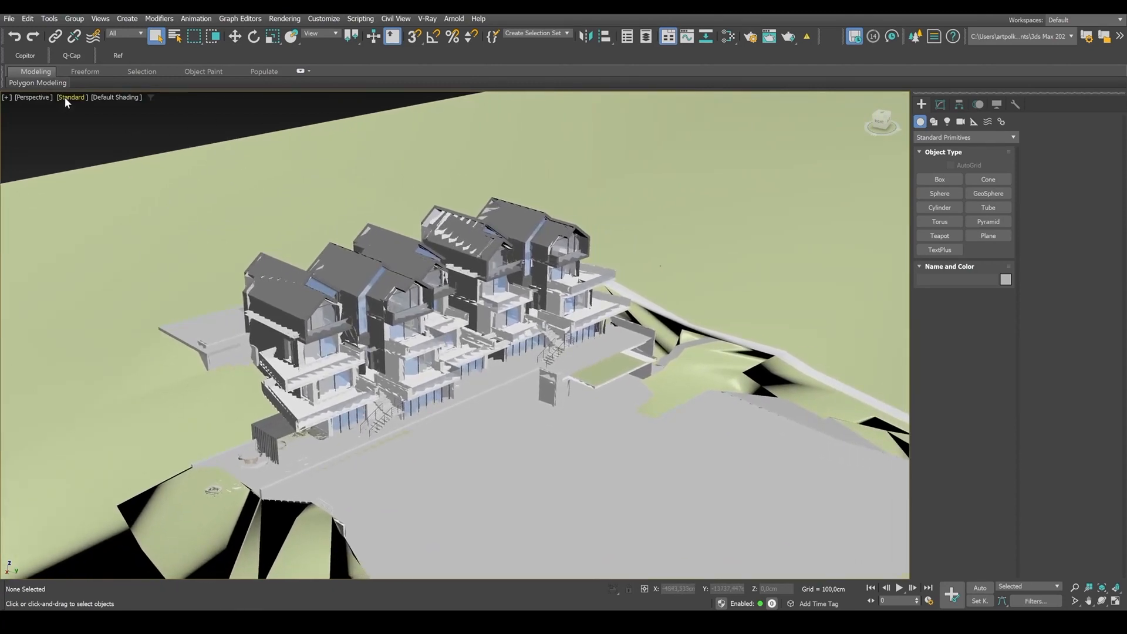
click(72, 98)
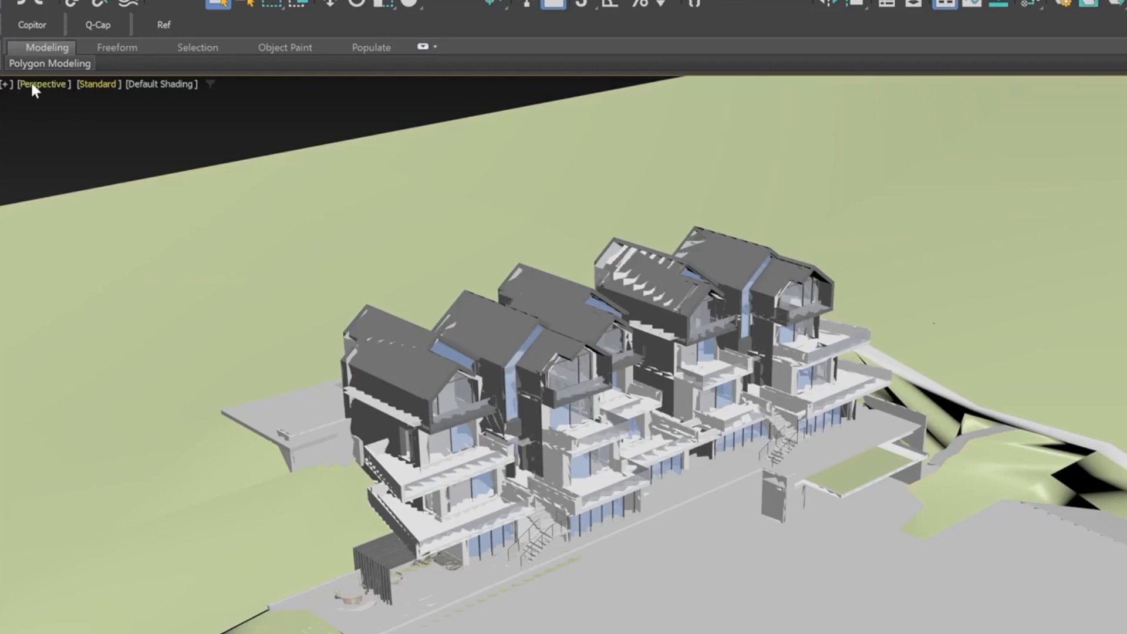
mouse_move(91, 360)
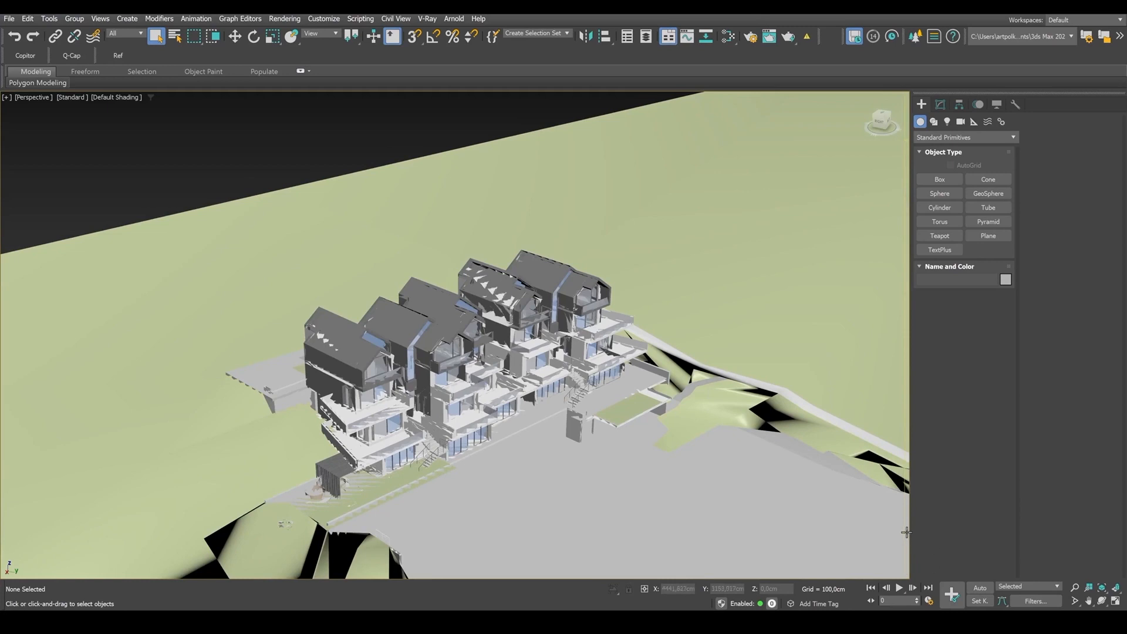
mouse_move(907, 533)
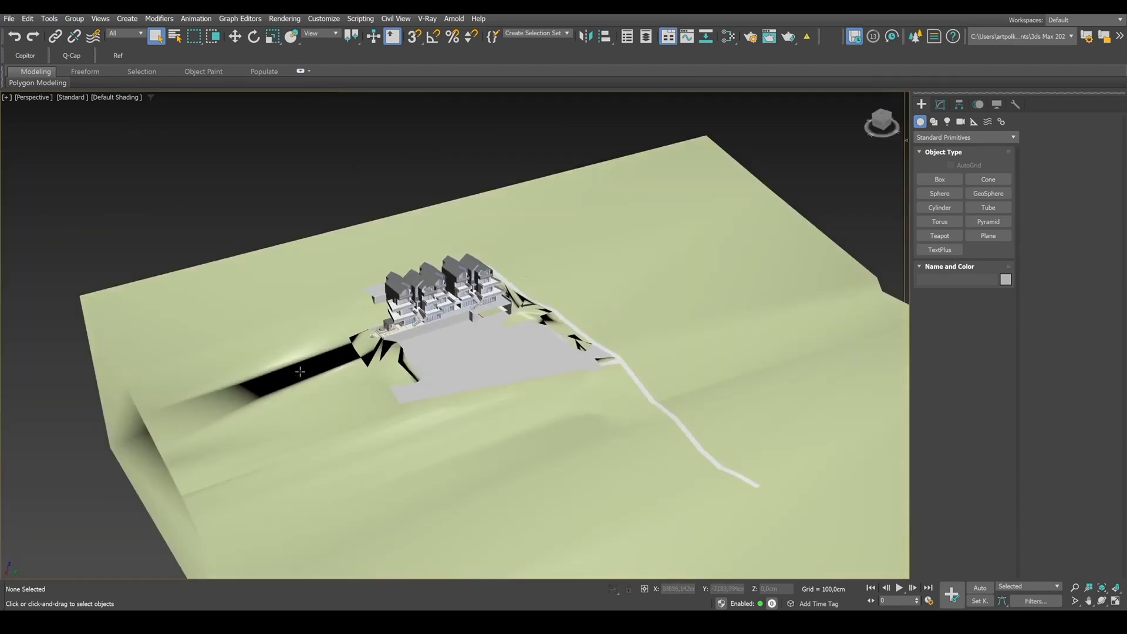
Toggle the viewport shading to show the terrain's face edges
key(F3)
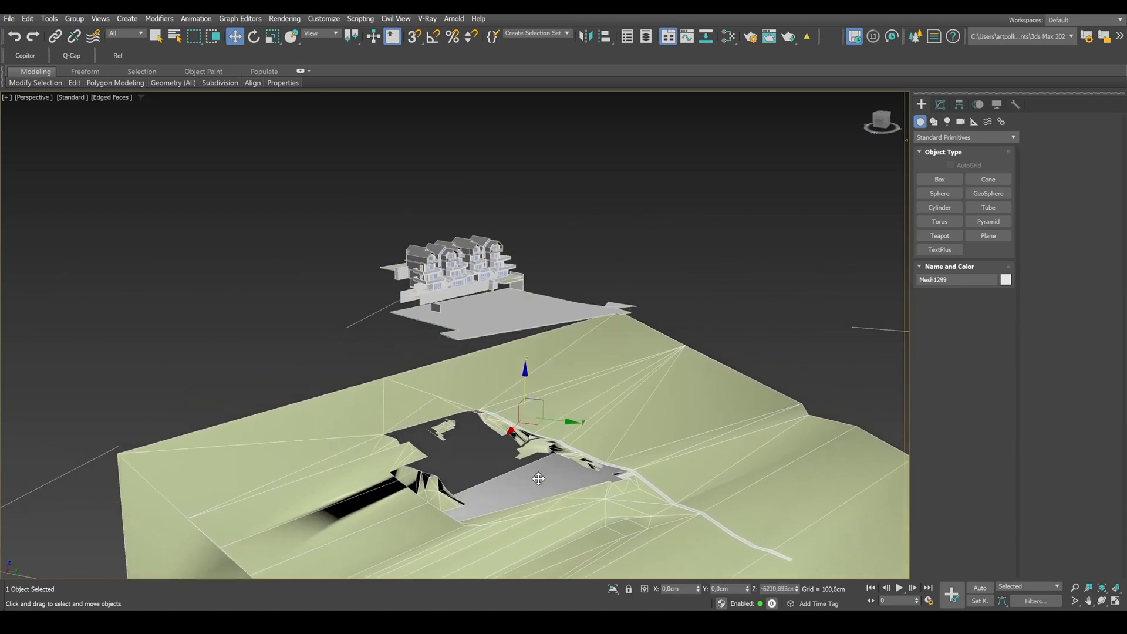
mouse_move(517, 514)
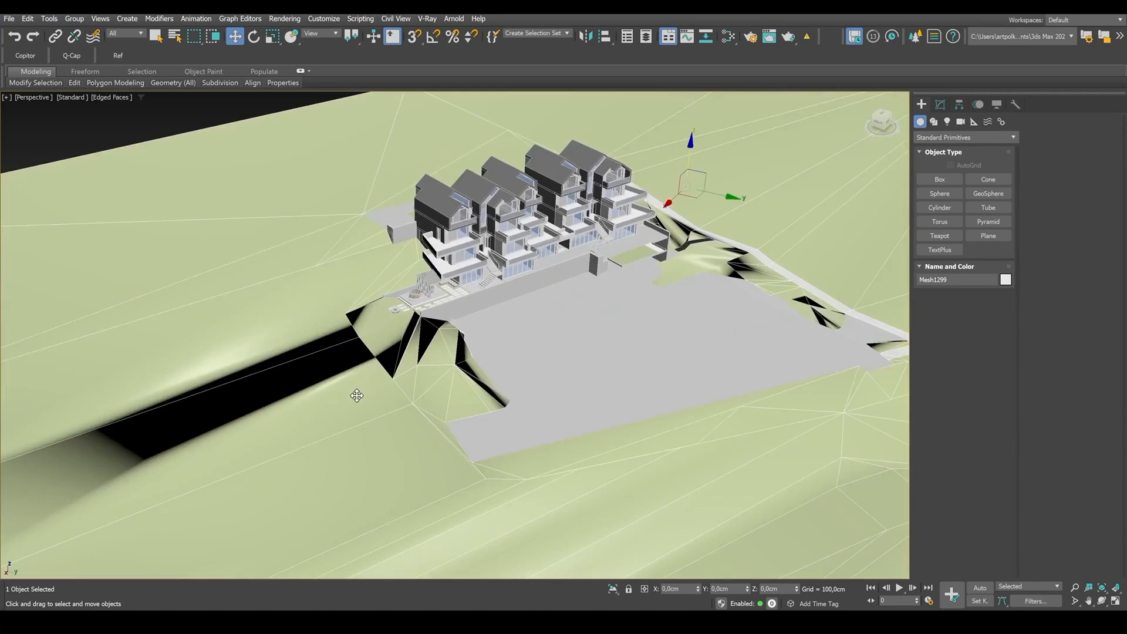
mouse_move(741, 268)
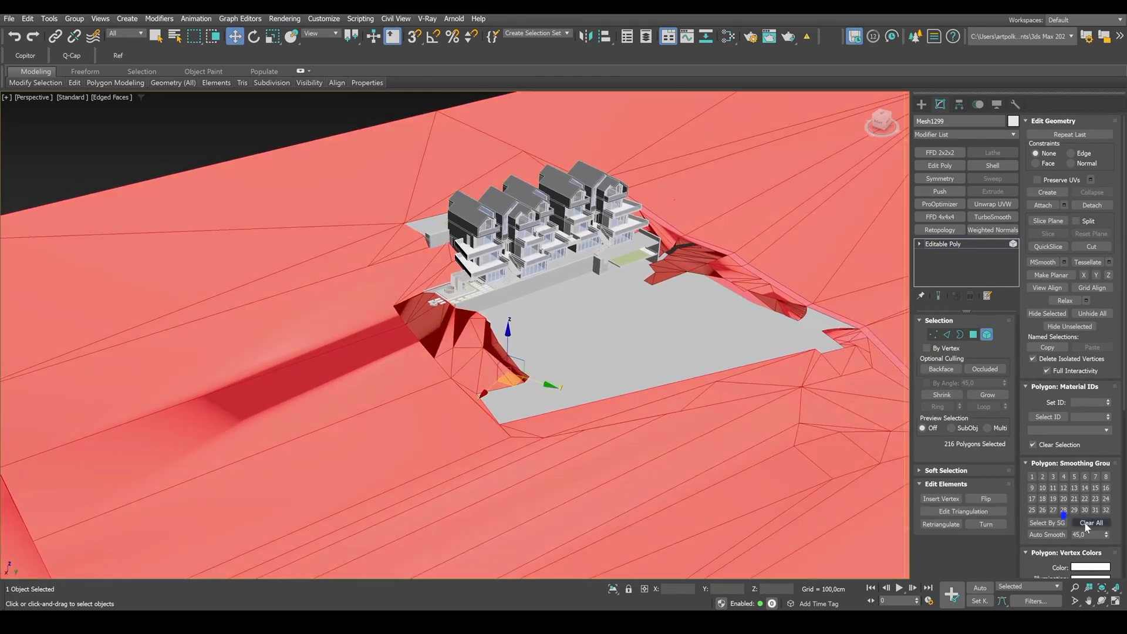
Clear the terrain's smoothing groups, add Edit Normals and select every normal
click(1090, 522)
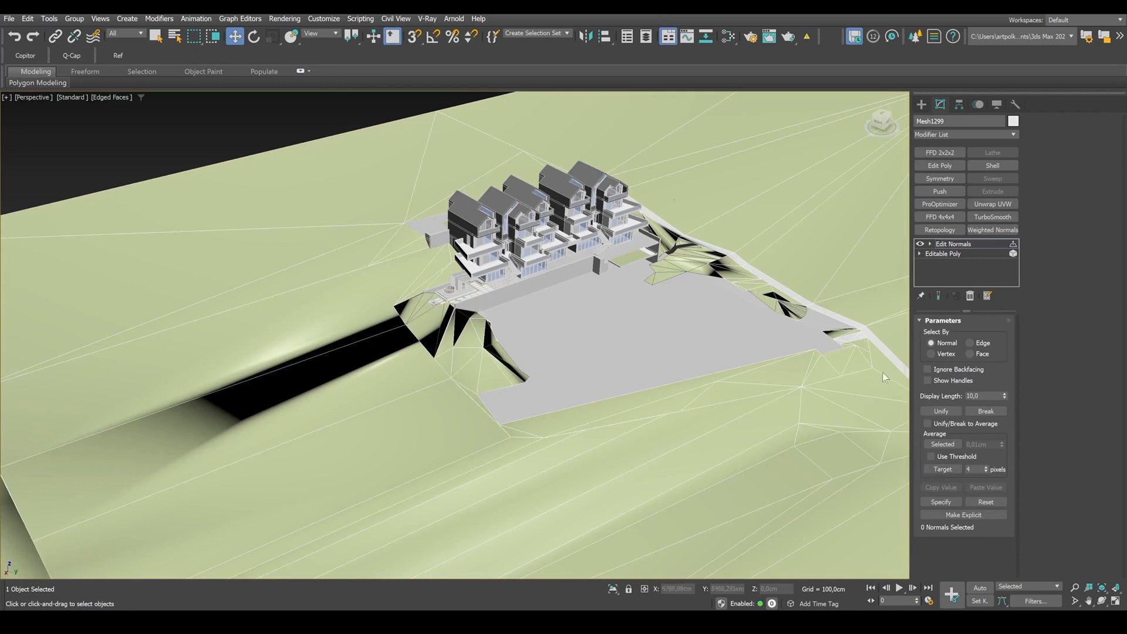
click(930, 244)
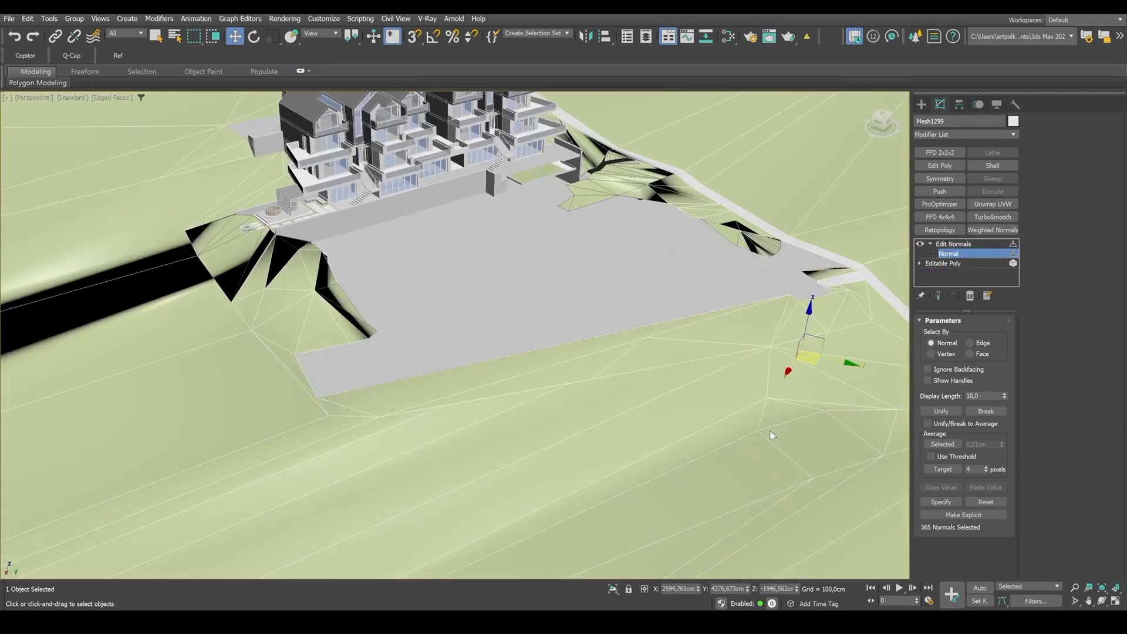
key(ctrl+a)
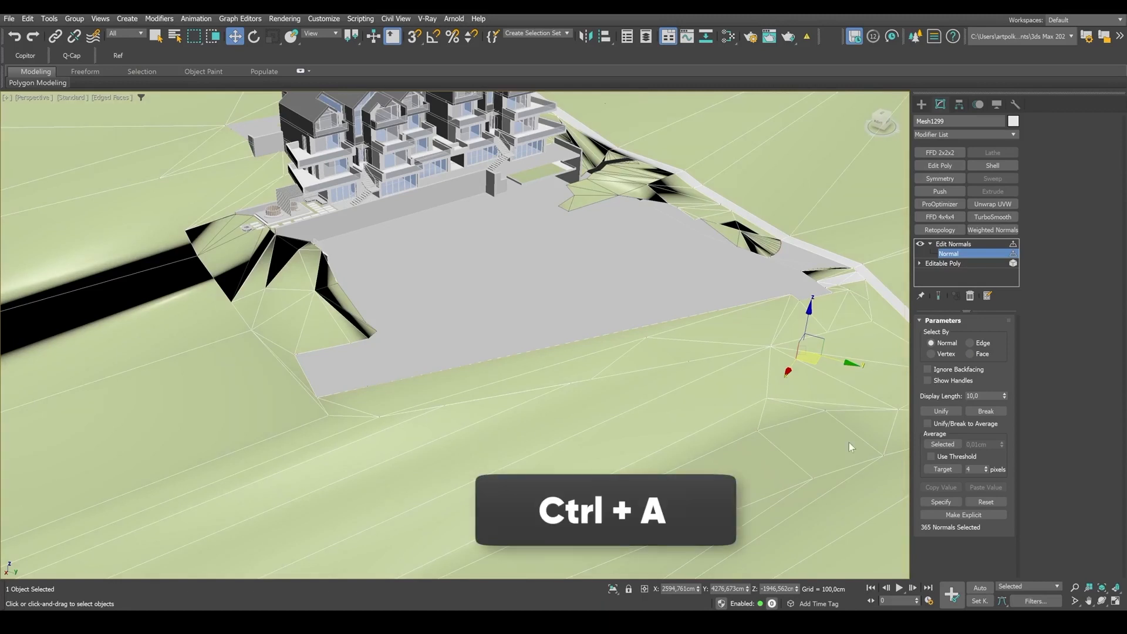
Unify the terrain normals repeatedly until the dark shading patches disappear
click(985, 410)
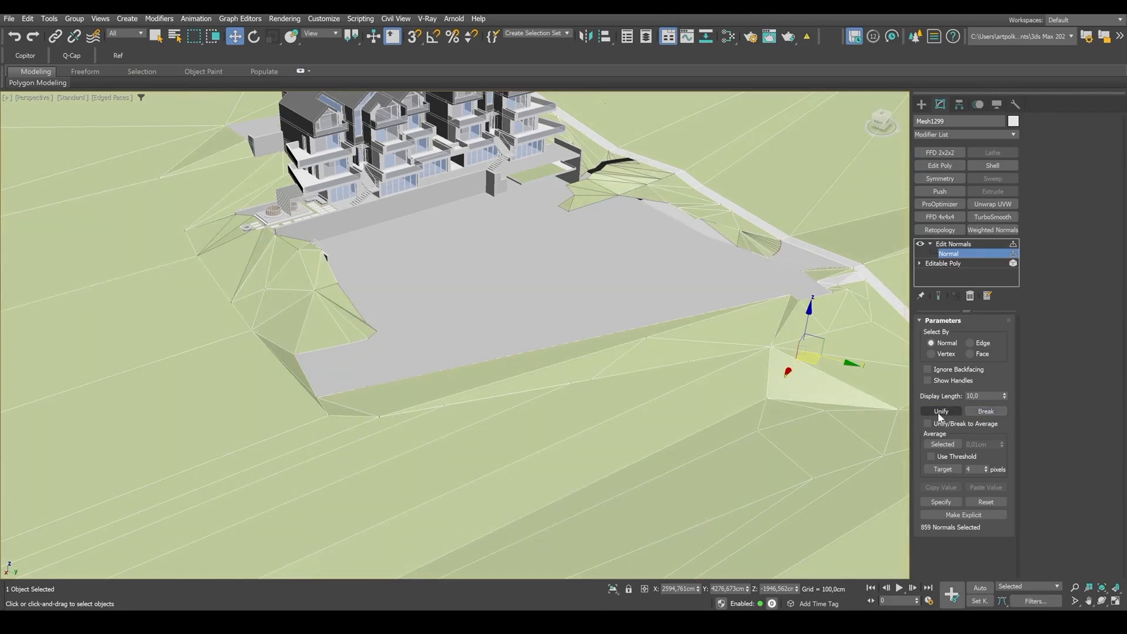
click(940, 410)
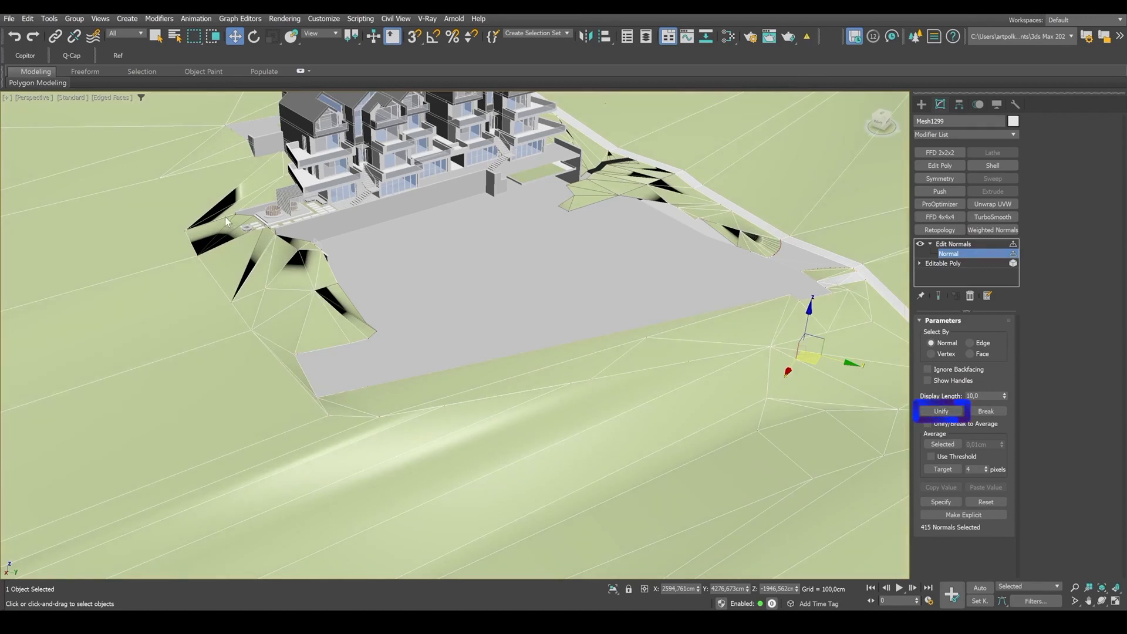
click(940, 411)
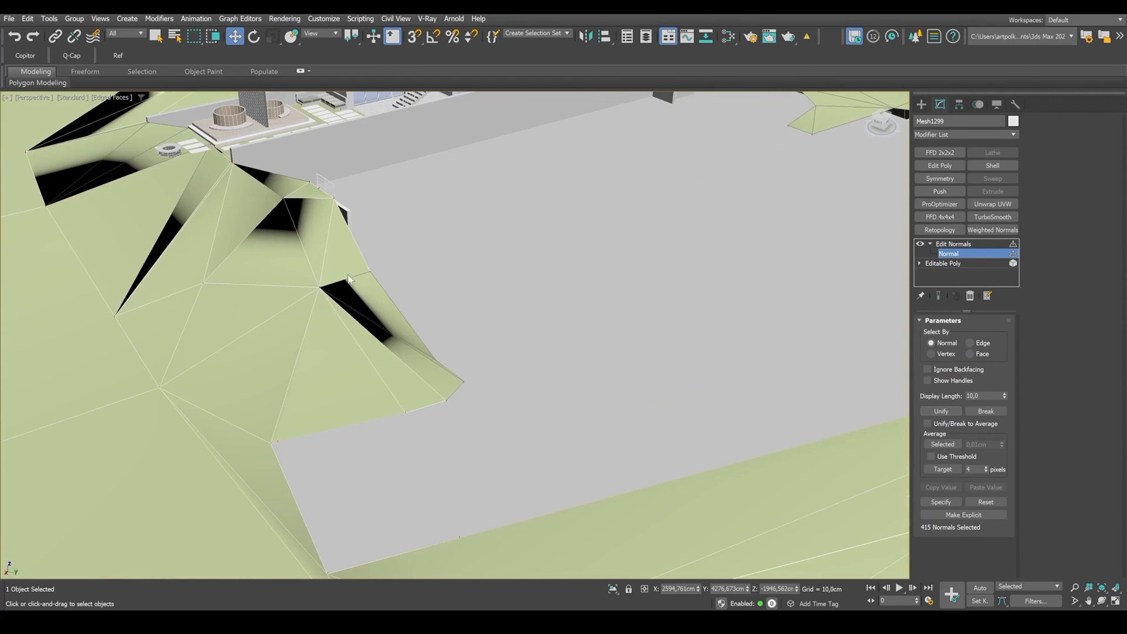
mouse_move(351, 303)
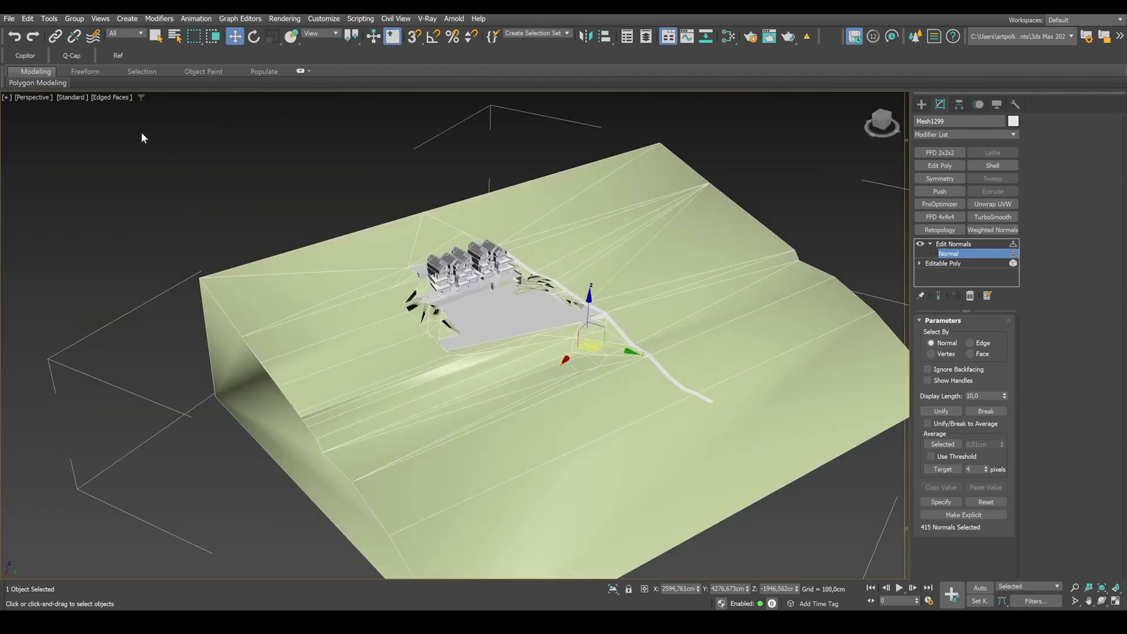
click(984, 410)
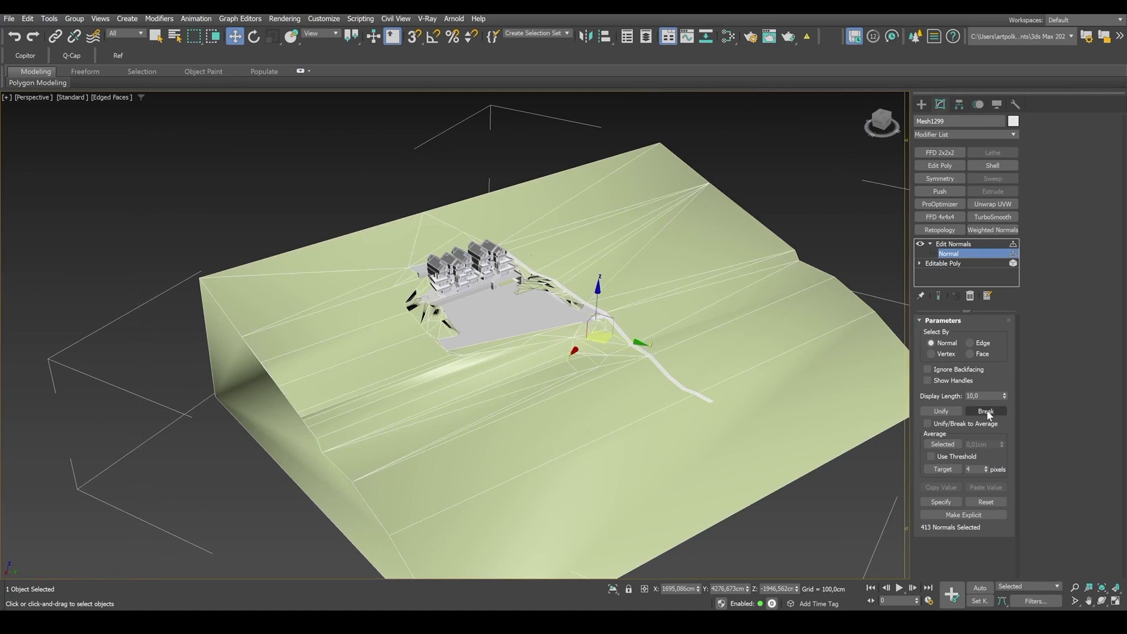
click(984, 411)
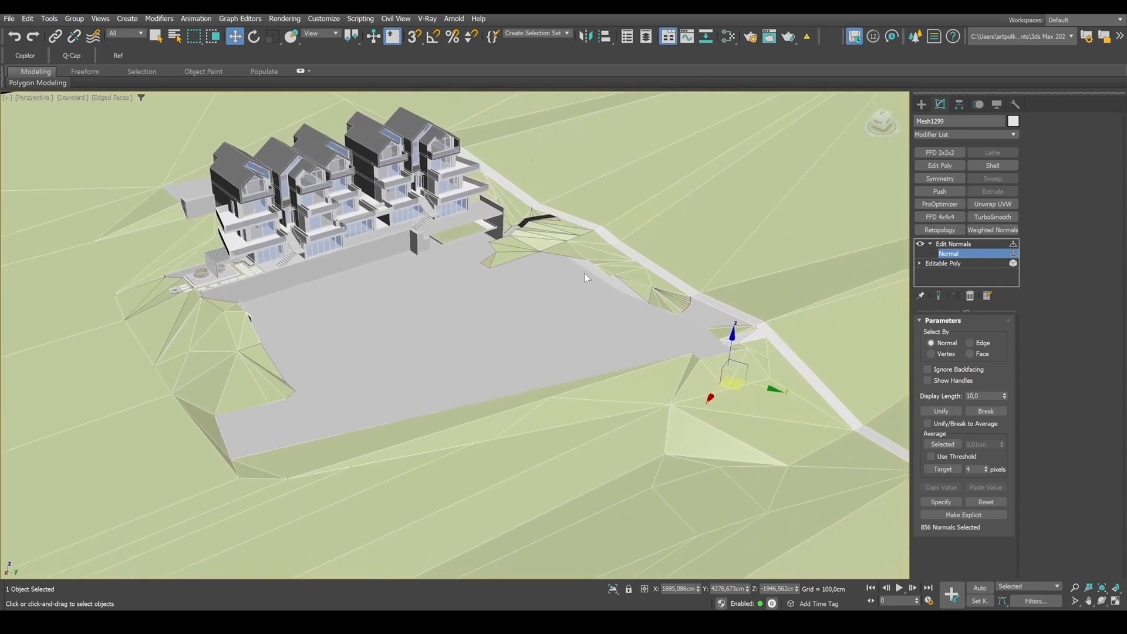
mouse_move(667, 318)
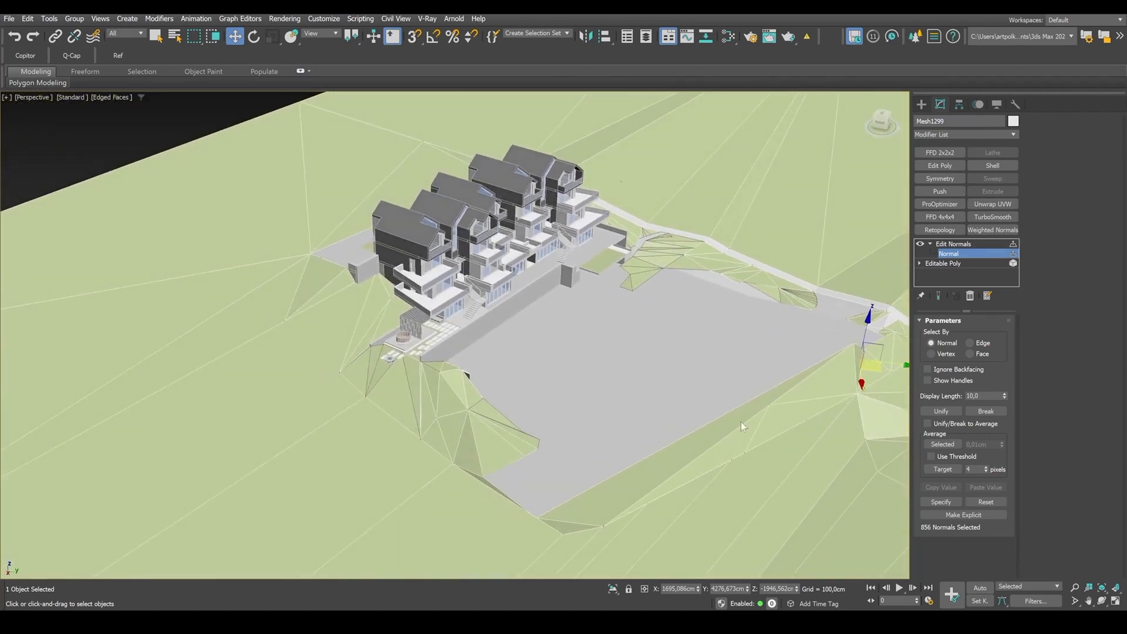
click(953, 244)
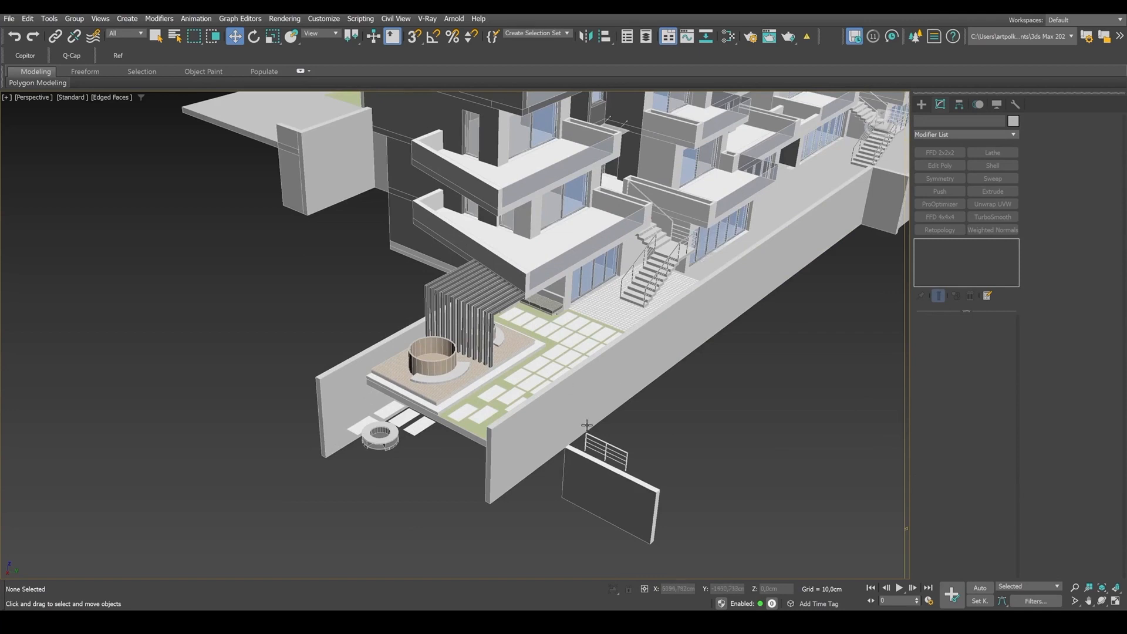
Select the long terrace retaining wall face as a whole connected element
drag(586, 423, 328, 473)
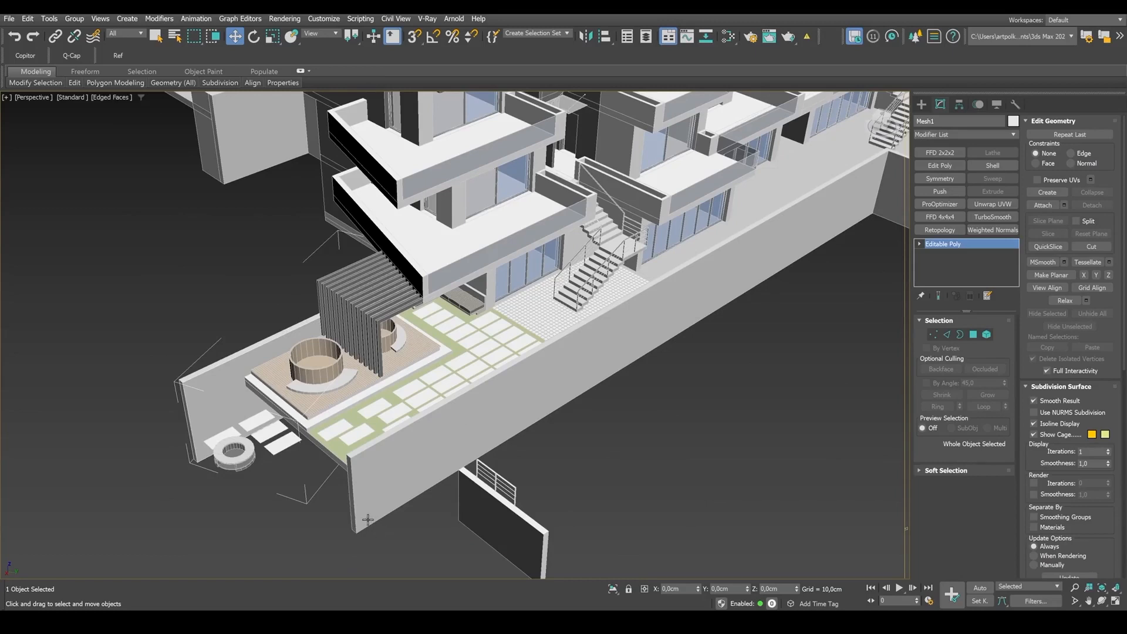
mouse_move(370, 475)
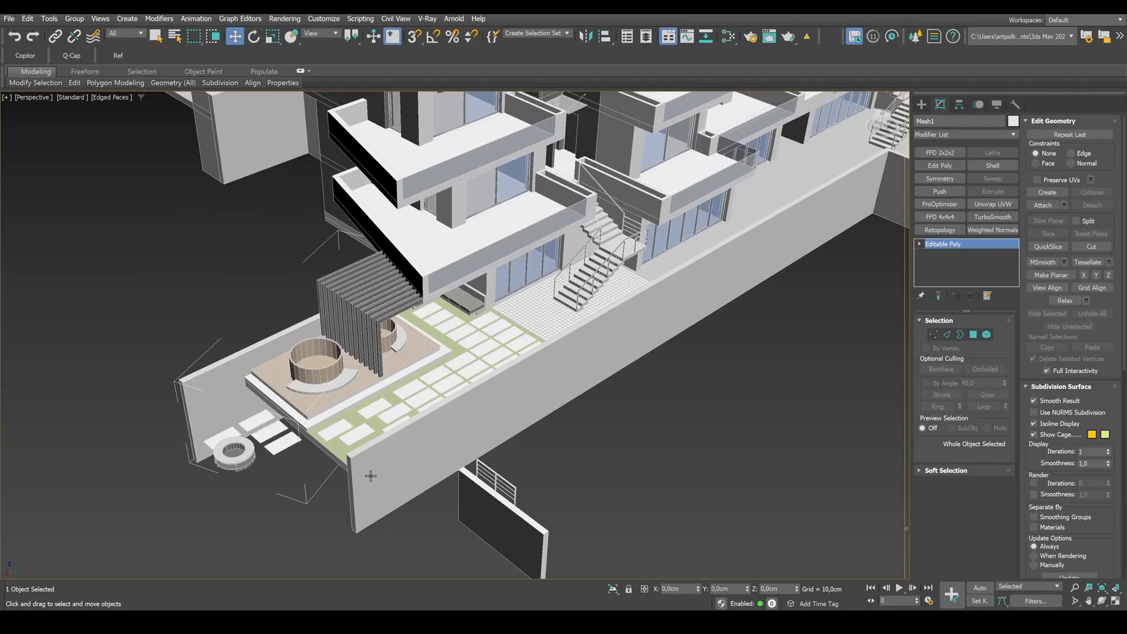
mouse_move(535, 331)
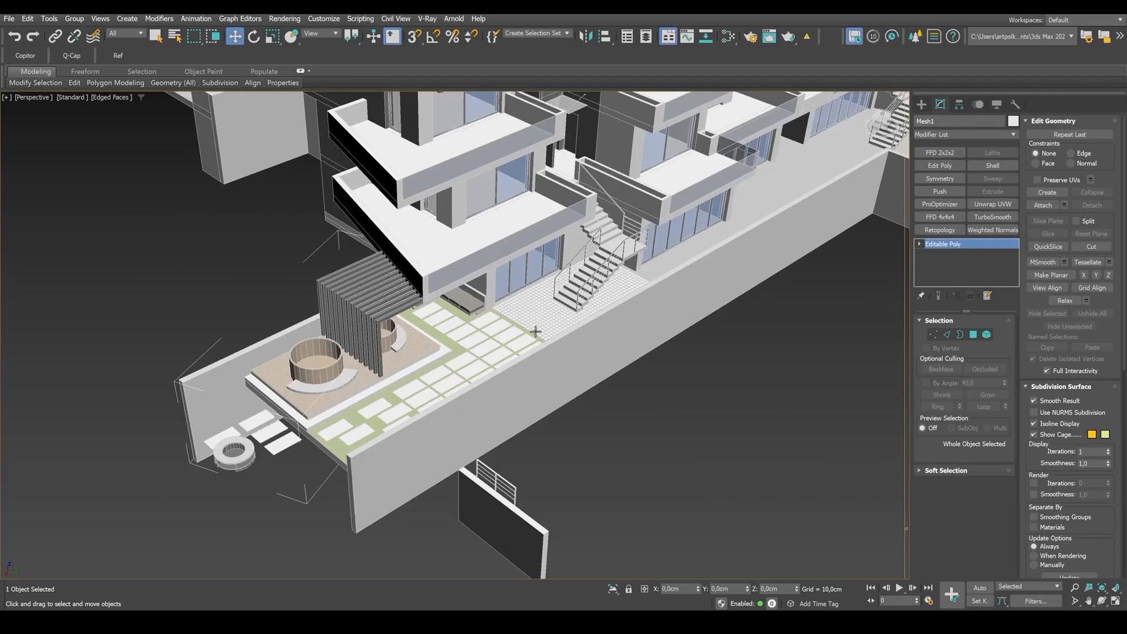
mouse_move(987, 335)
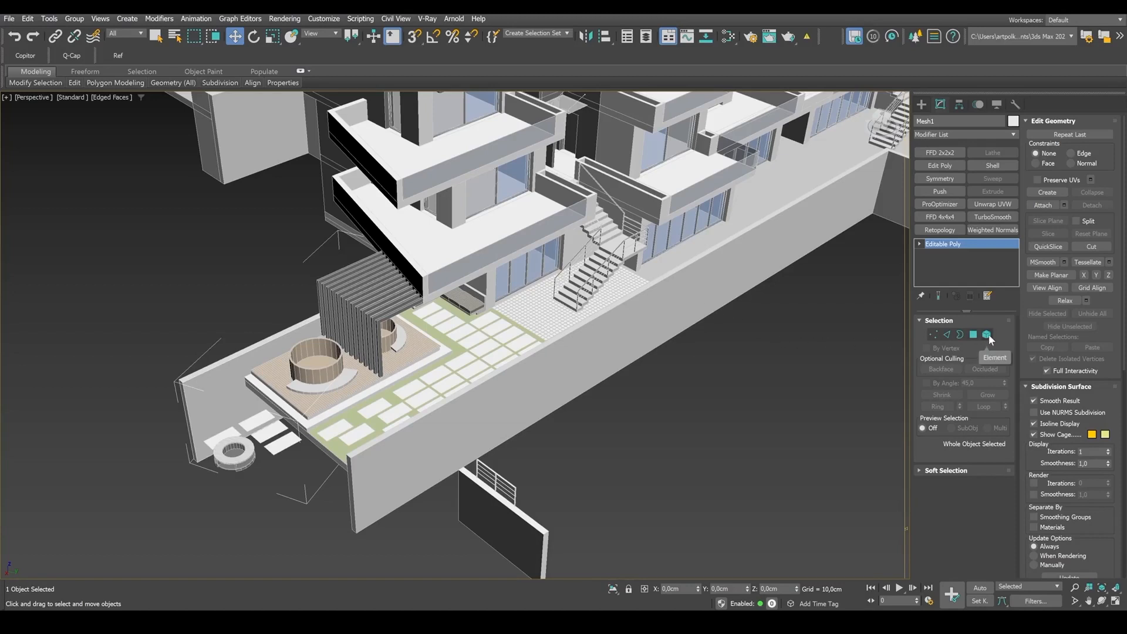
click(986, 335)
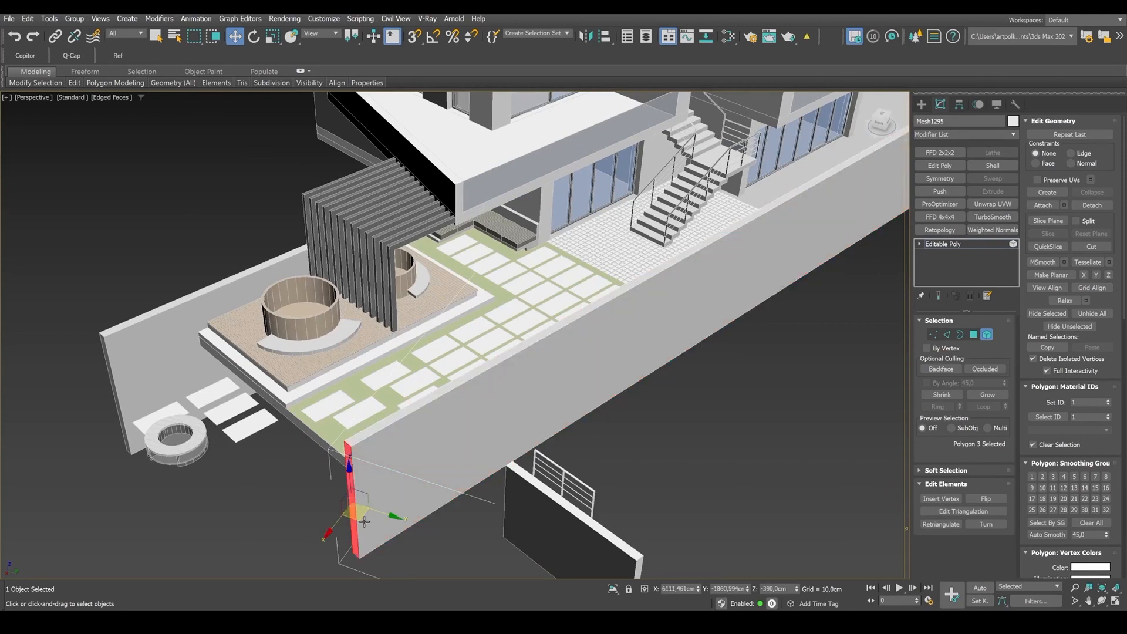
click(492, 402)
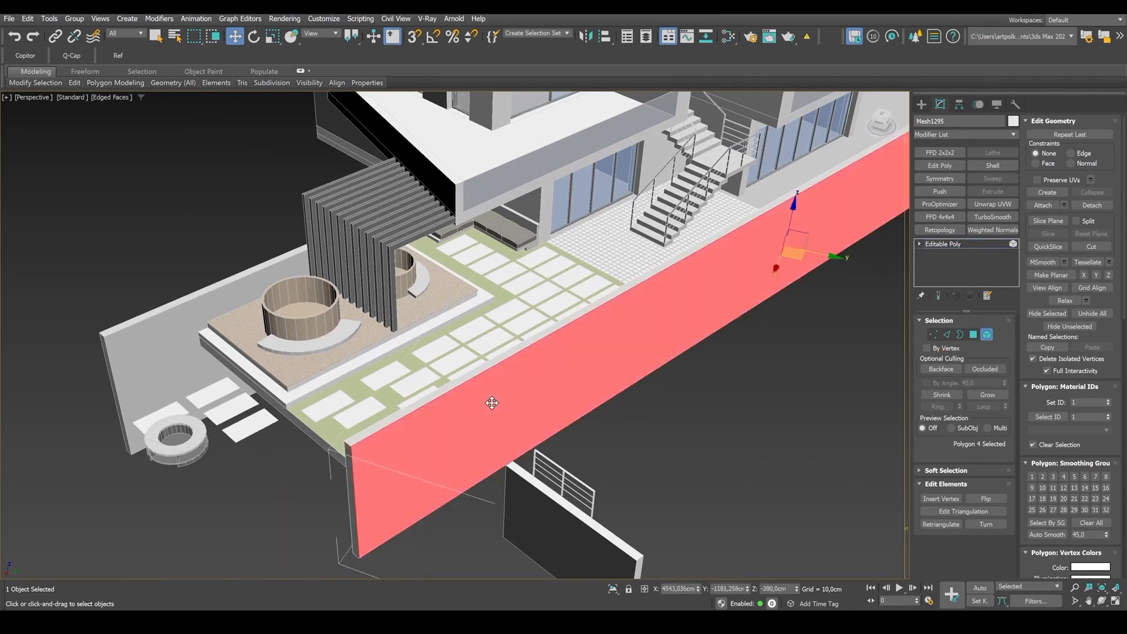
Move up to the villa's upper floors and pick the front wall element there
drag(492, 403, 878, 236)
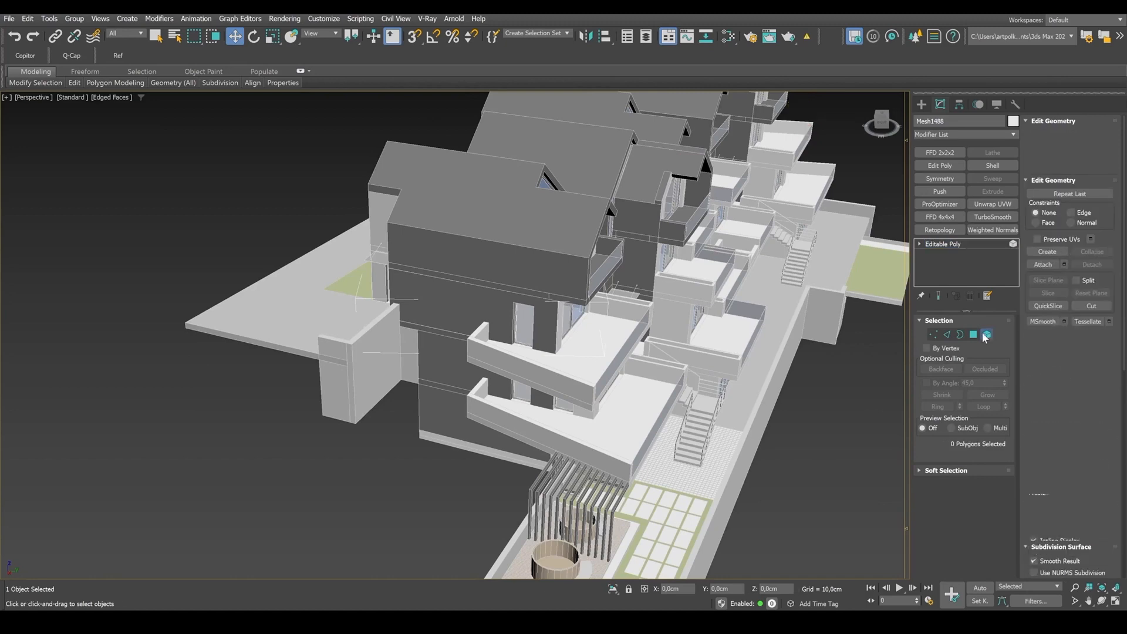
click(972, 334)
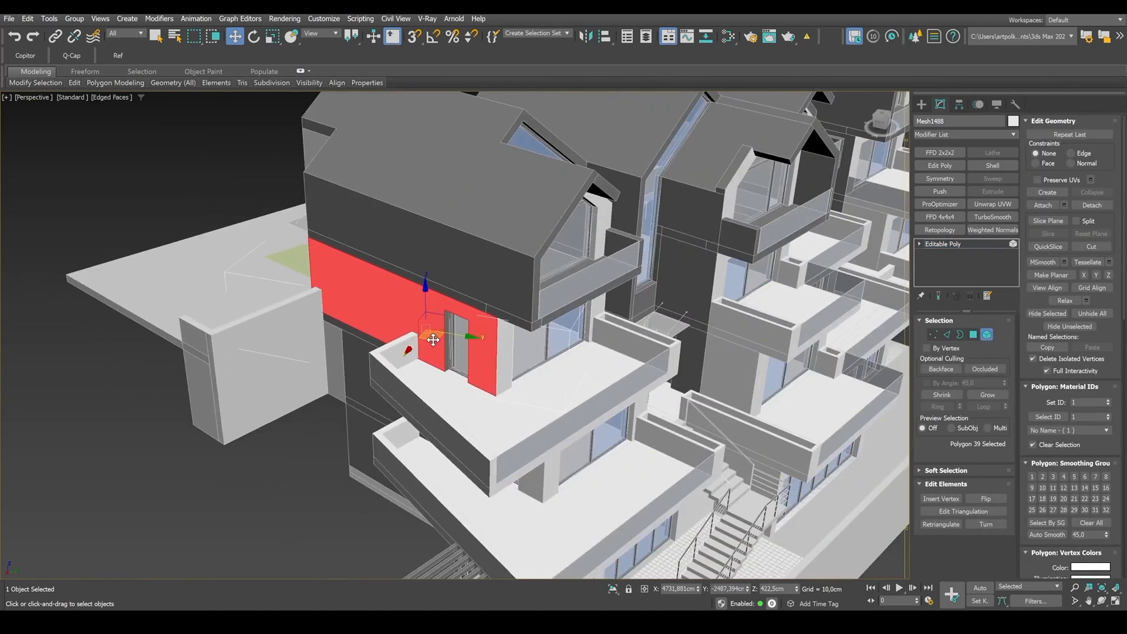
drag(431, 339, 293, 421)
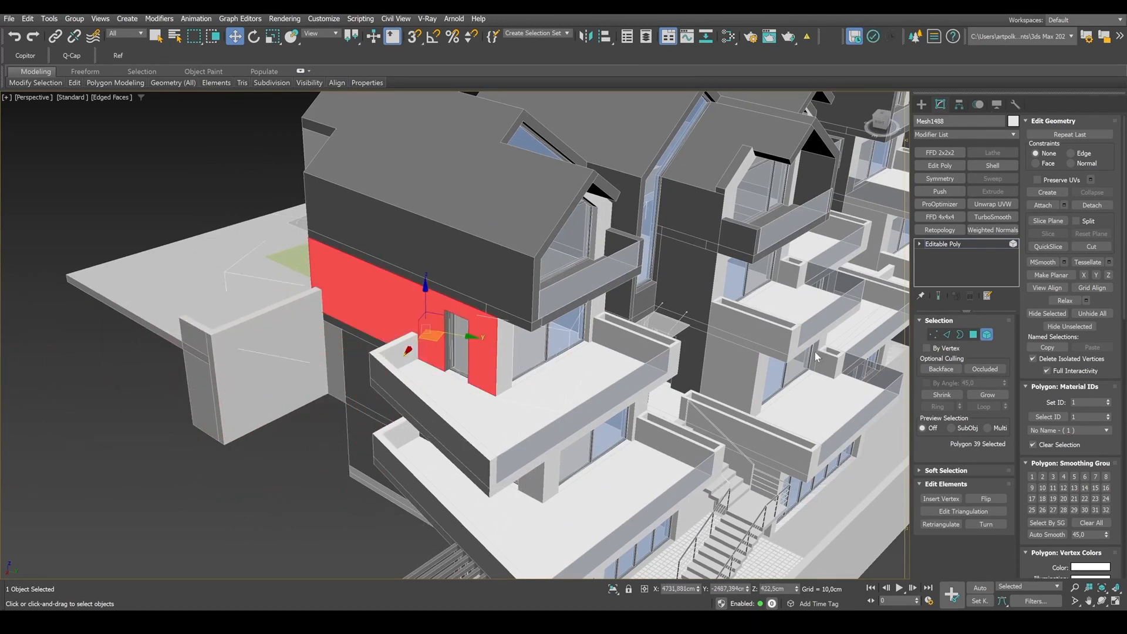
click(987, 334)
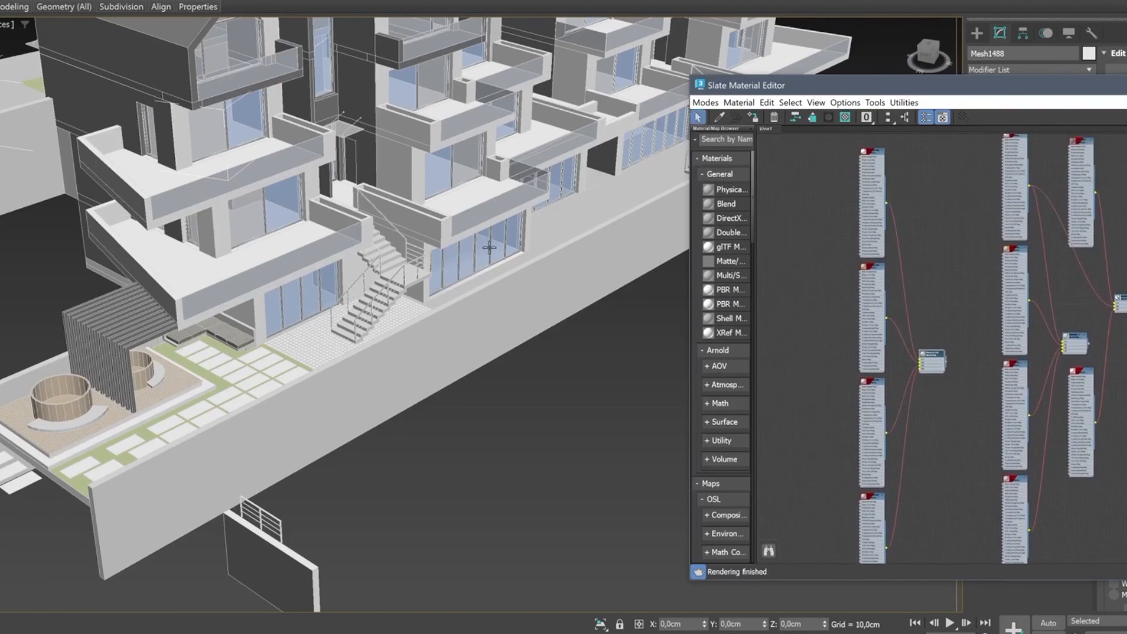
mouse_move(1064, 98)
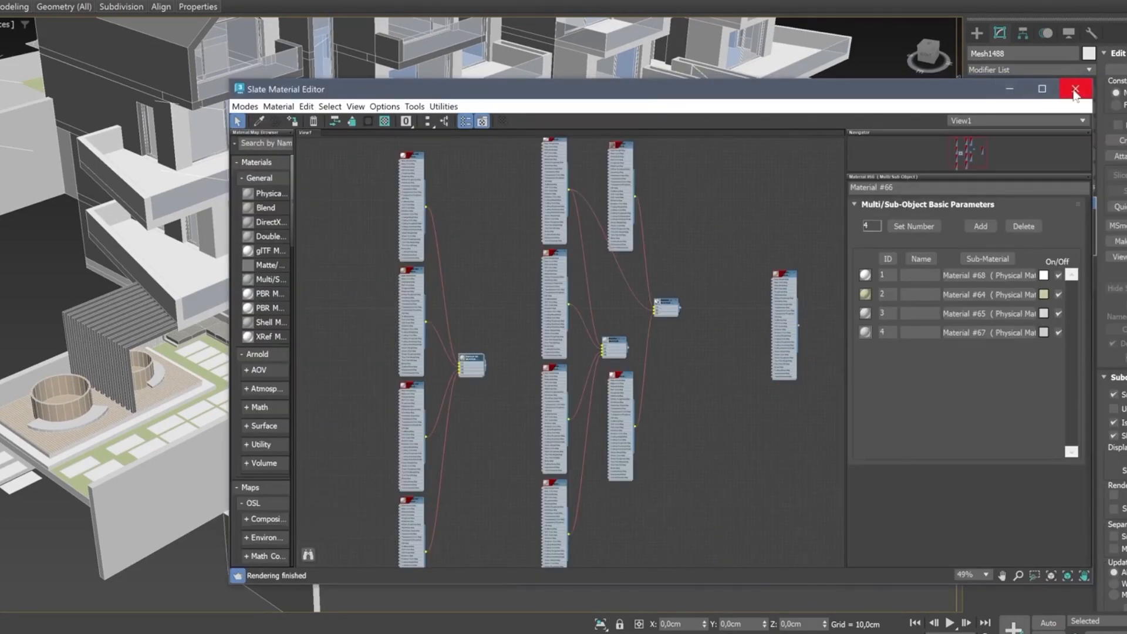
click(1075, 88)
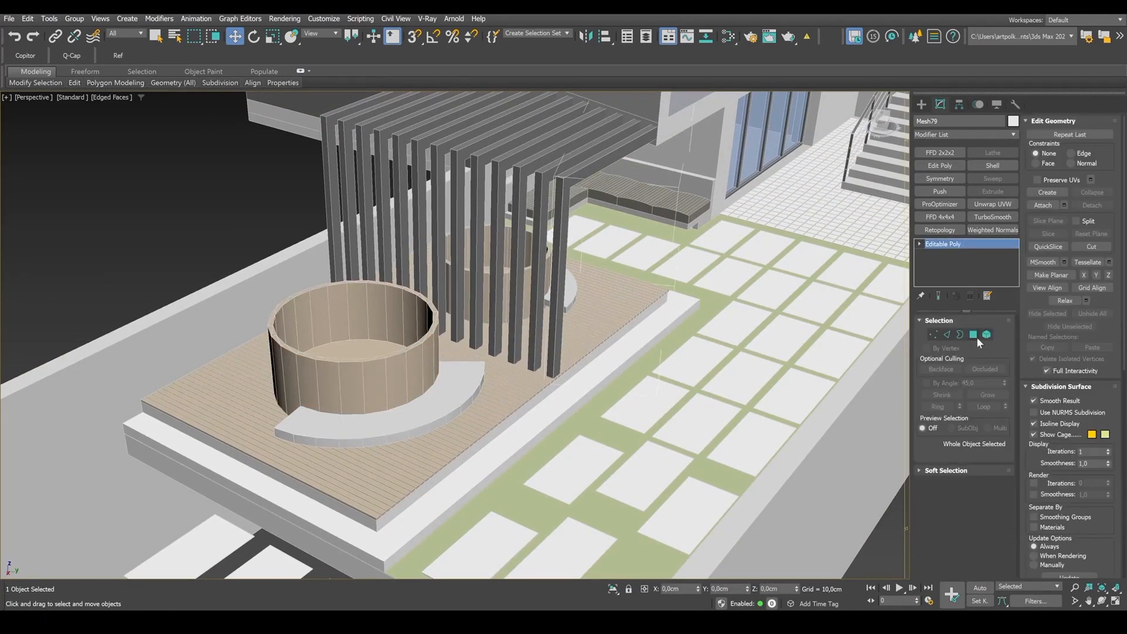
Pick one pergola beam in Element sub-object mode
click(986, 335)
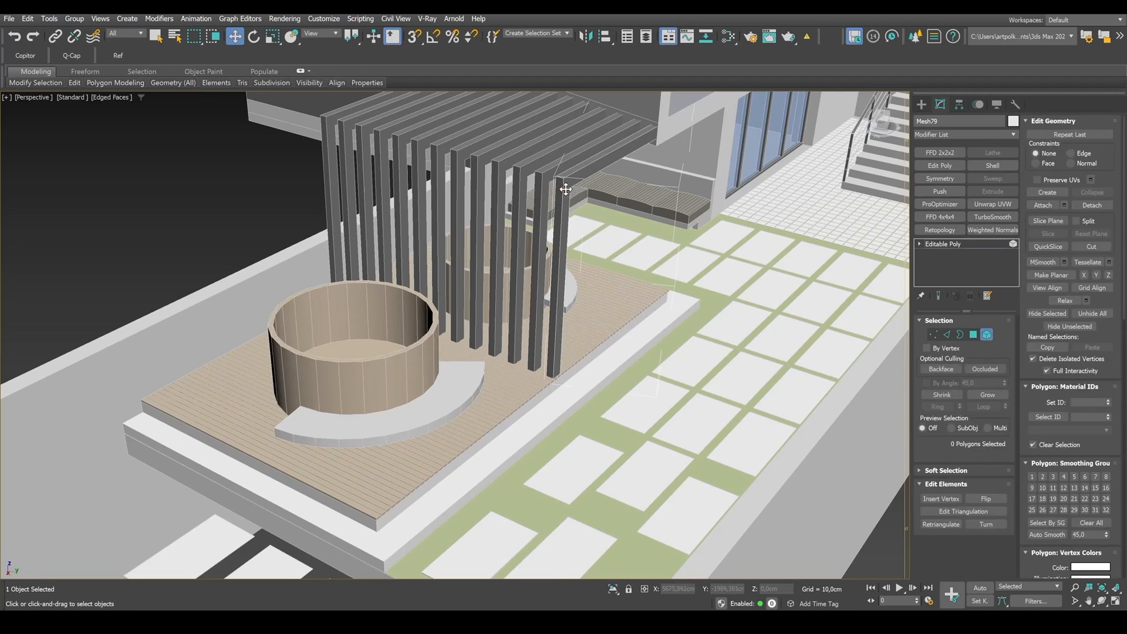
click(566, 189)
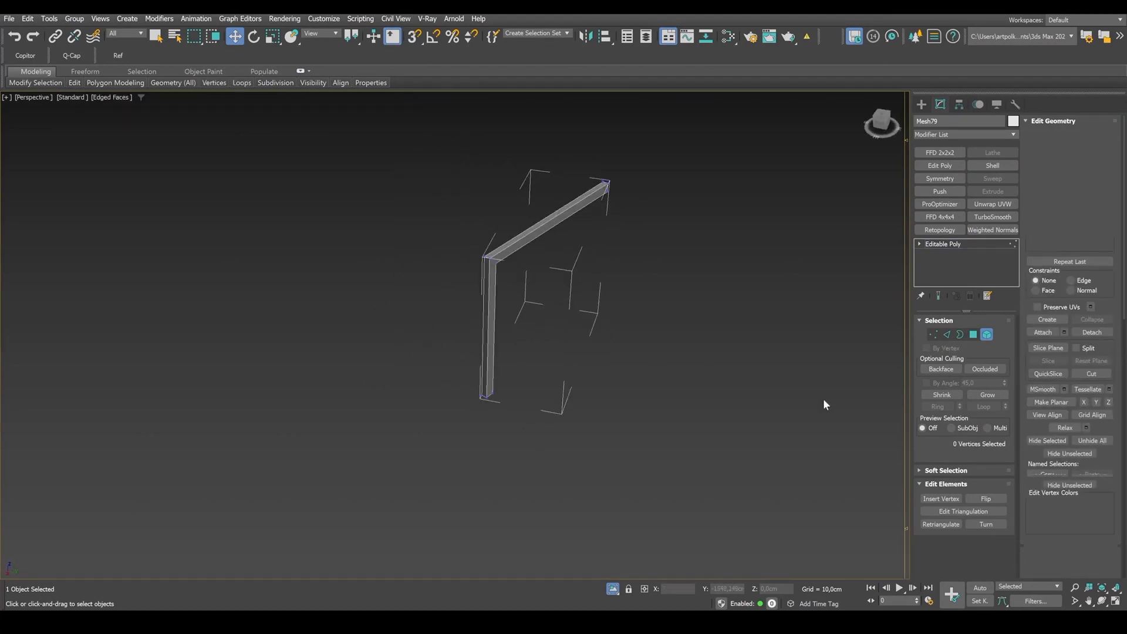
Weld the isolated beam's coincident vertices in Vertex mode
click(933, 335)
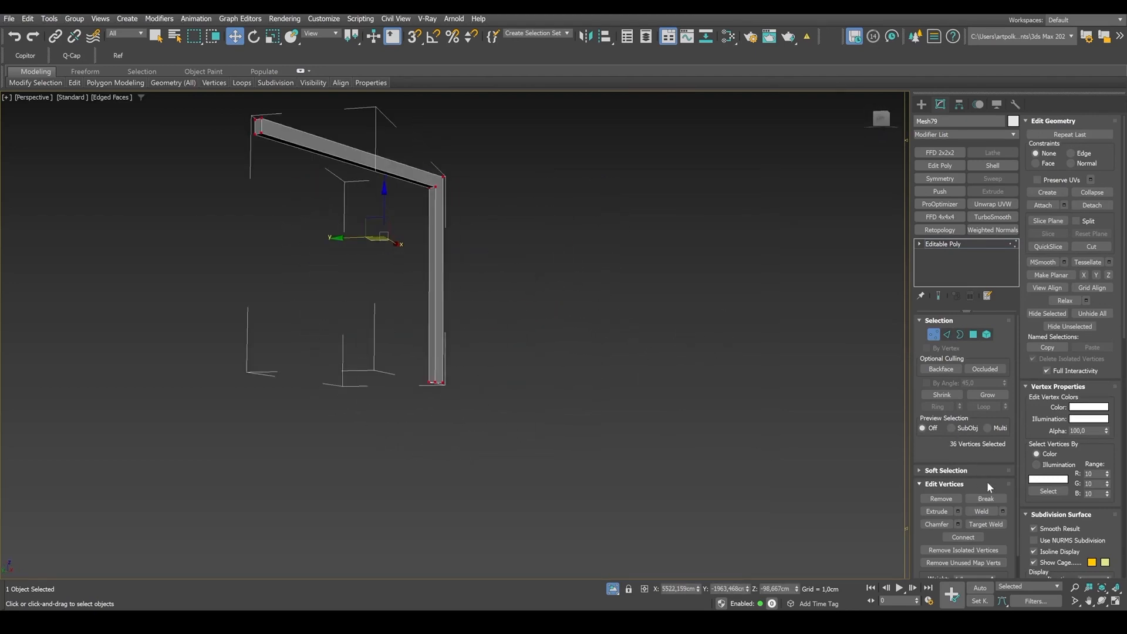
click(980, 510)
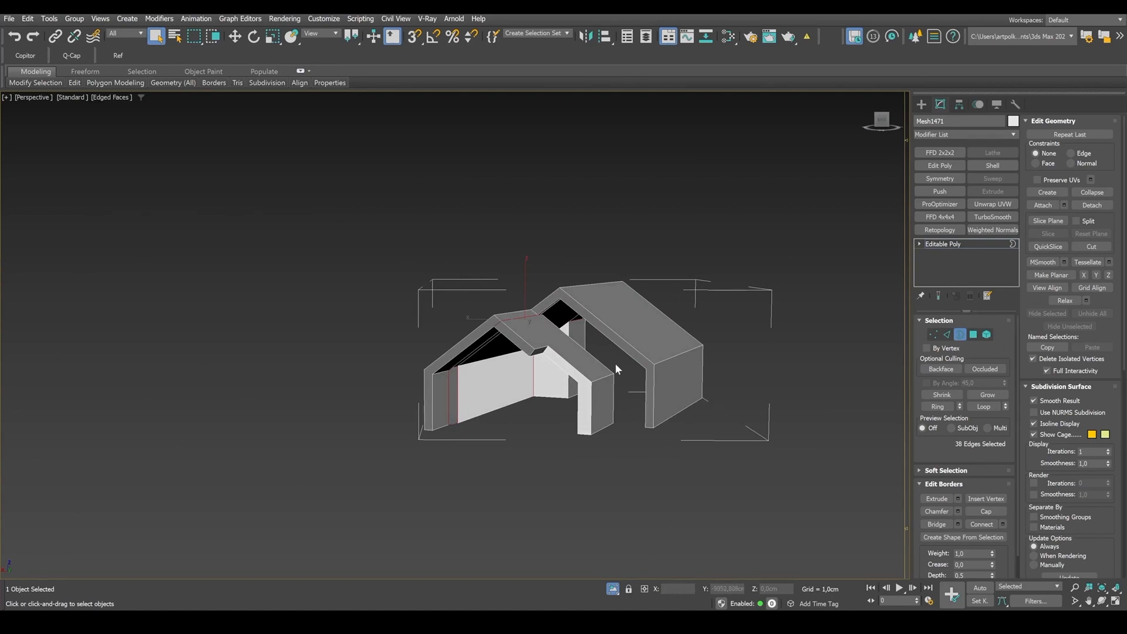
mouse_move(595, 530)
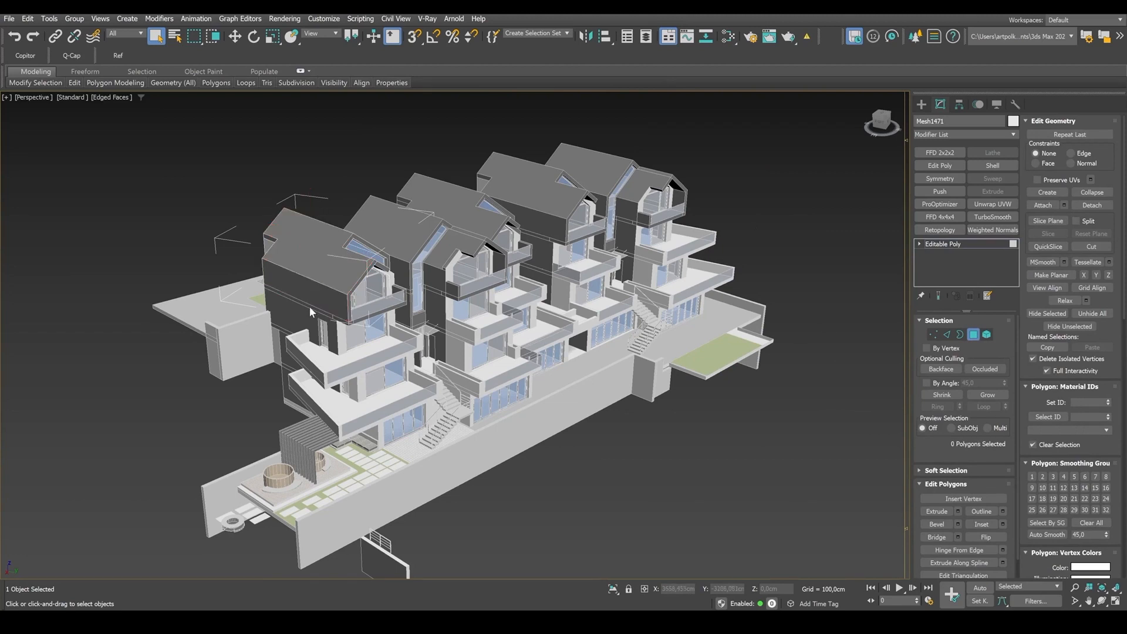
Exit isolation so the whole villa cluster is visible again
click(344, 291)
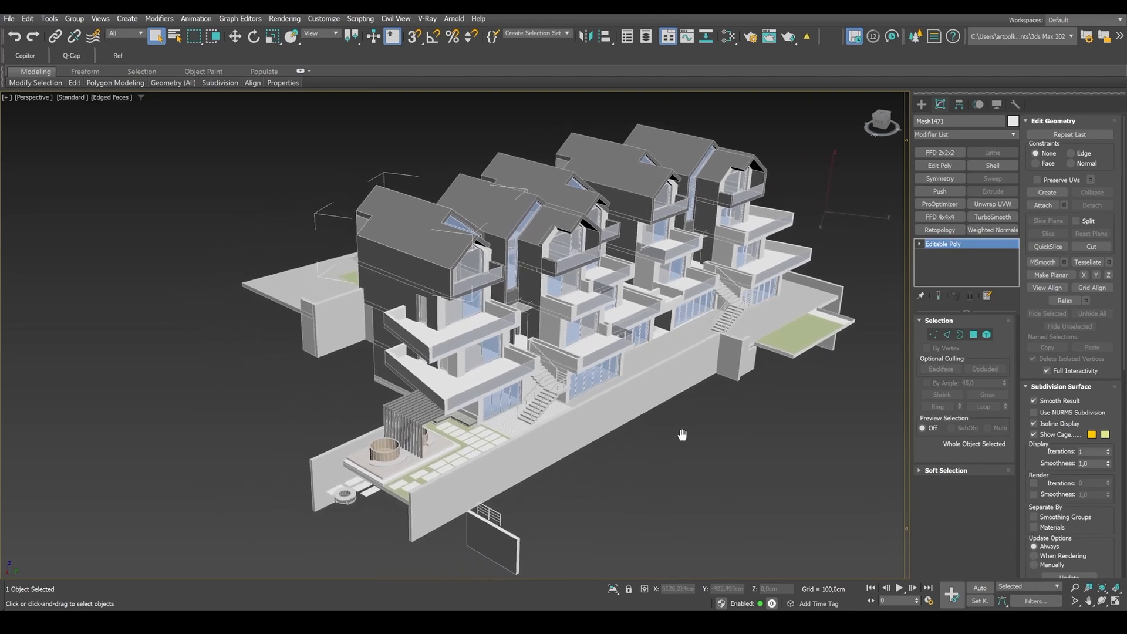
Orbit the isolated U-shaped wall block and move in on its corner
drag(682, 435, 696, 440)
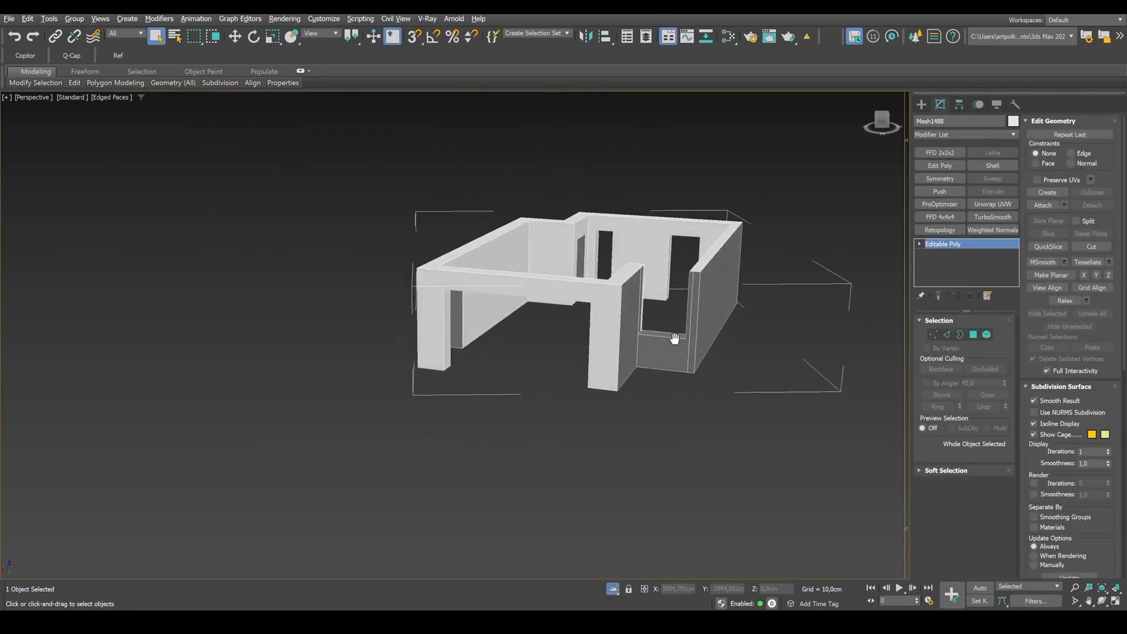
drag(674, 338, 587, 377)
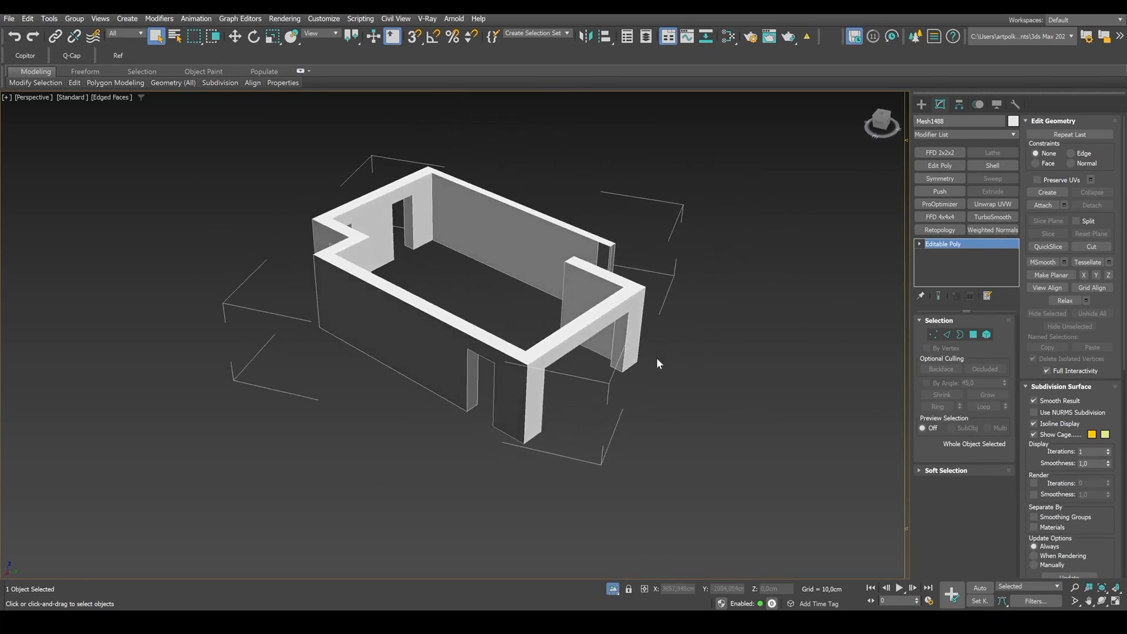
drag(655, 363, 635, 392)
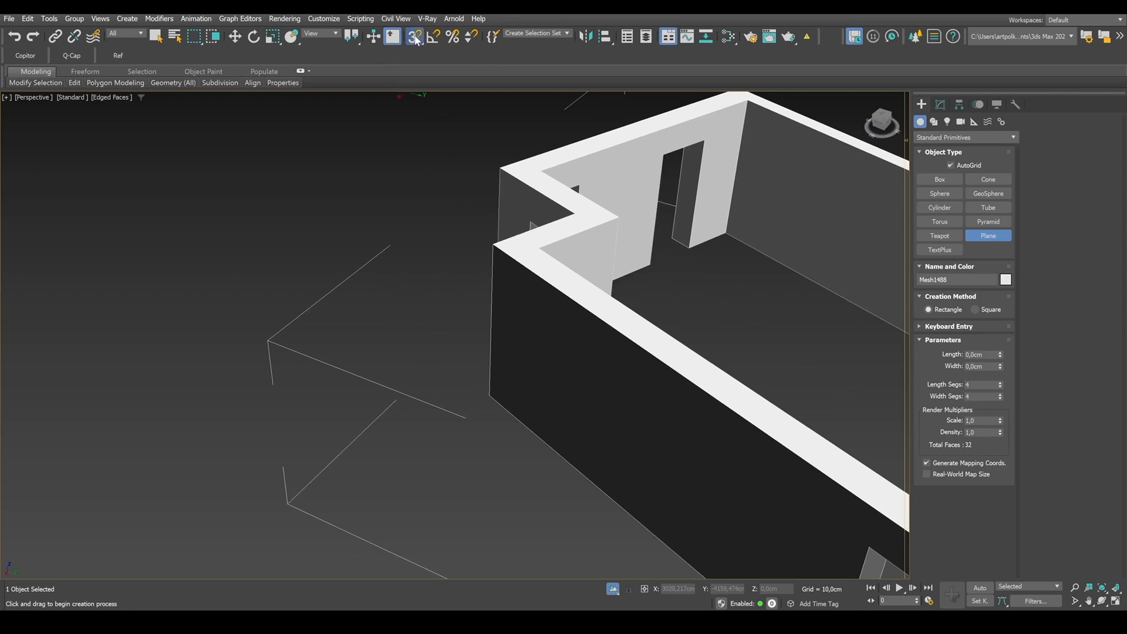
Enable Vertex snap and draw the 645 × 270 cm plane with Length Segs set to 1
click(415, 37)
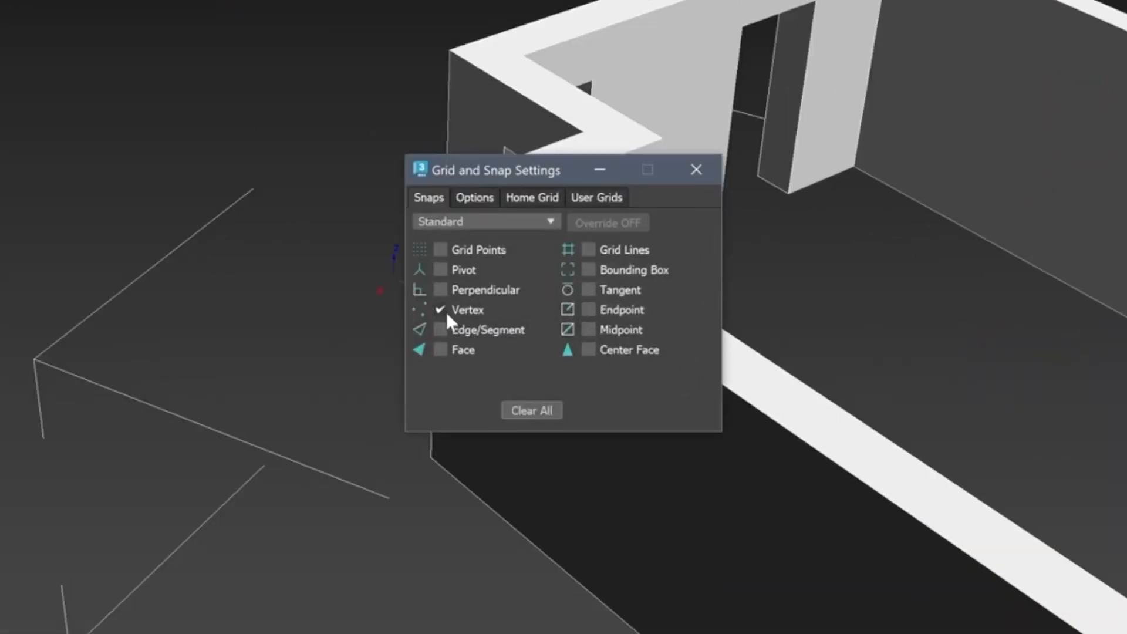
click(694, 169)
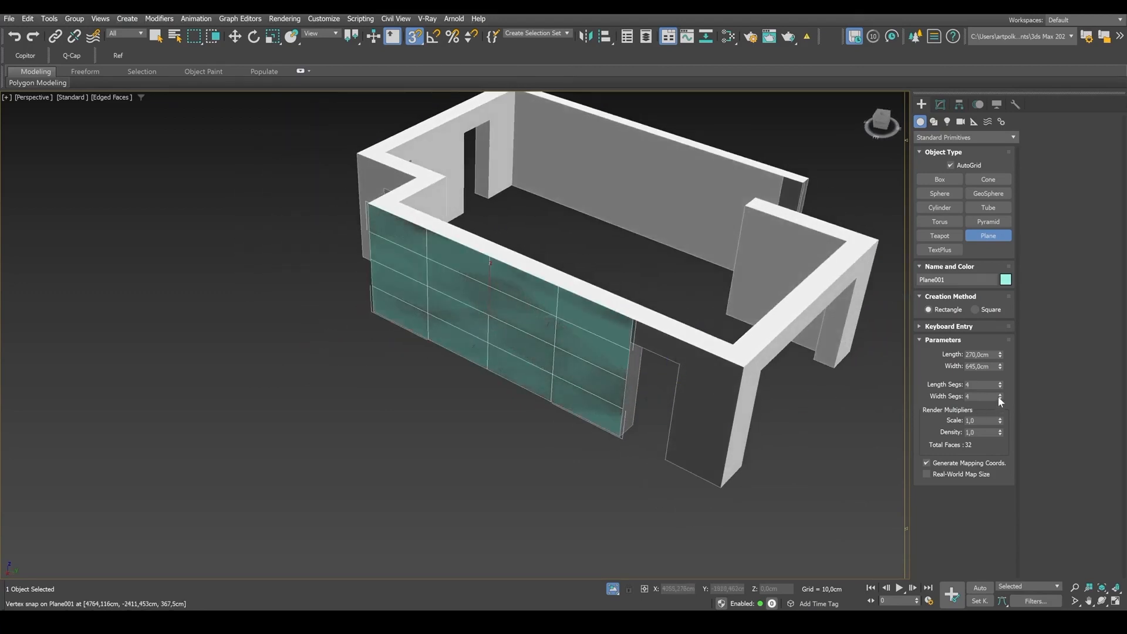
click(998, 387)
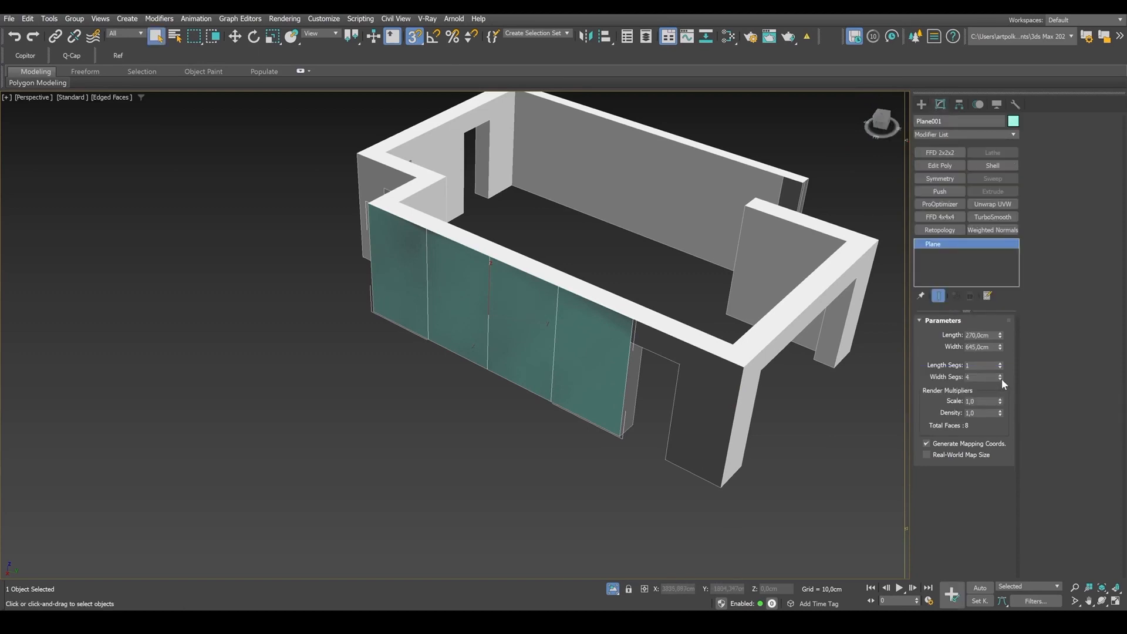
Convert the plane to Editable Poly and extend its edge out to the wall corner
right_click(504, 338)
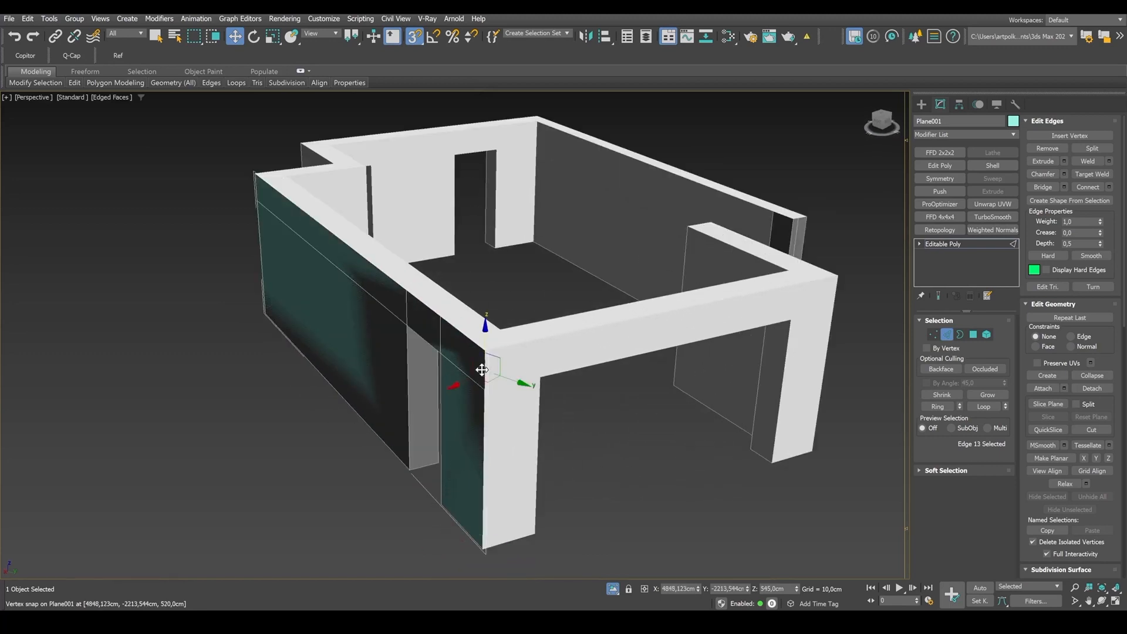
key(alt+w)
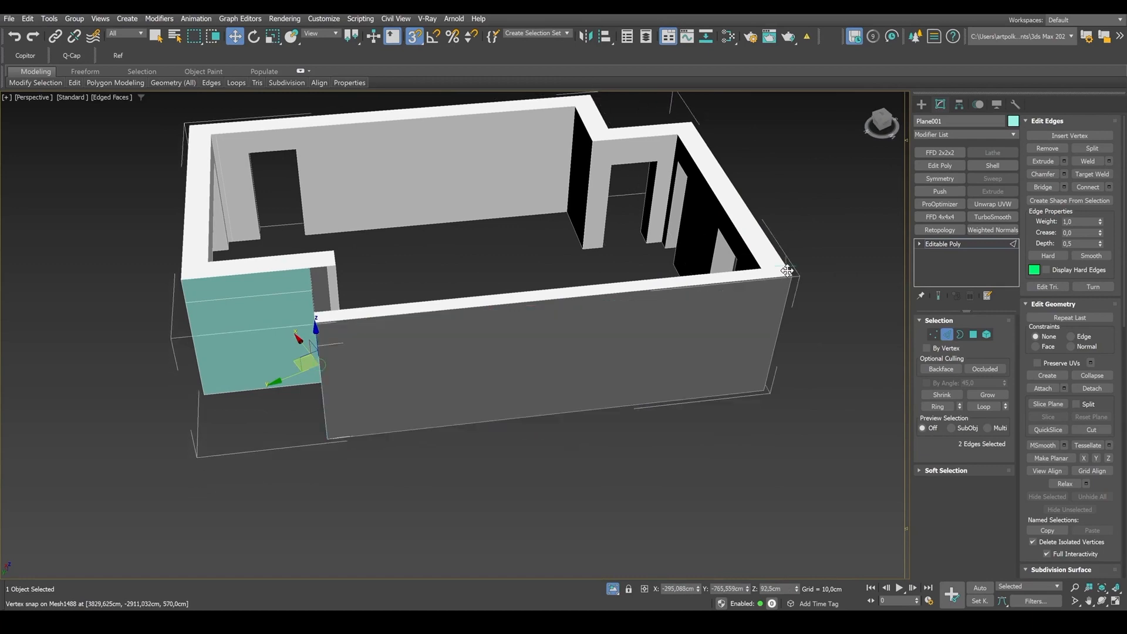
drag(503, 288, 403, 346)
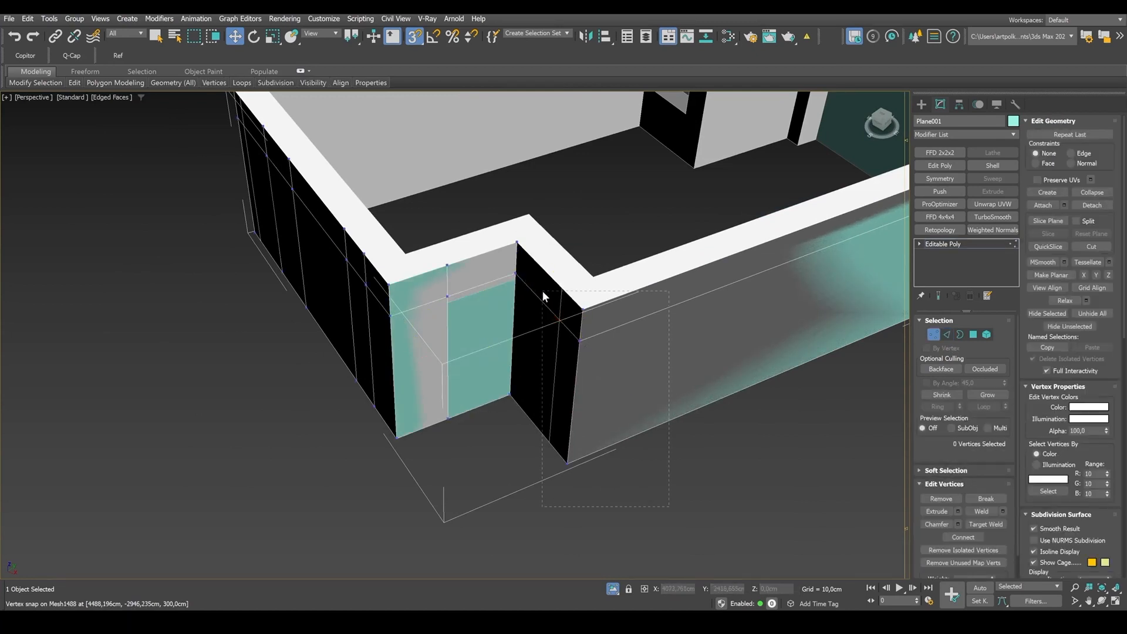
Weld the overlapping corner vertices and extend the bottom edge down to the wall base
click(981, 510)
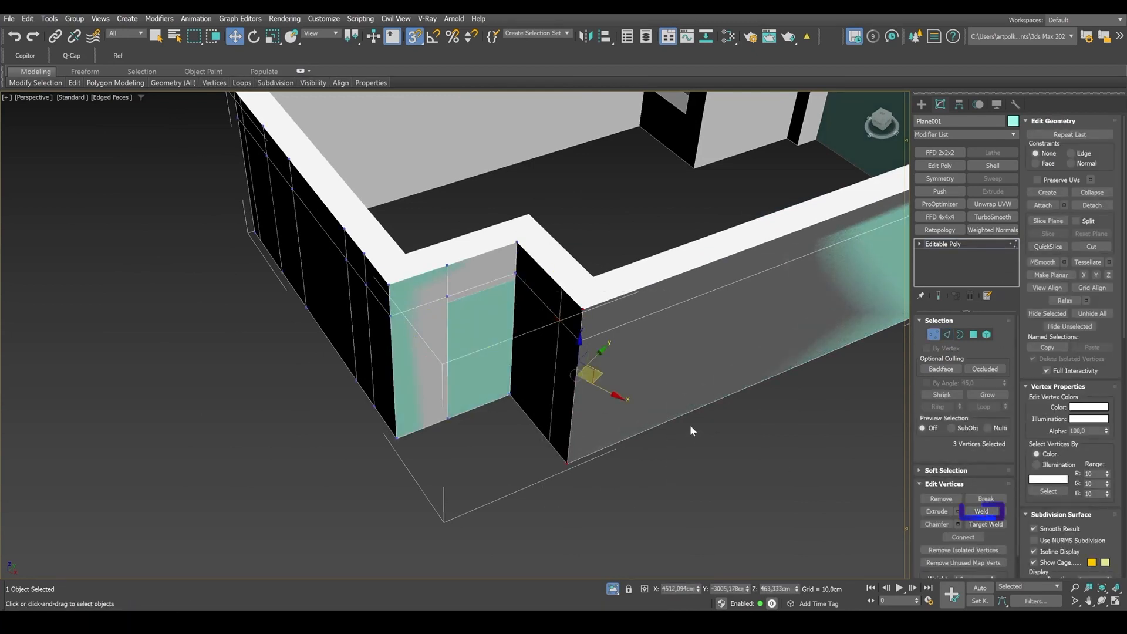
drag(690, 431, 612, 438)
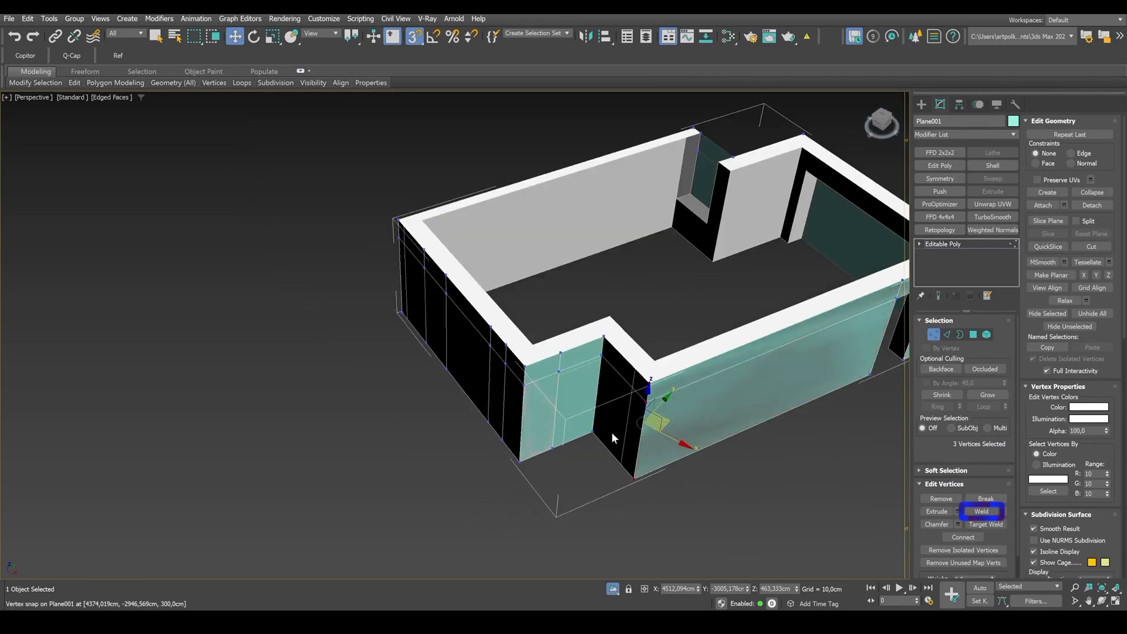
click(980, 511)
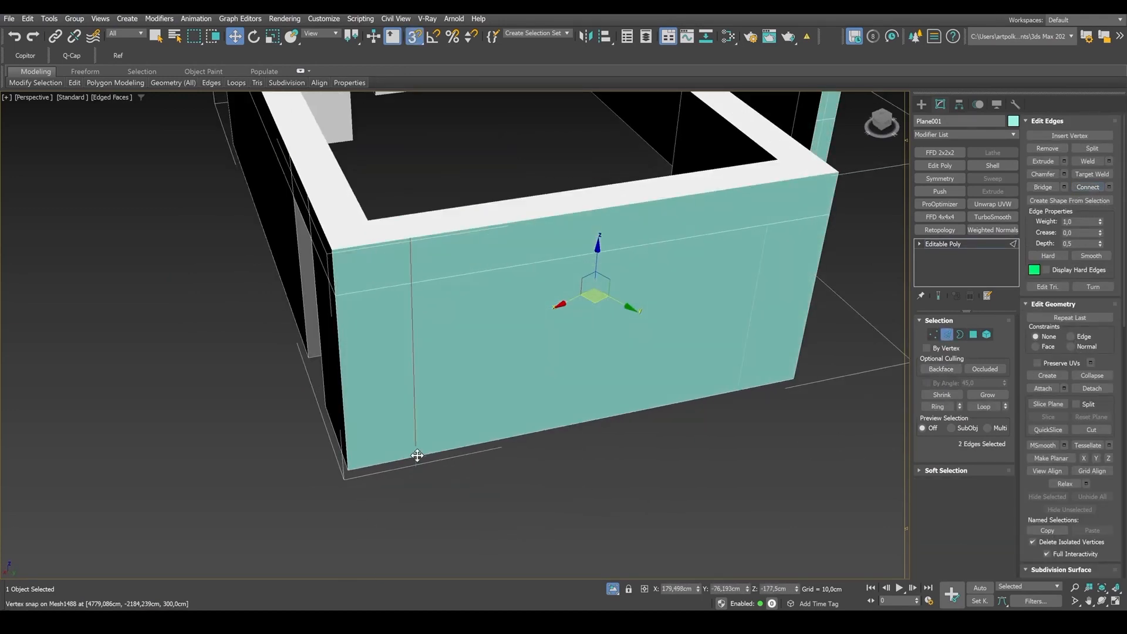
drag(417, 456, 638, 432)
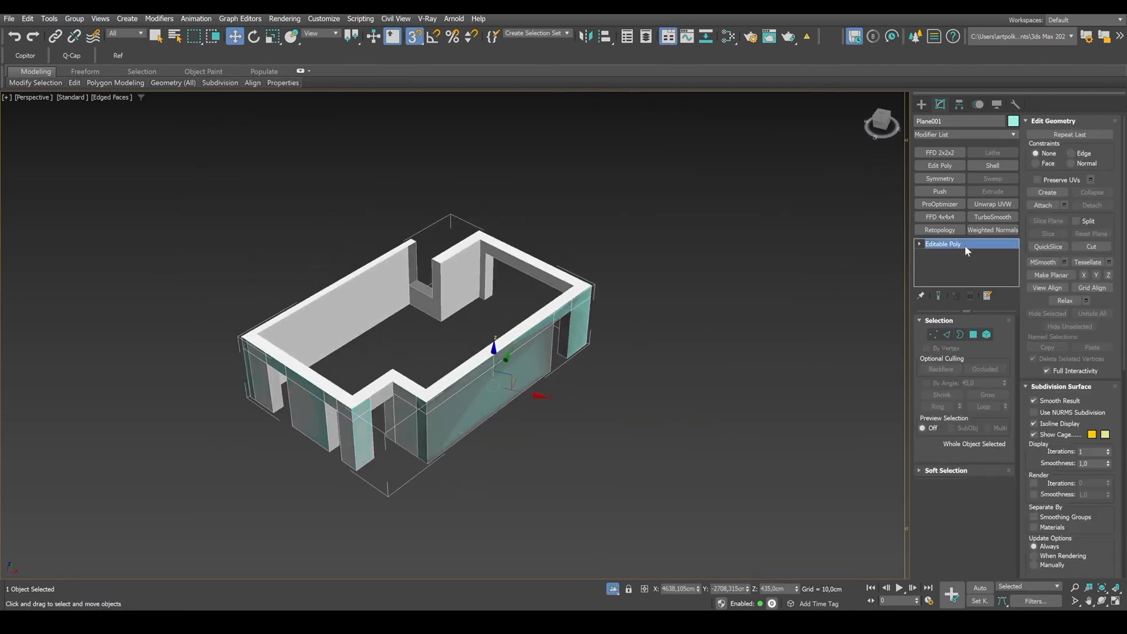
Add a Shell modifier with Inner Amount 45 cm to the wrapped wall surface
click(992, 165)
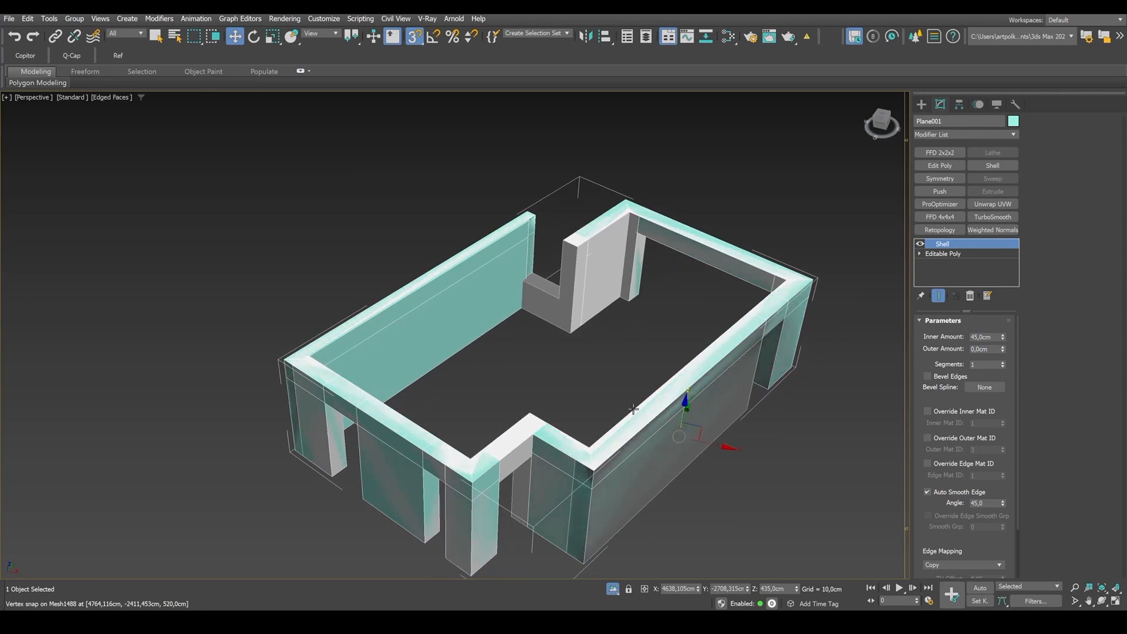
click(942, 253)
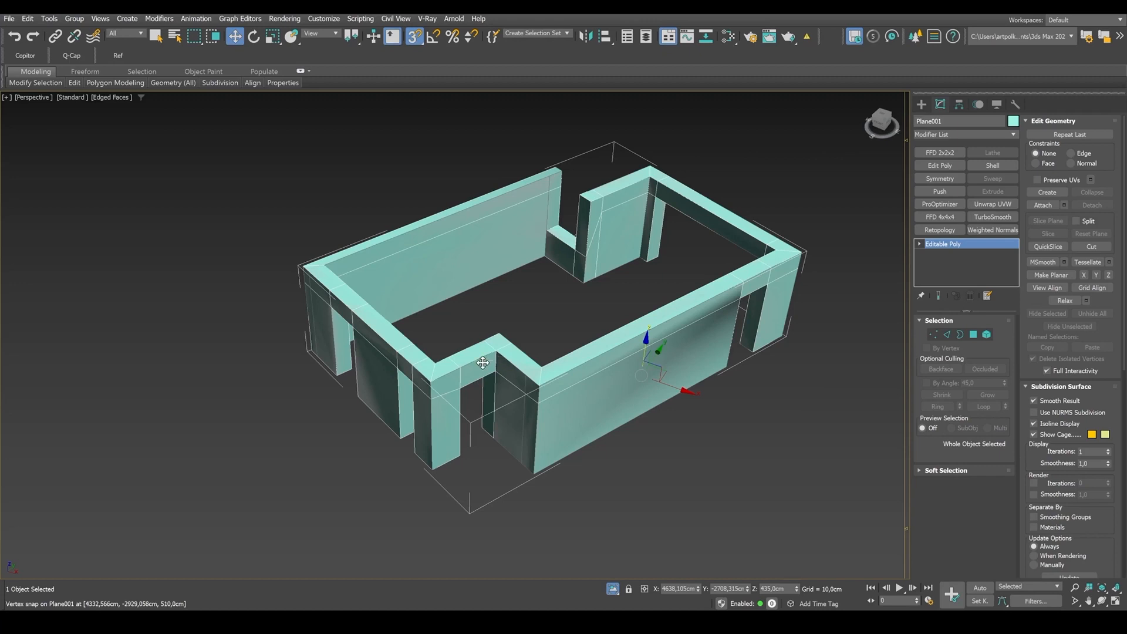
mouse_move(737, 281)
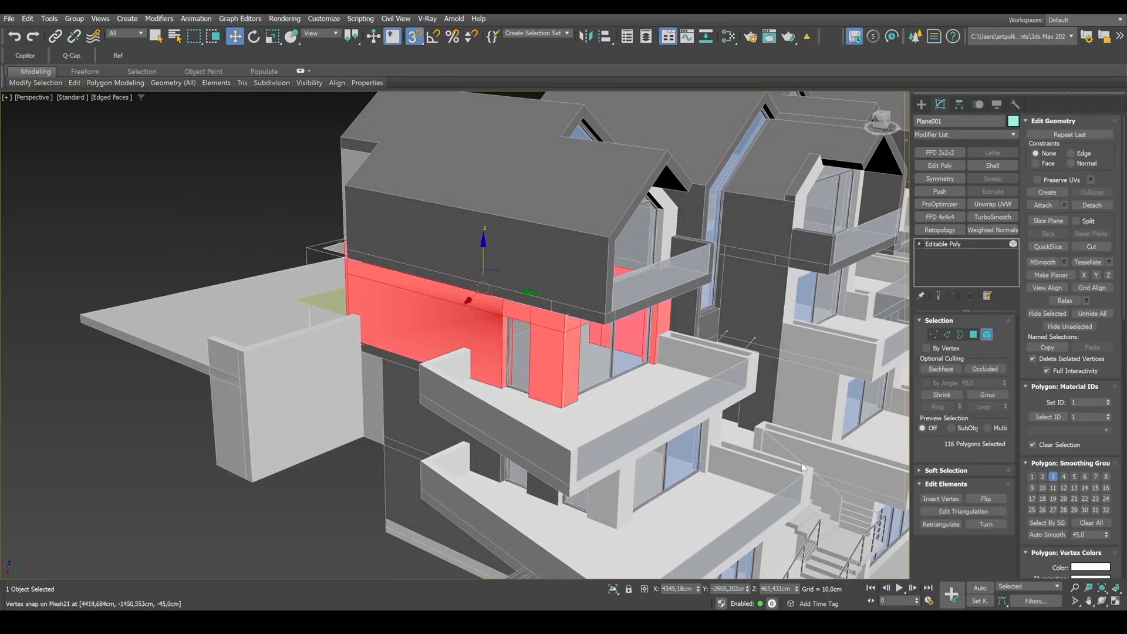
Clear all smoothing groups from Plane001's polygons
click(1090, 522)
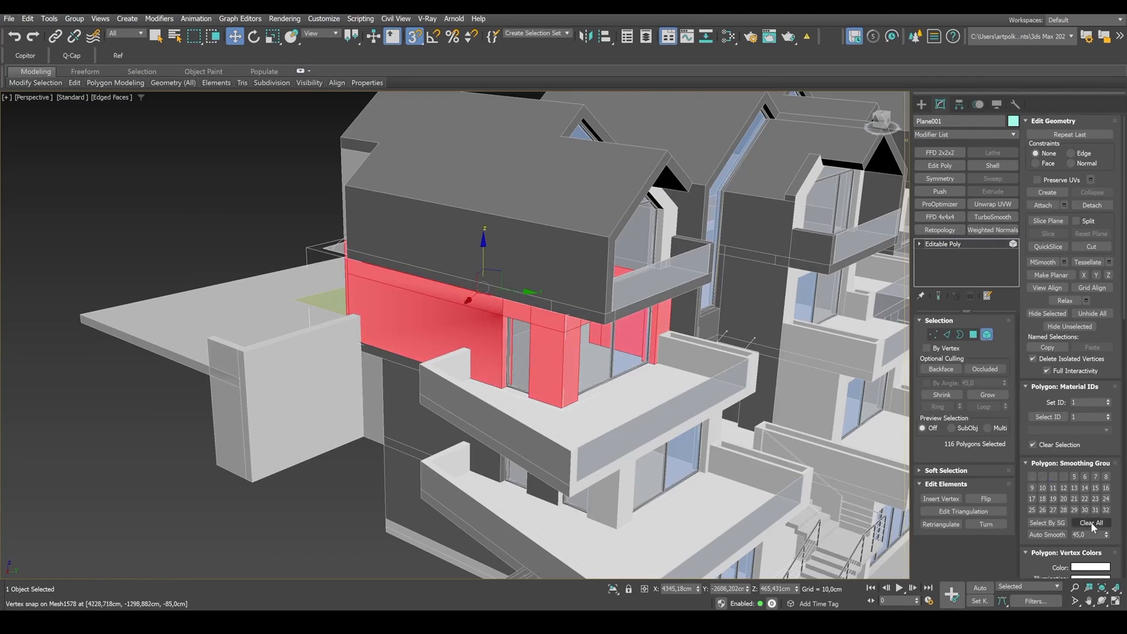
click(1089, 522)
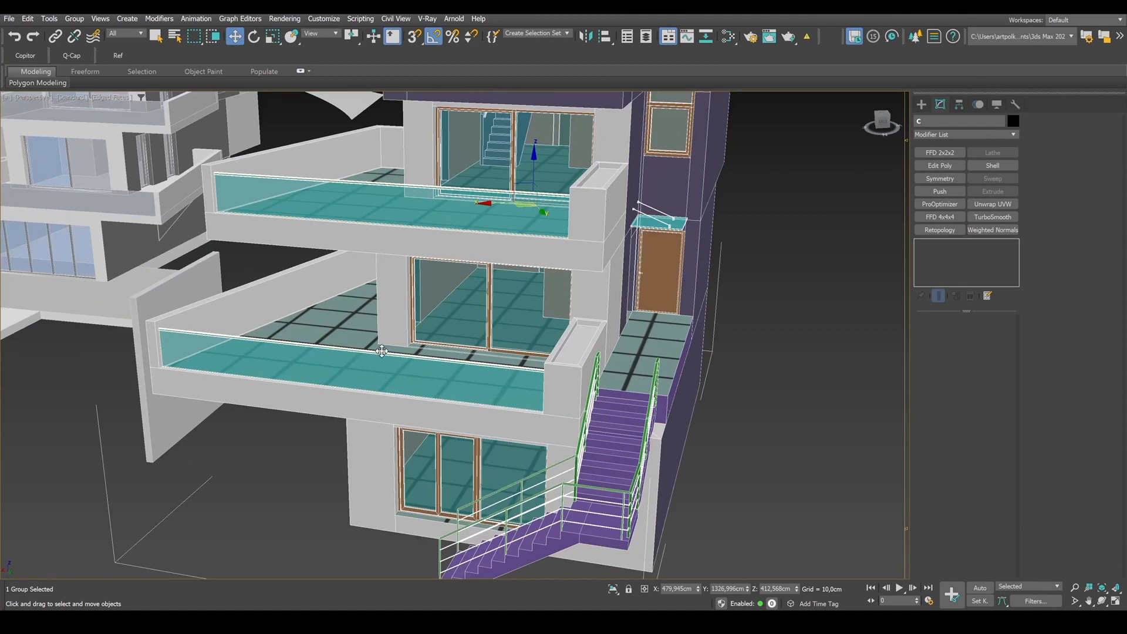
mouse_move(588, 262)
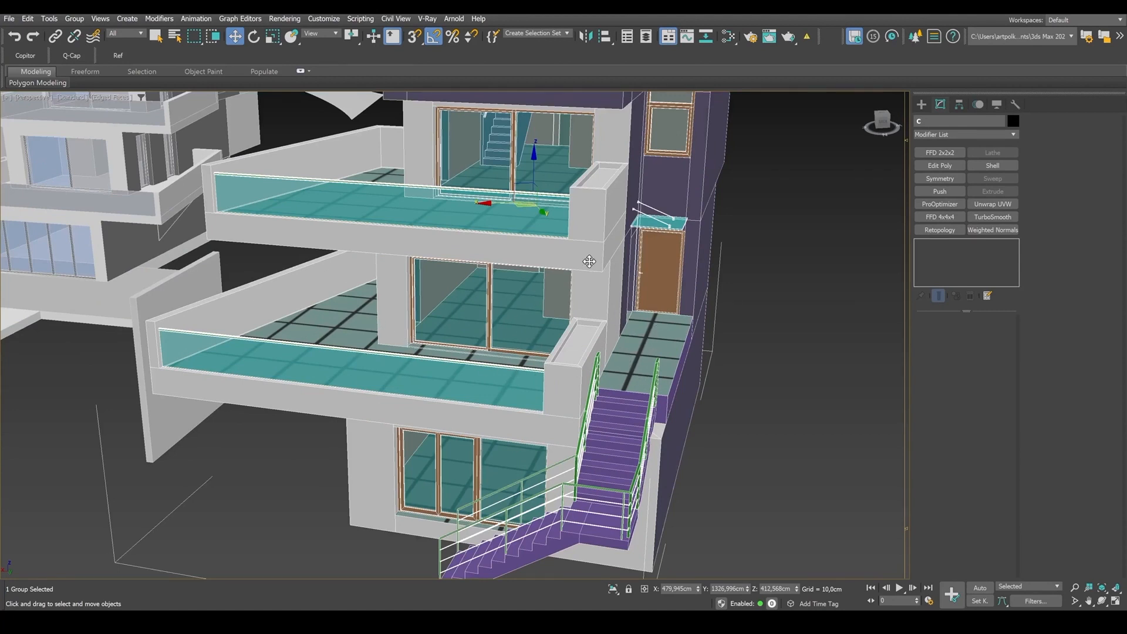
Select the Korpus C house body, isolate it with Alt+Q, and orbit to inspect both sides
click(73, 18)
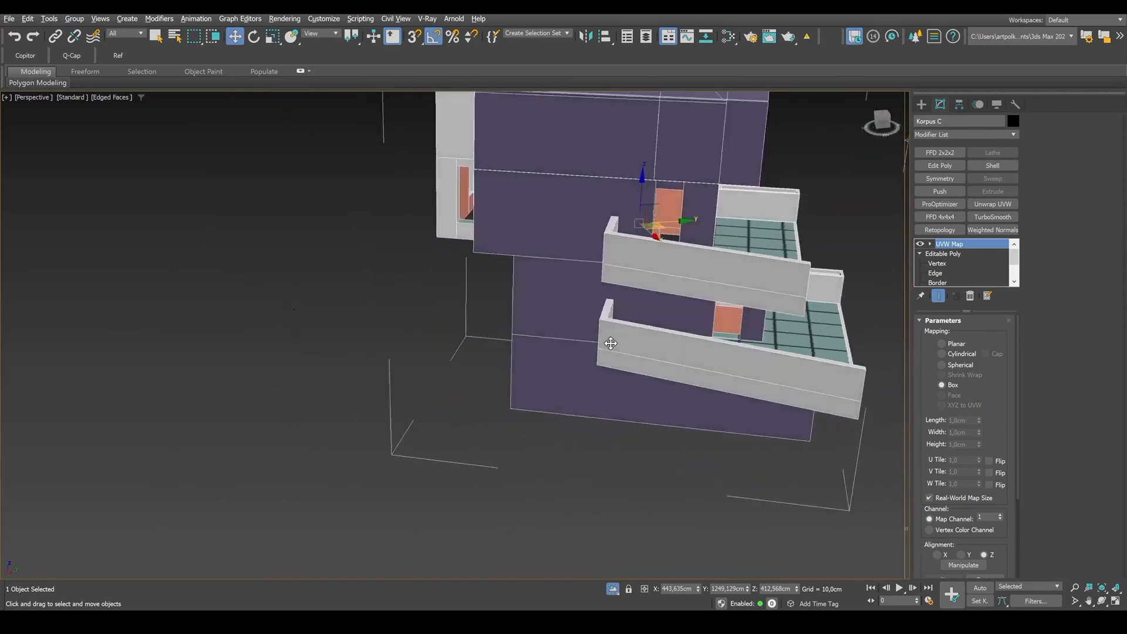
key(alt+q)
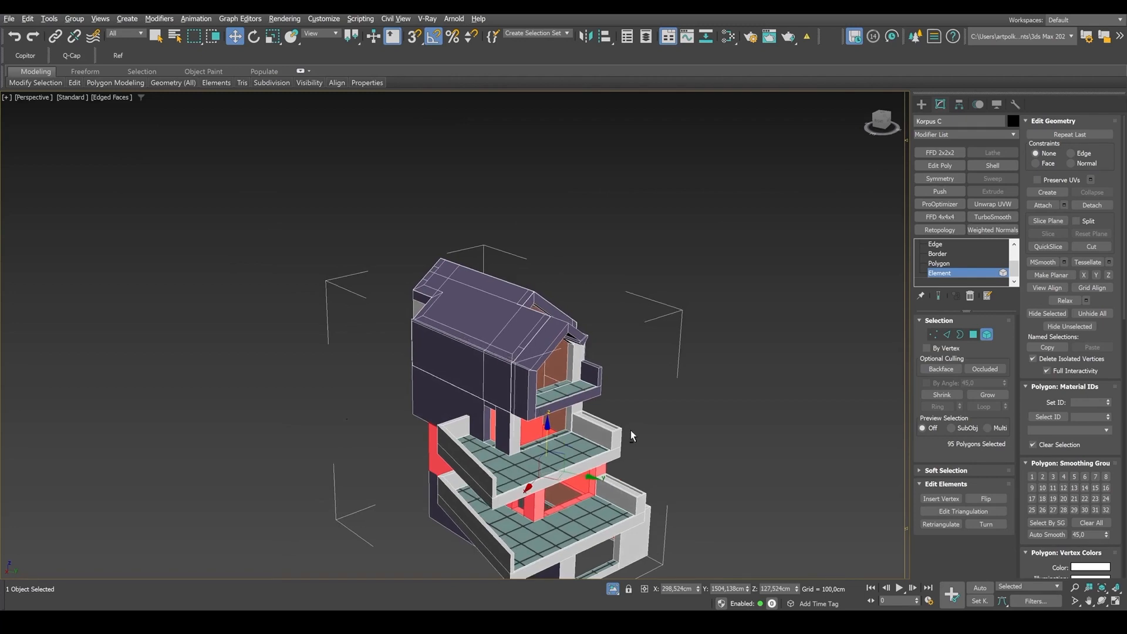
drag(632, 434, 582, 436)
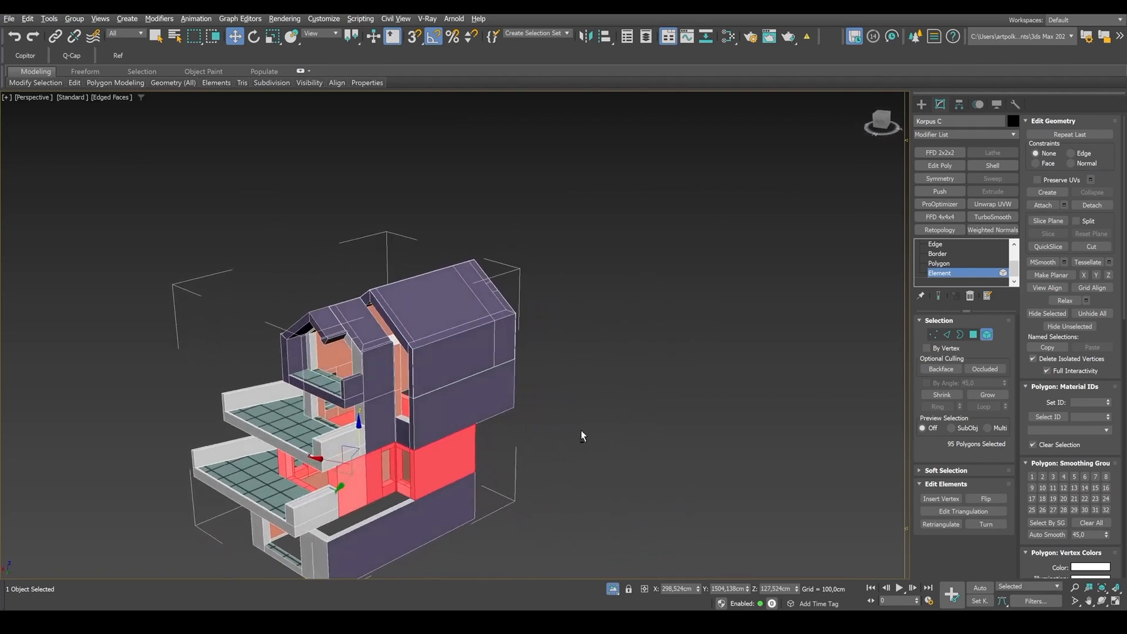
drag(582, 436, 535, 411)
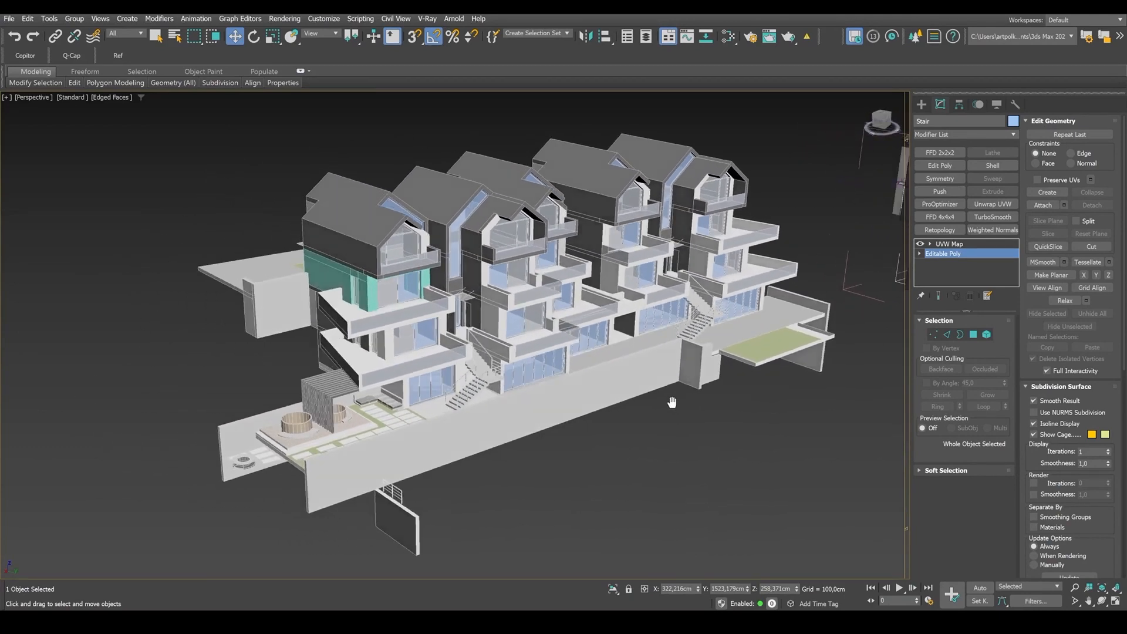
Orbit around the whole villa to review the remodeled walls in place
drag(671, 402, 676, 335)
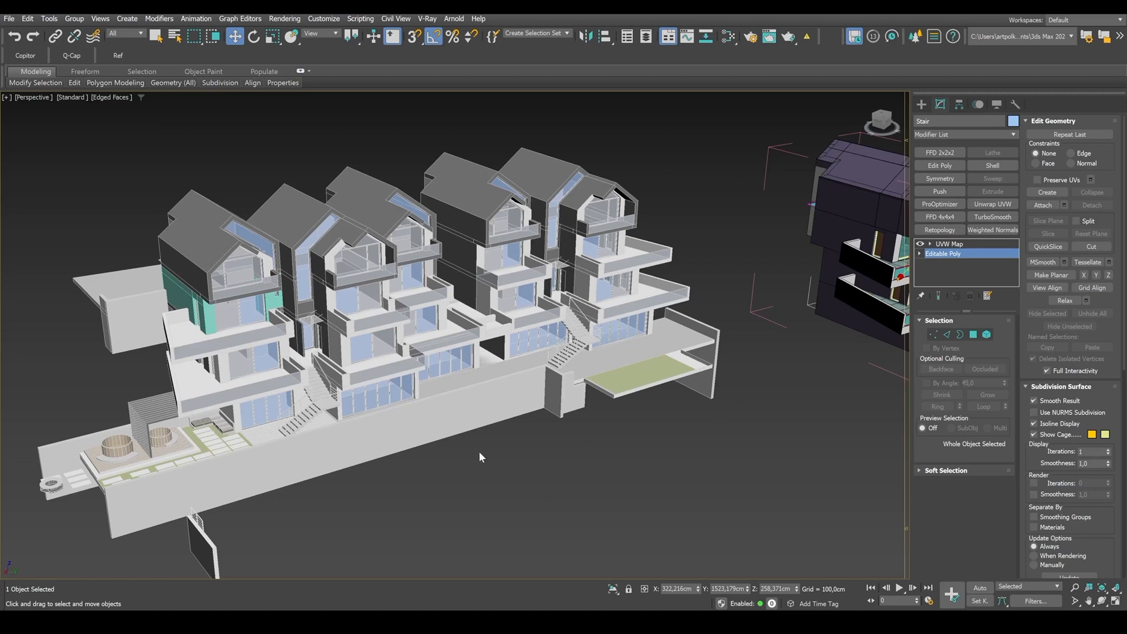
mouse_move(521, 423)
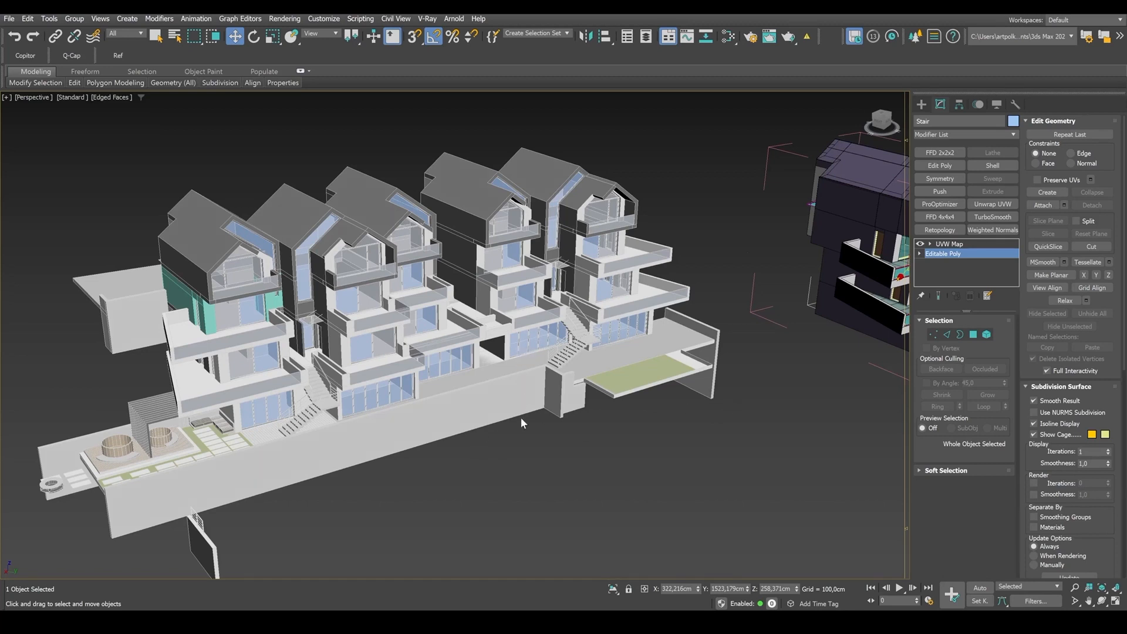
mouse_move(553, 440)
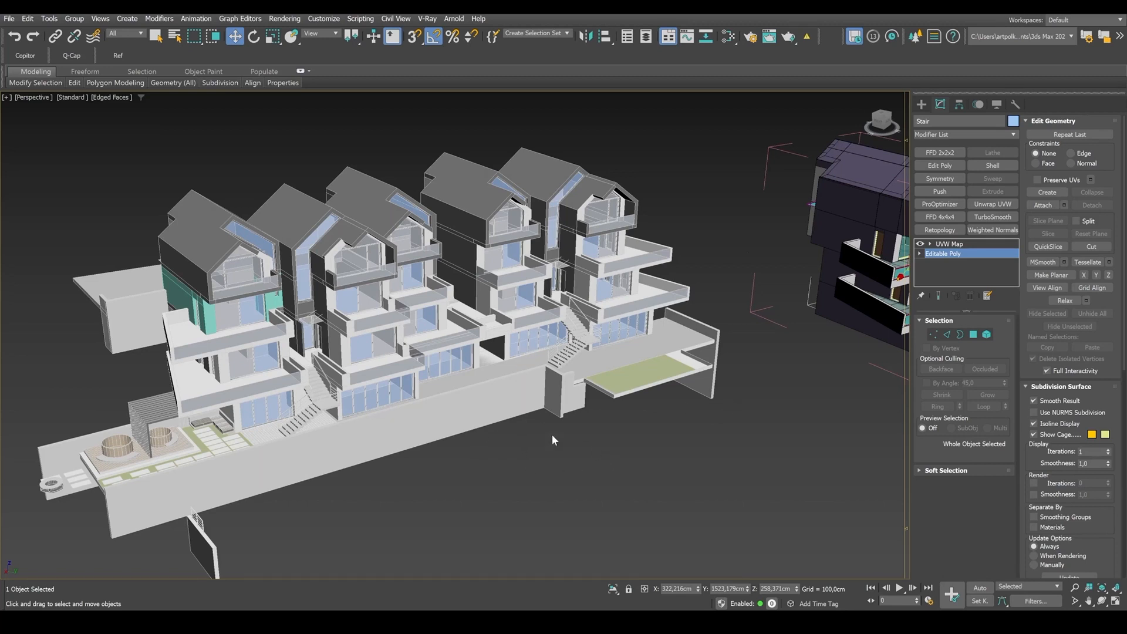